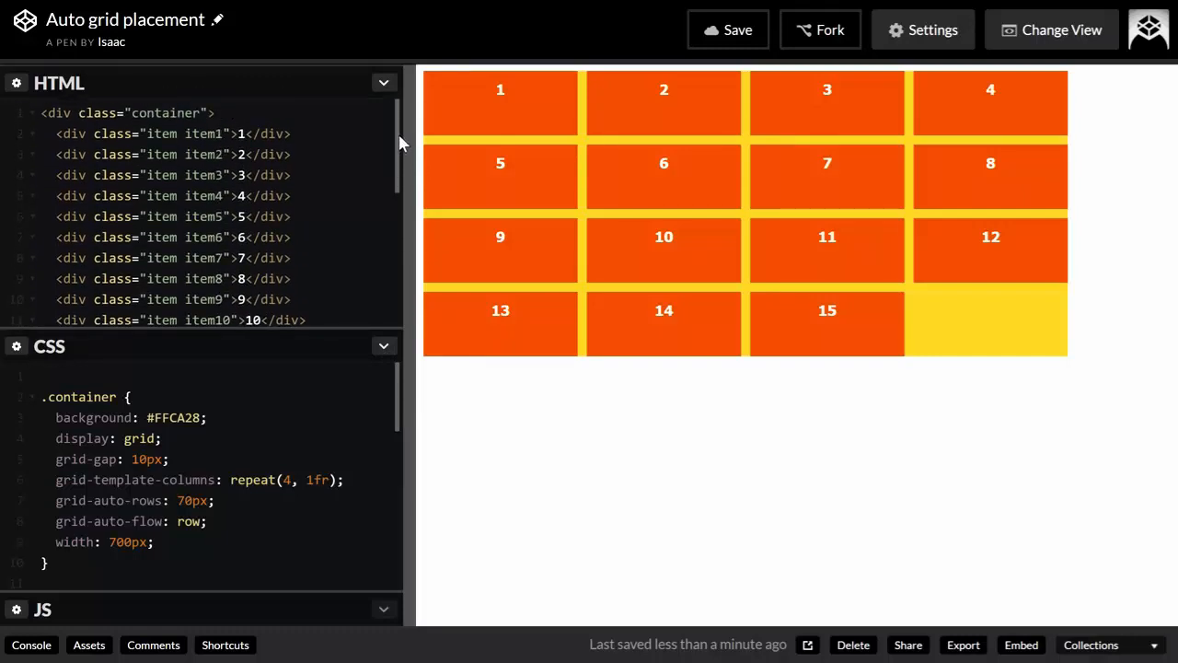
Review the .container rules and select the automatic row and auto-flow declarations for editing
scroll(down, 3)
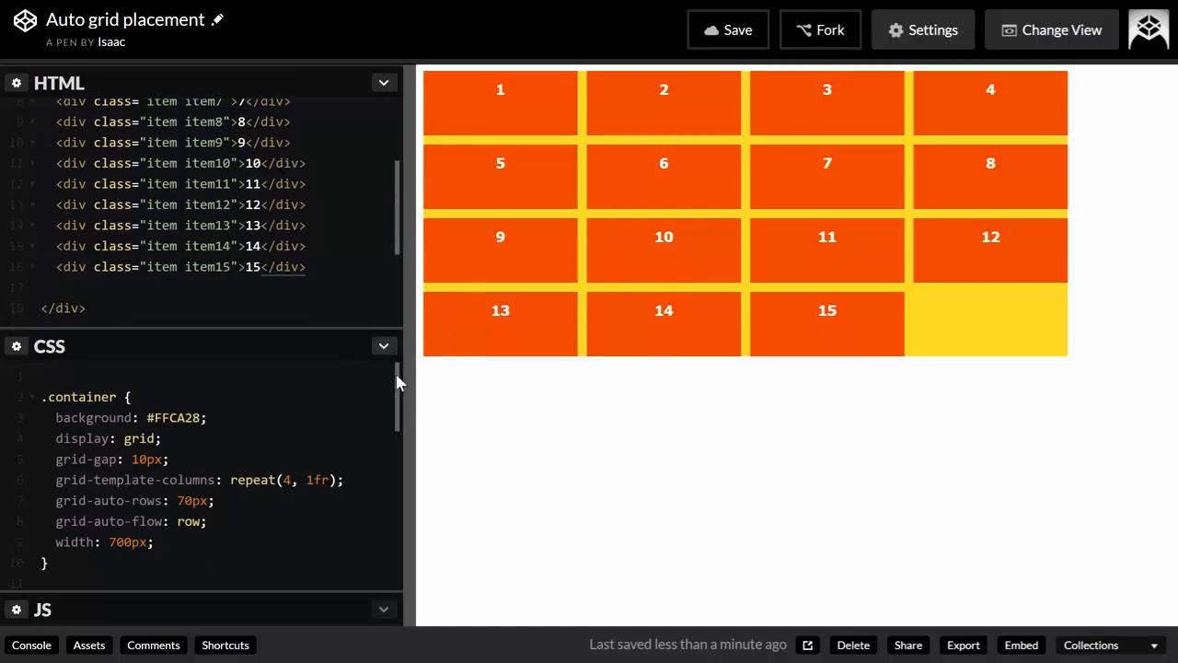
scroll(down, 3)
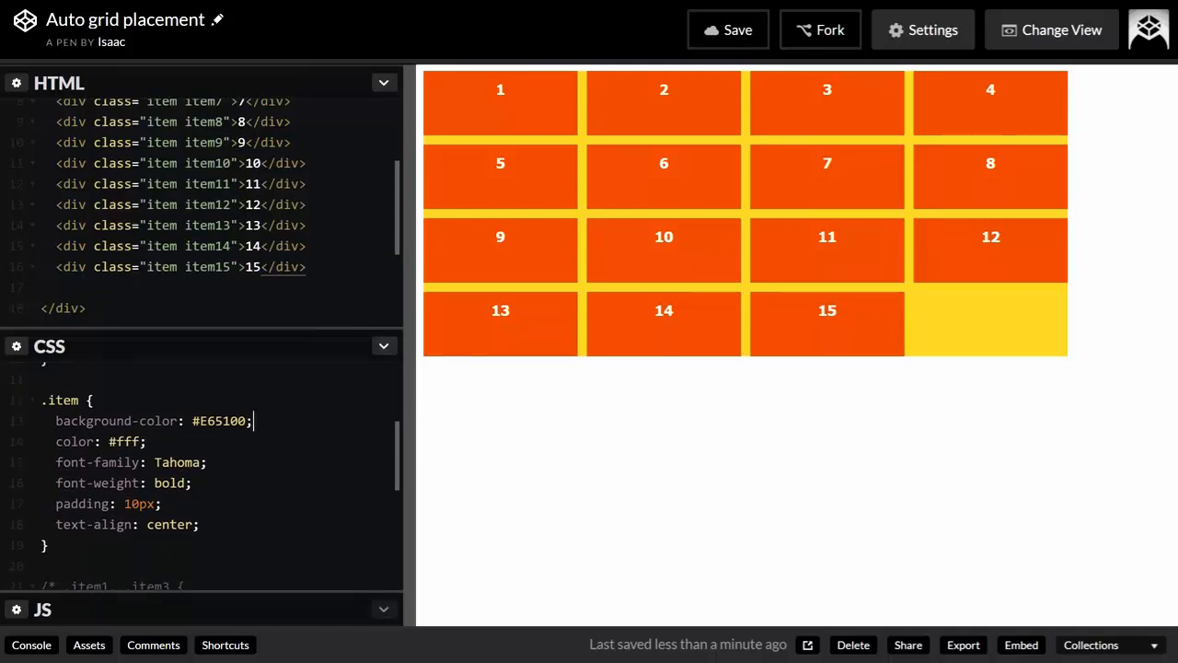
scroll(down, 3)
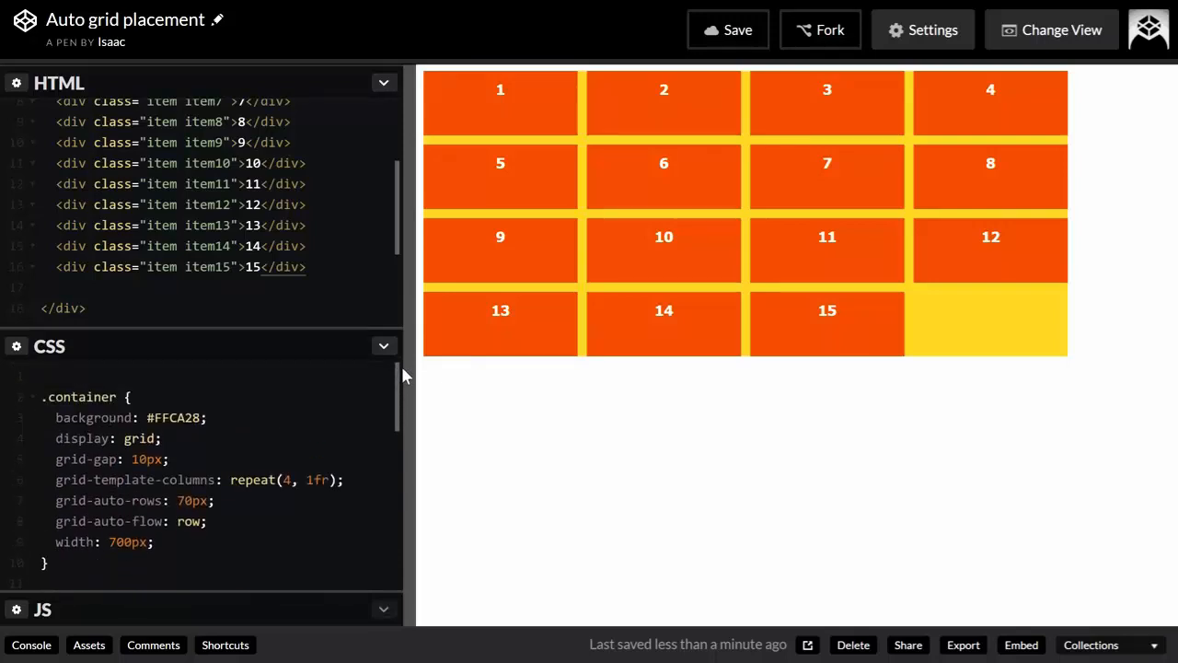
mouse_move(1003, 327)
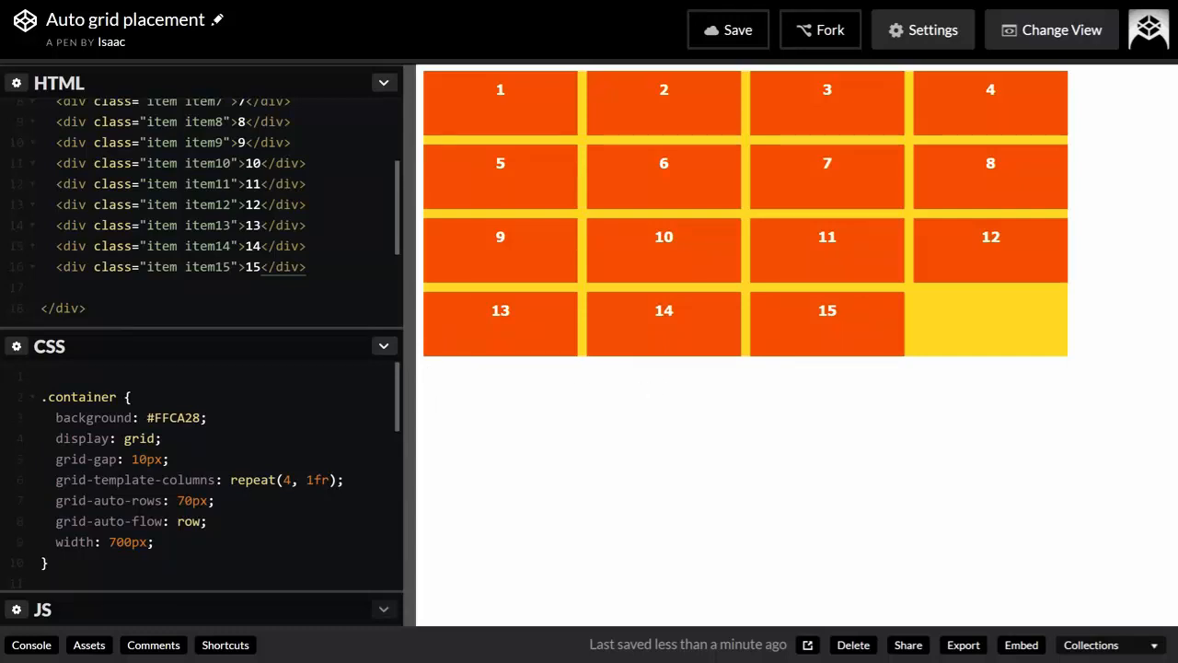
mouse_move(717, 200)
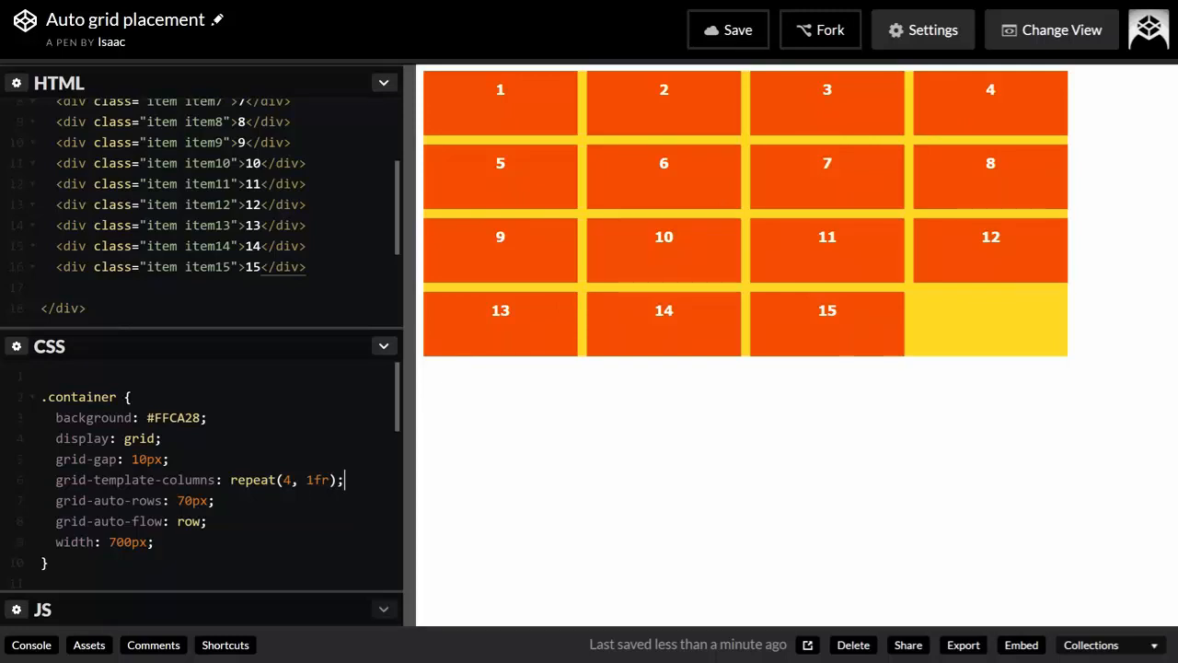
mouse_move(596, 396)
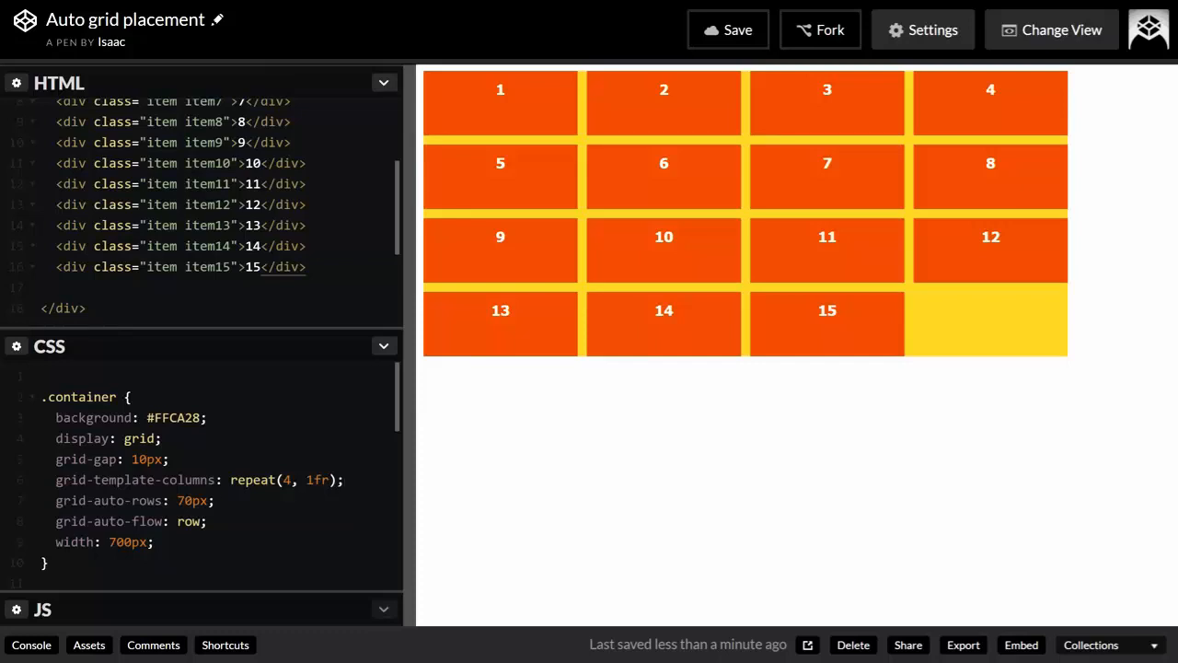
click(213, 500)
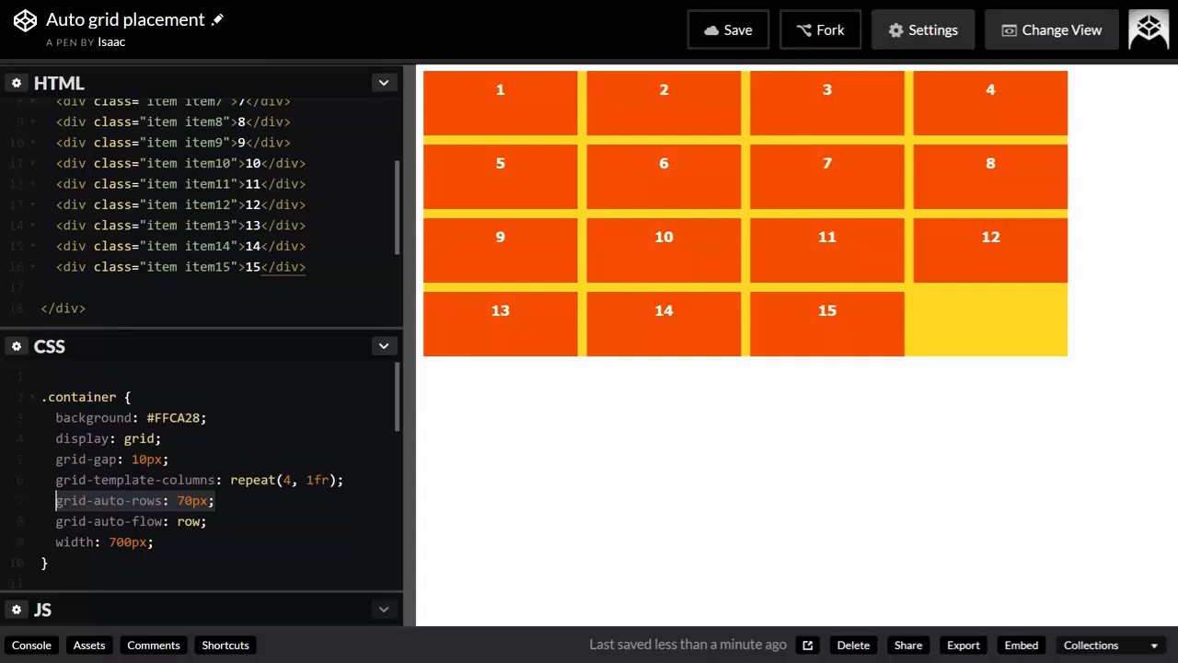
click(110, 520)
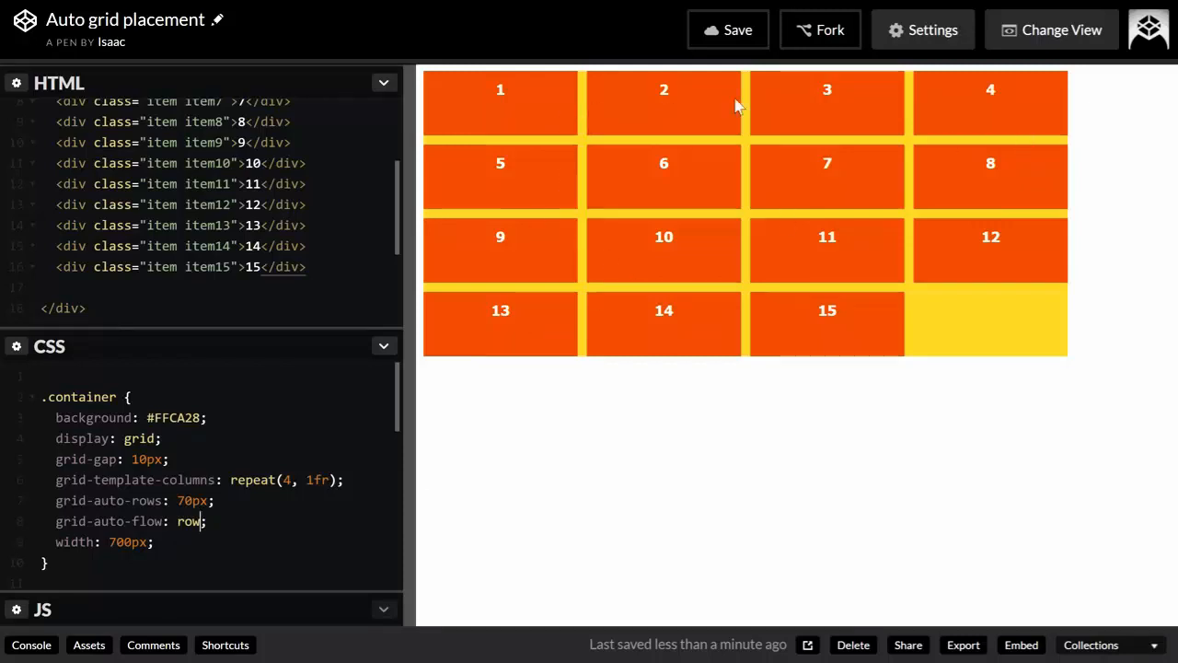
mouse_move(398, 304)
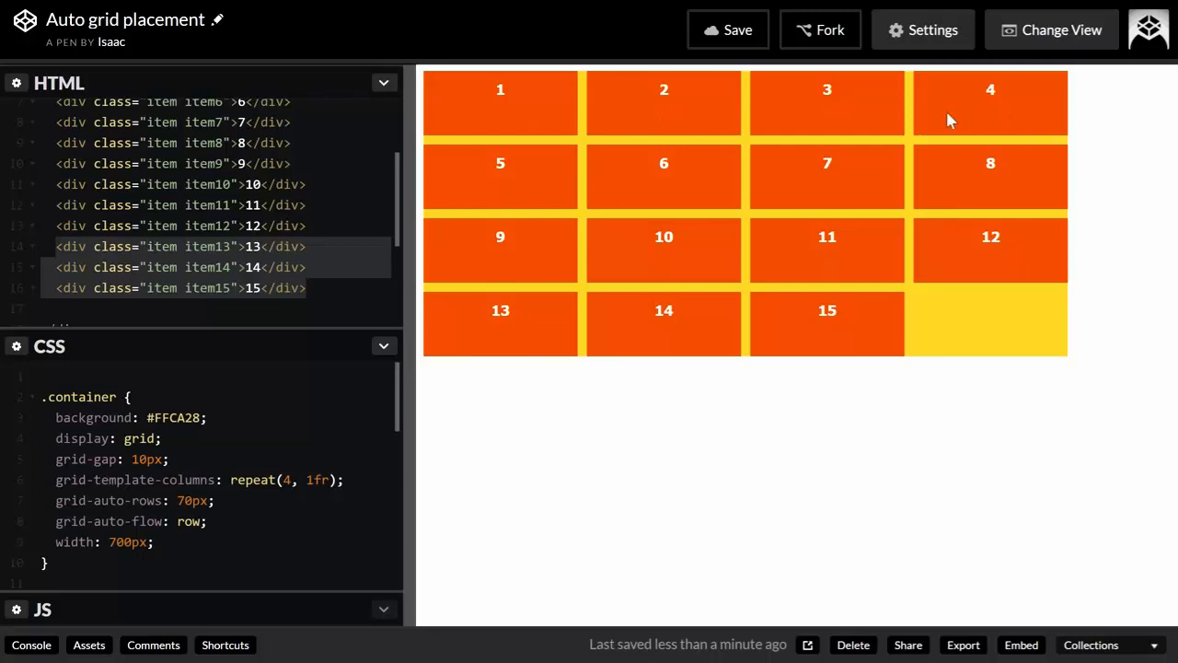
mouse_move(806, 225)
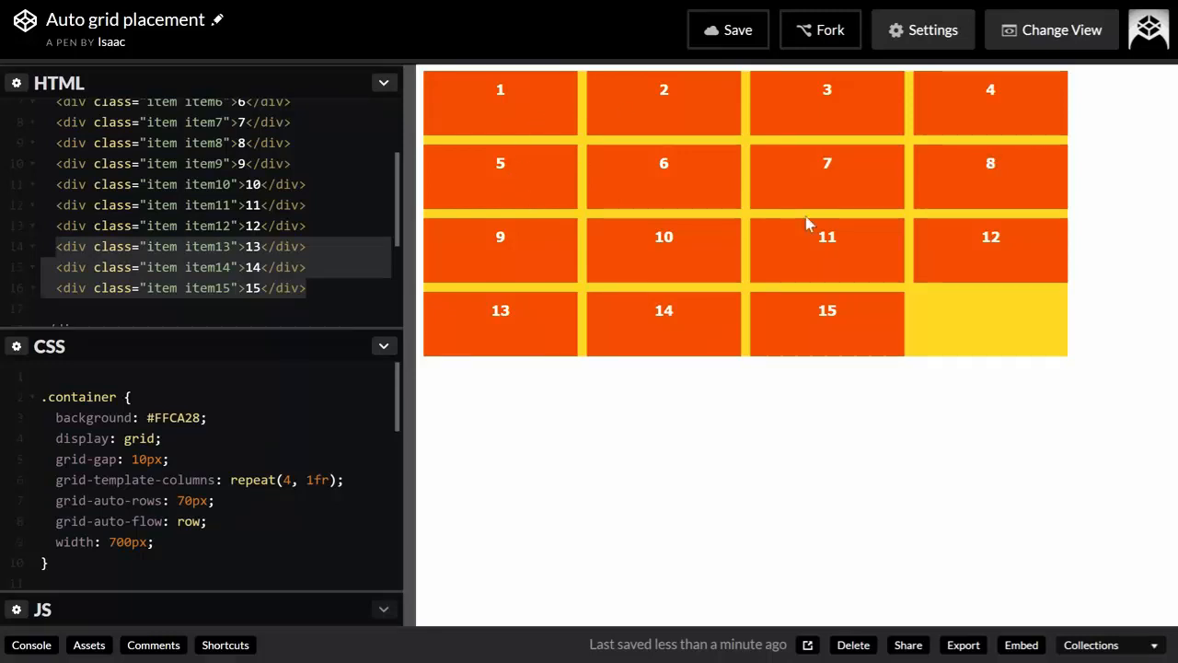
mouse_move(460, 155)
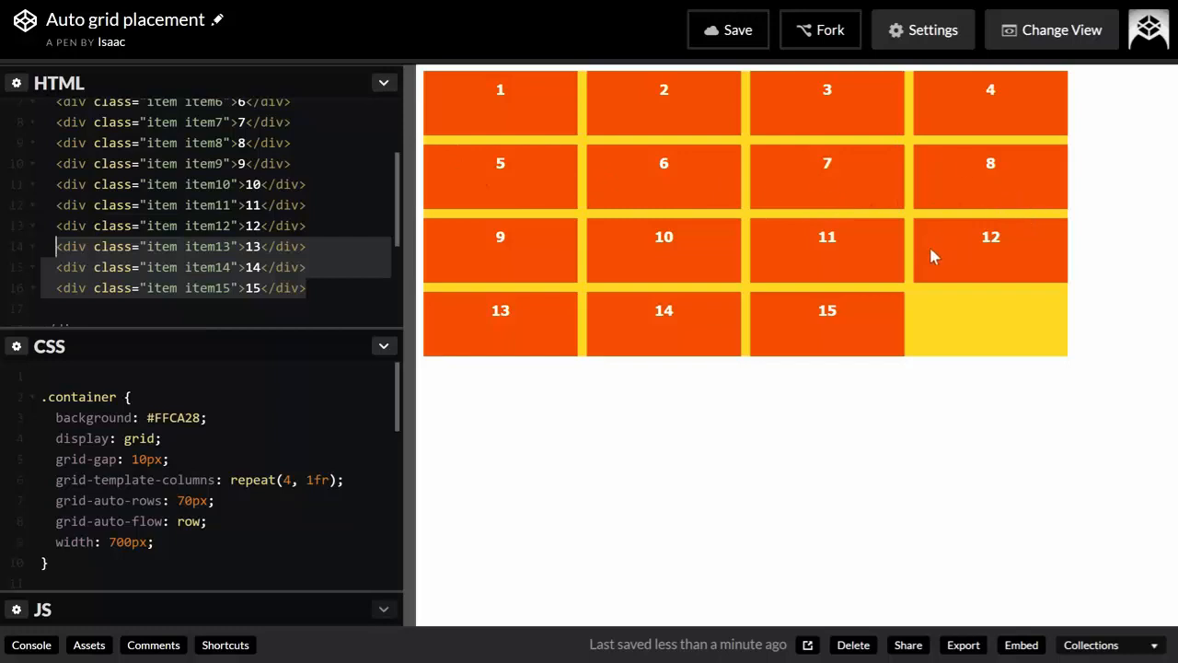
mouse_move(935, 256)
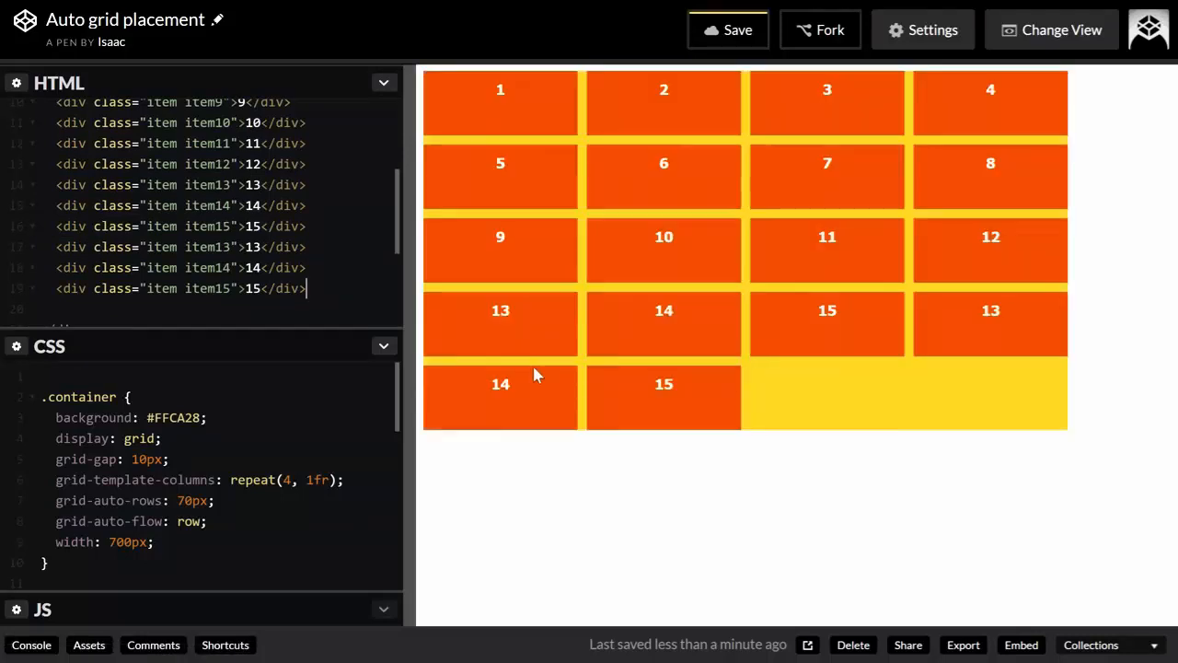
mouse_move(1010, 364)
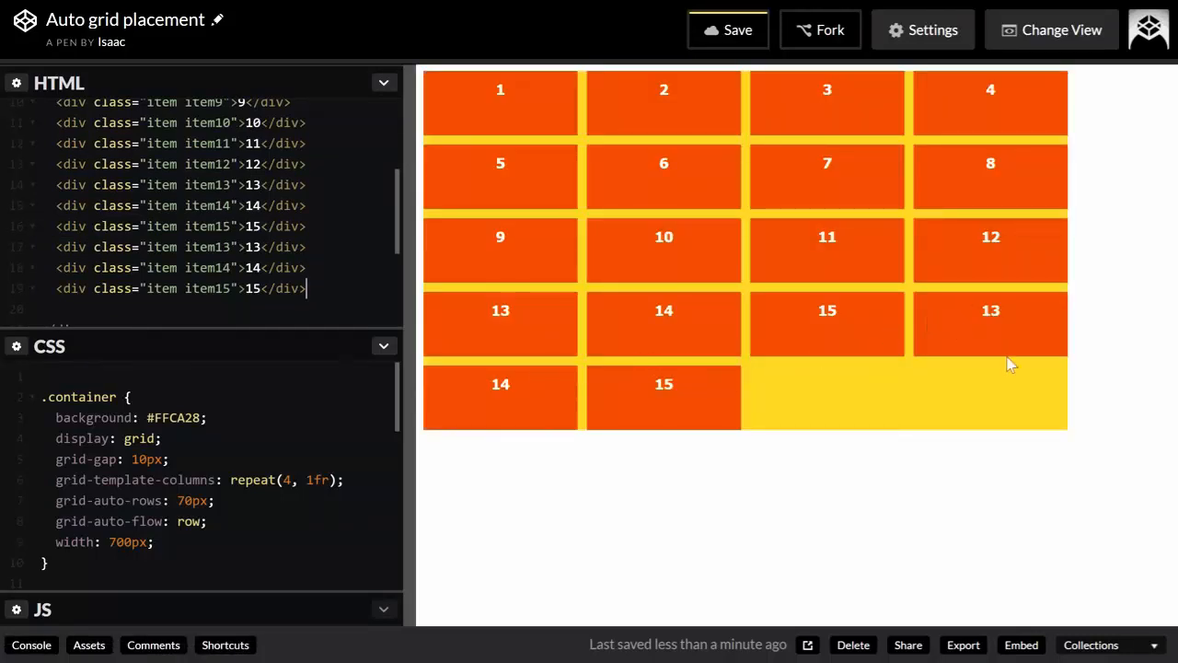
mouse_move(1081, 320)
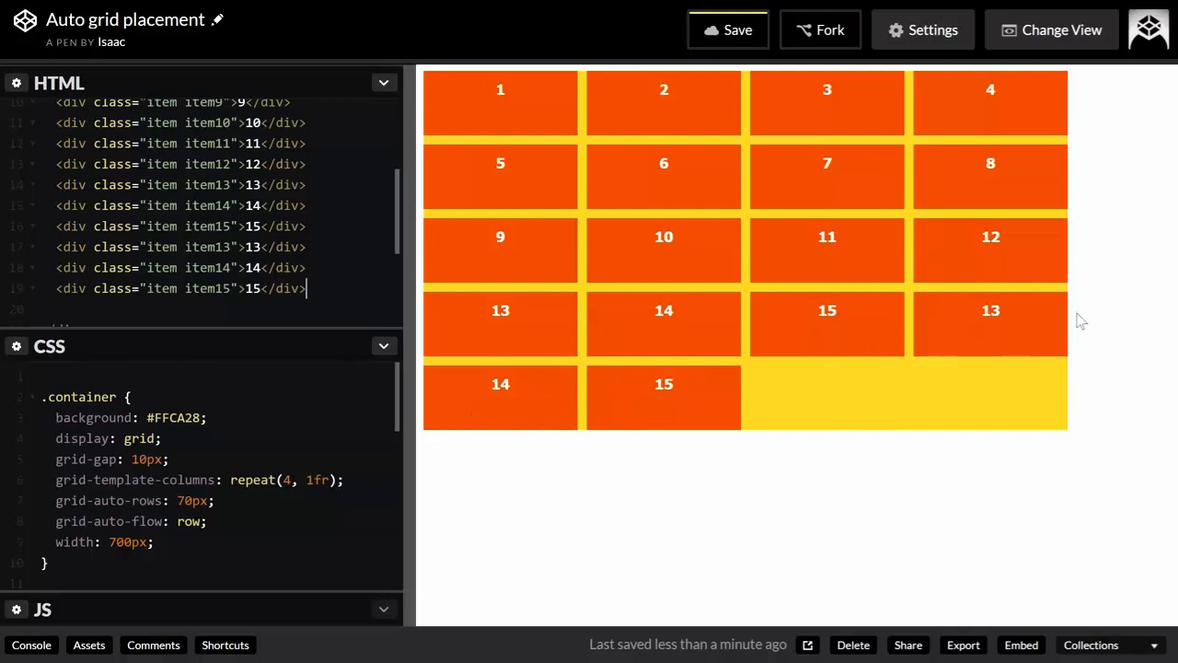
mouse_move(799, 356)
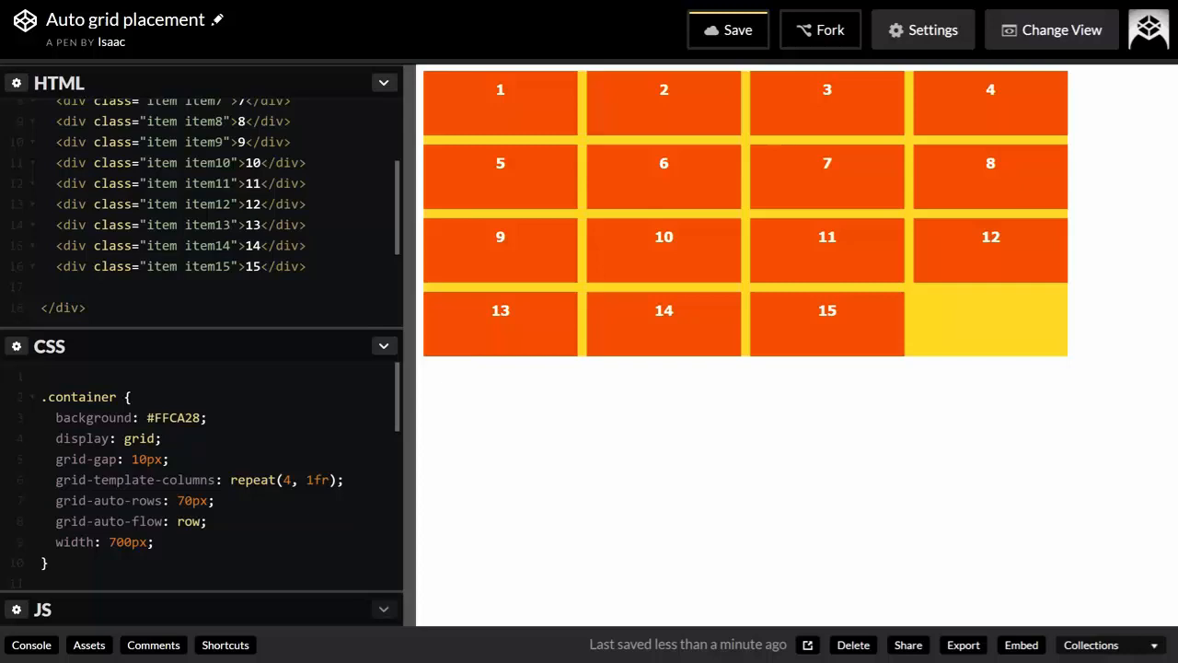
Replace grid-auto-rows with grid-template-rows: 70px 70px 70px and add extra item divs 13–15
click(213, 500)
text(template)
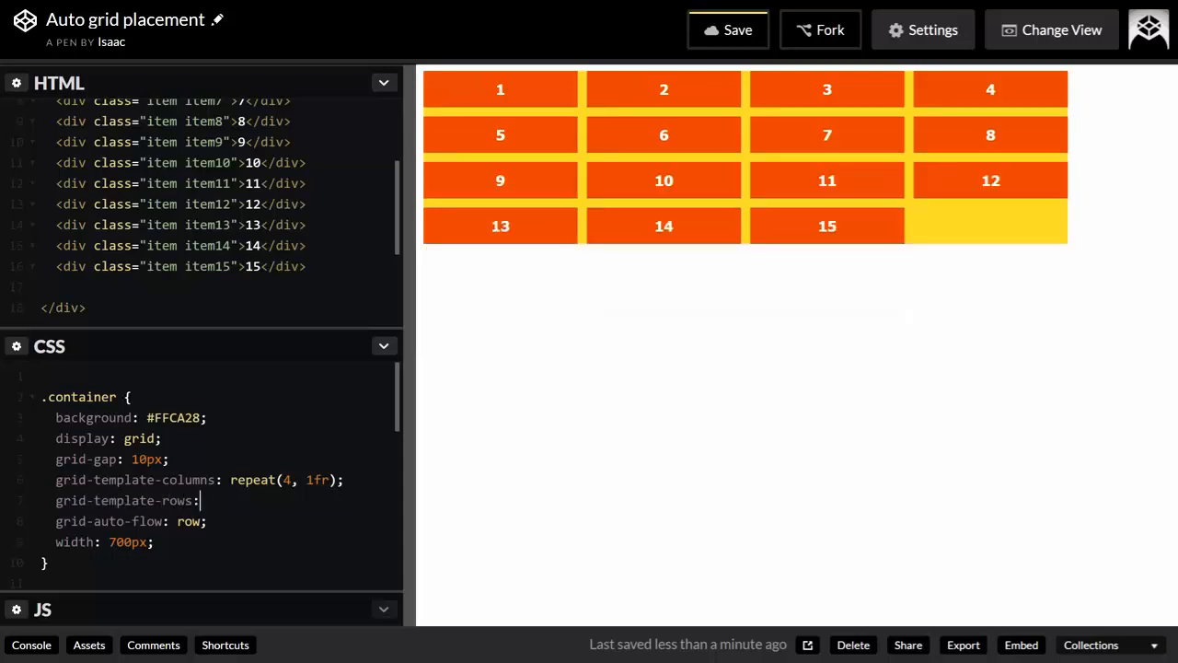
text(10)
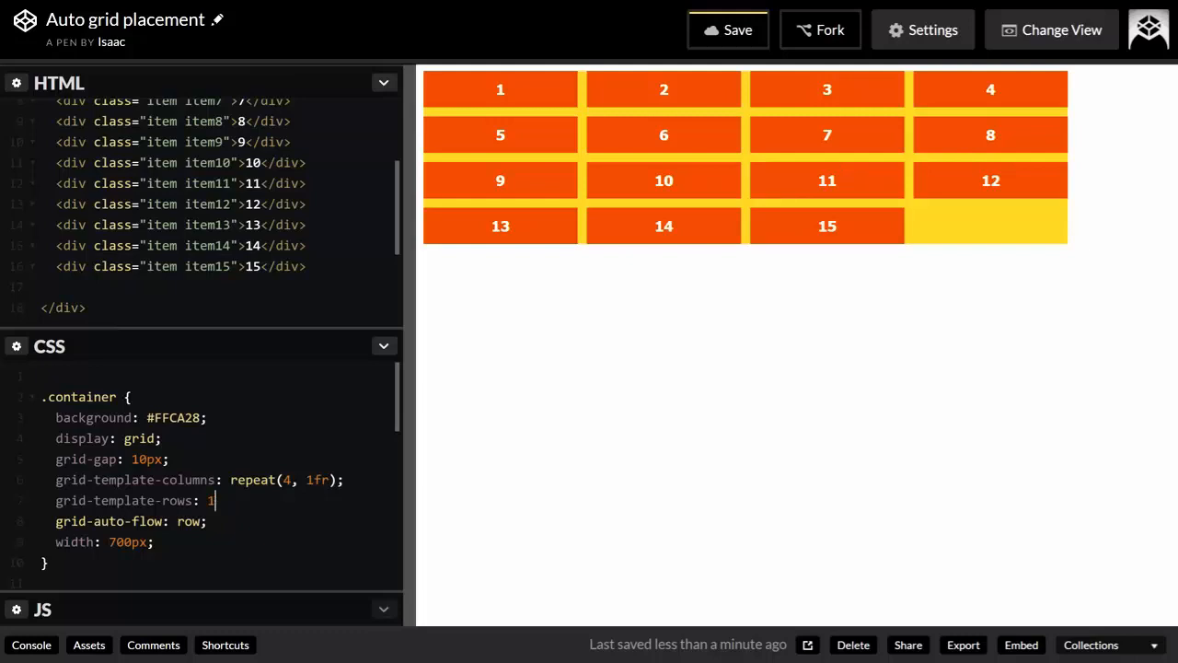
text(70px 70px 70)
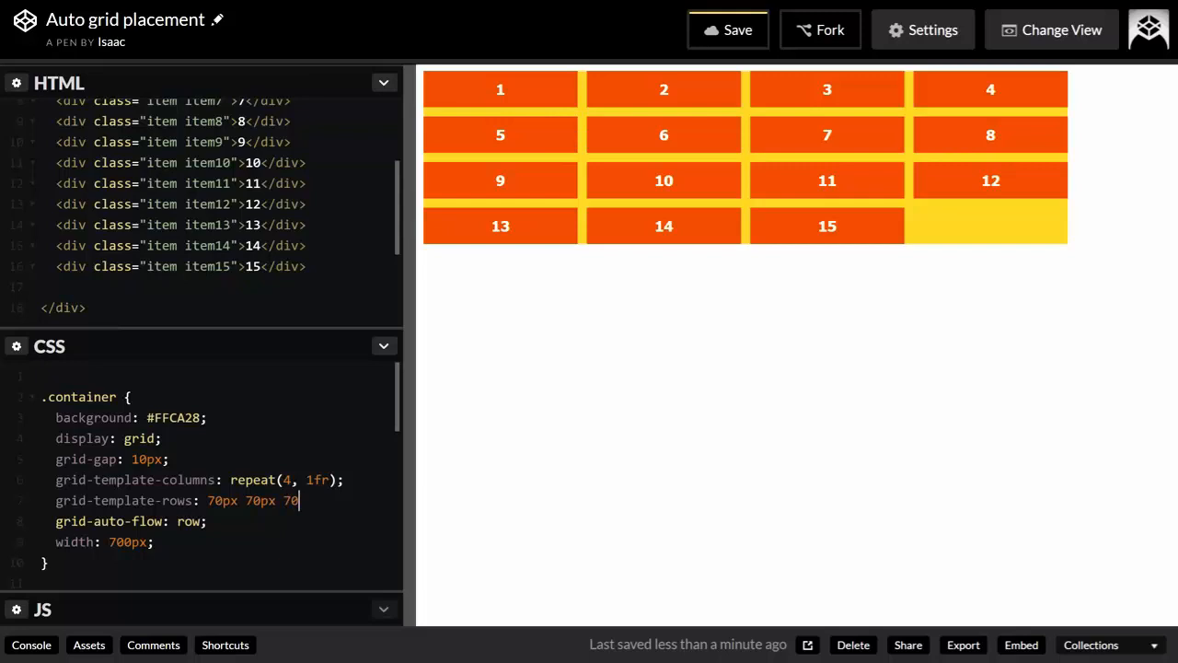
text(px;)
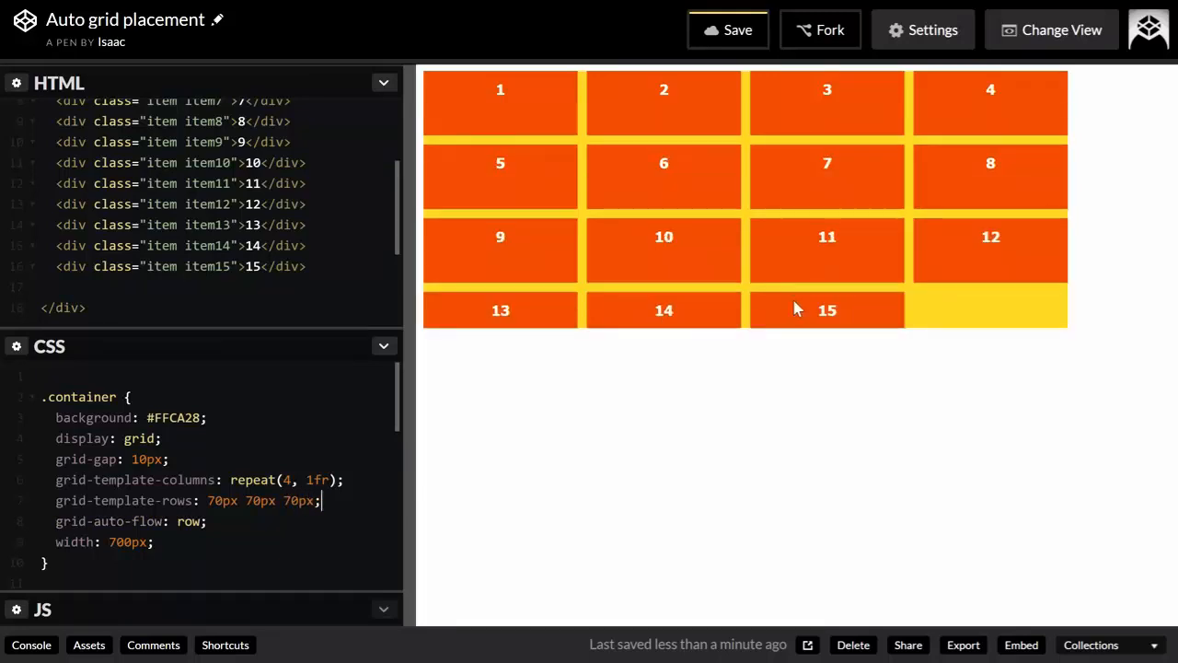
mouse_move(644, 316)
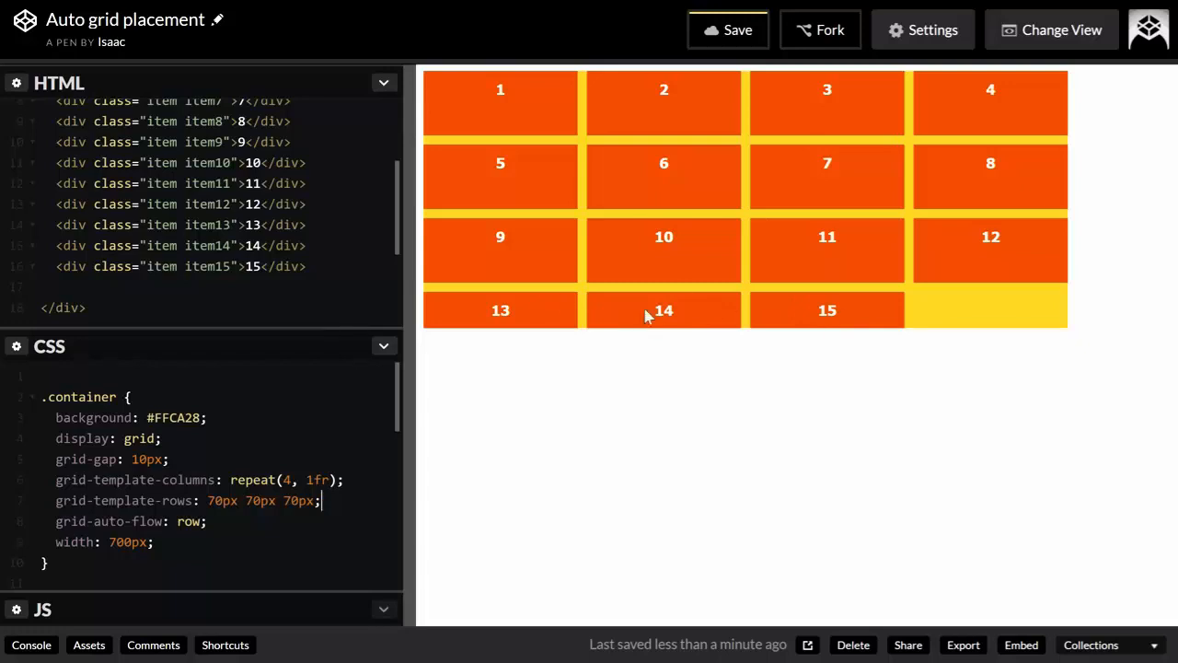
mouse_move(566, 348)
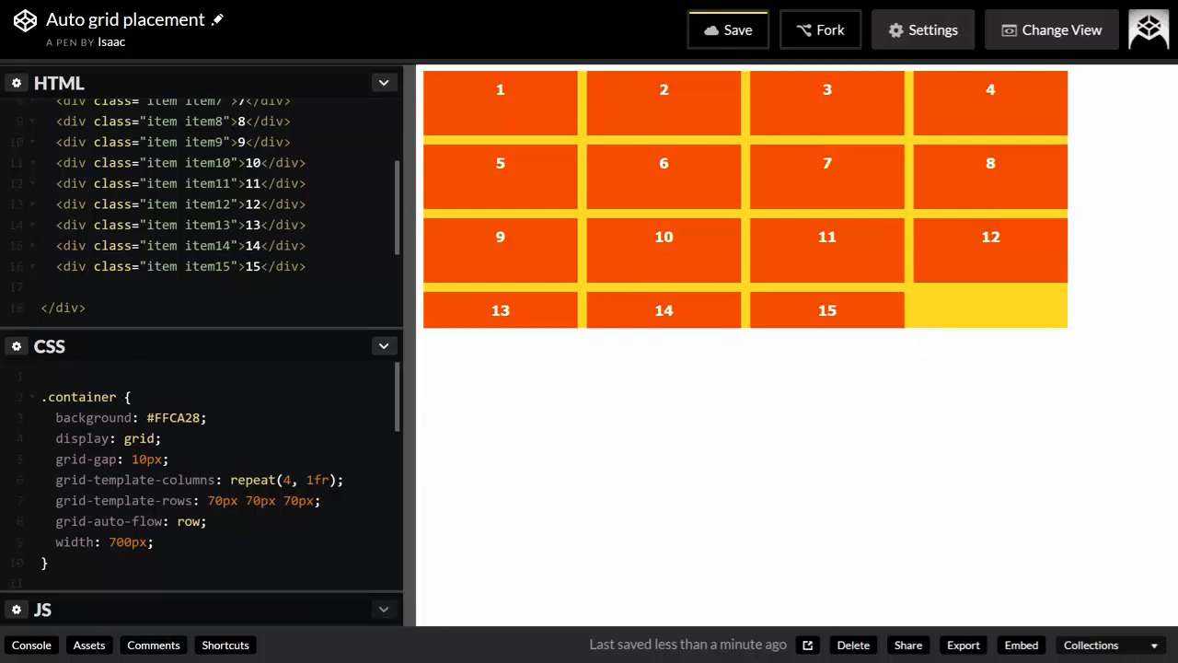
mouse_move(397, 420)
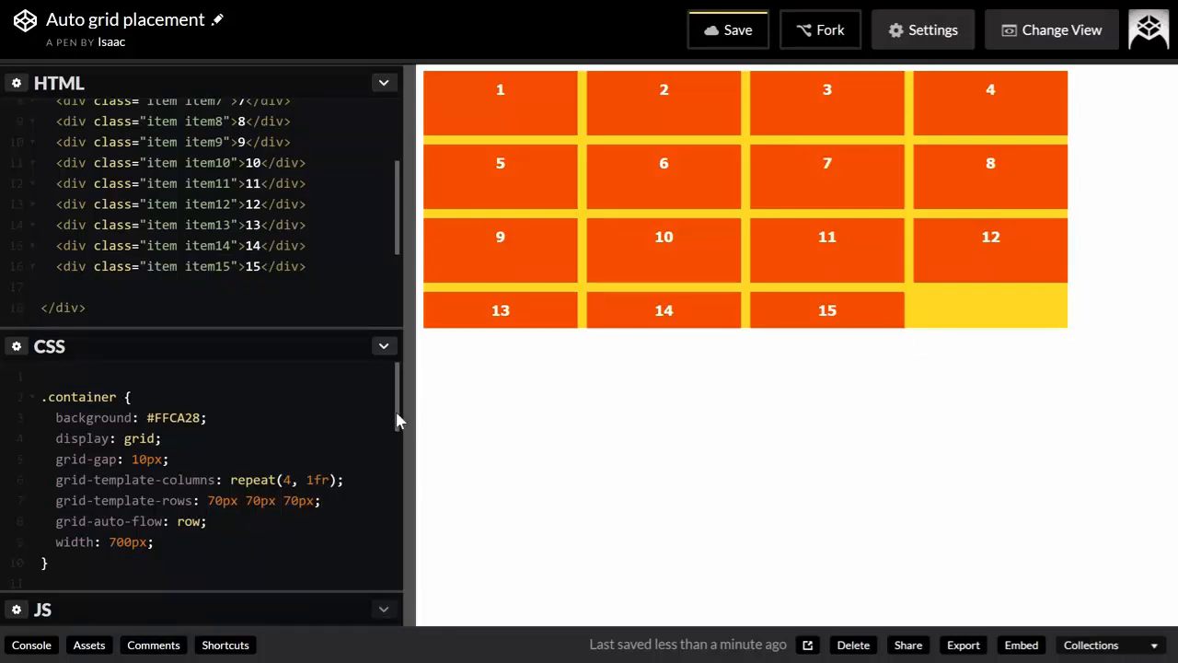
click(147, 245)
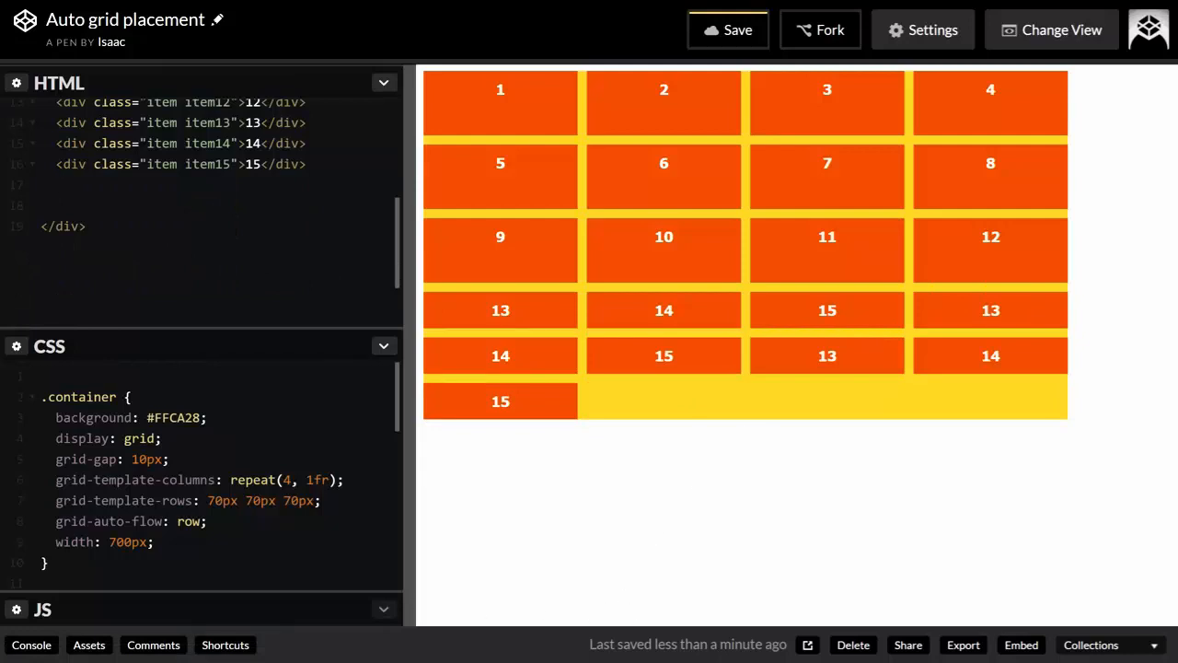
Set grid-auto-flow to column so items fill the three 70px rows column by column
click(175, 521)
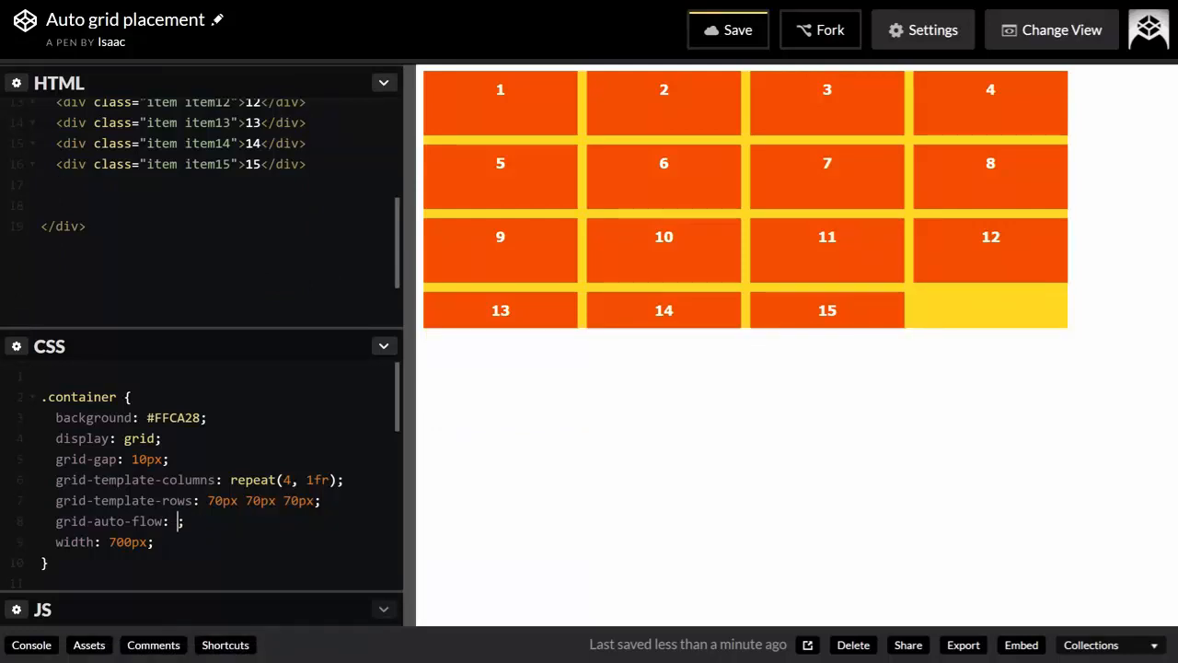
text(column)
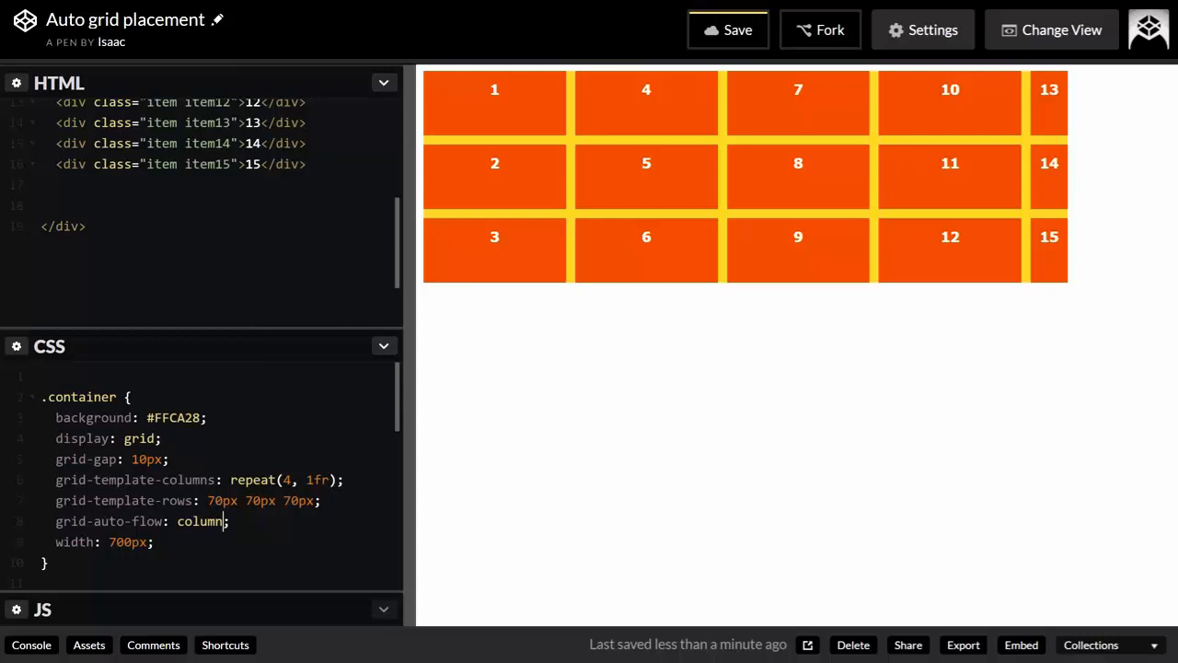
mouse_move(732, 232)
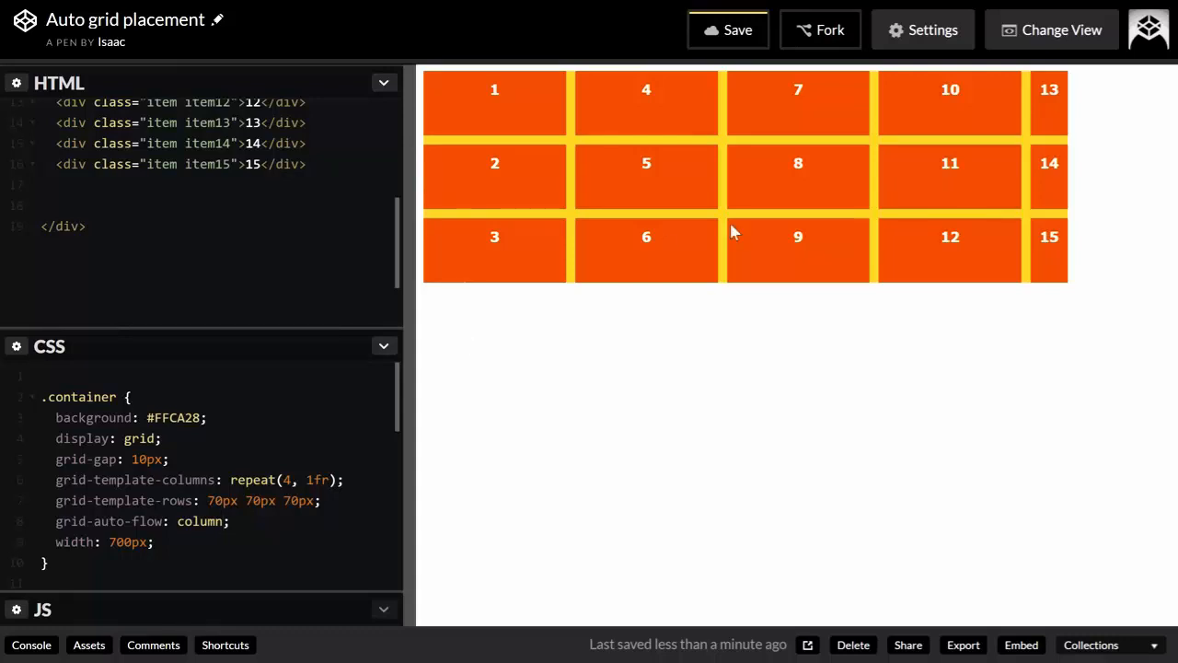
mouse_move(396, 284)
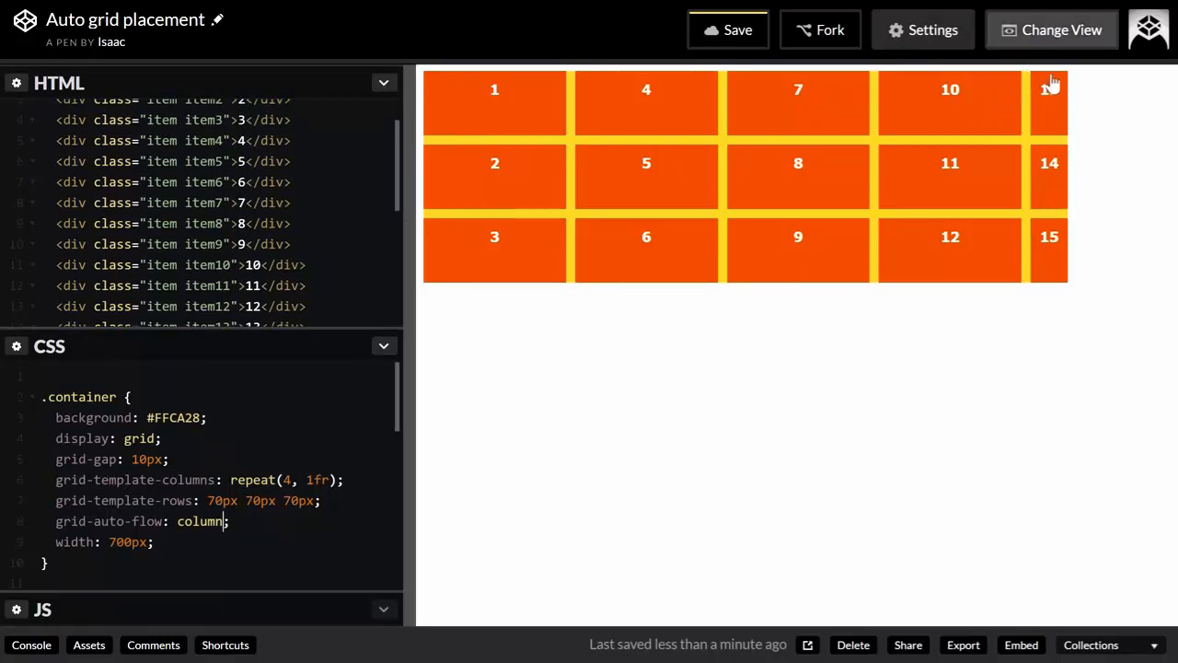
mouse_move(1049, 146)
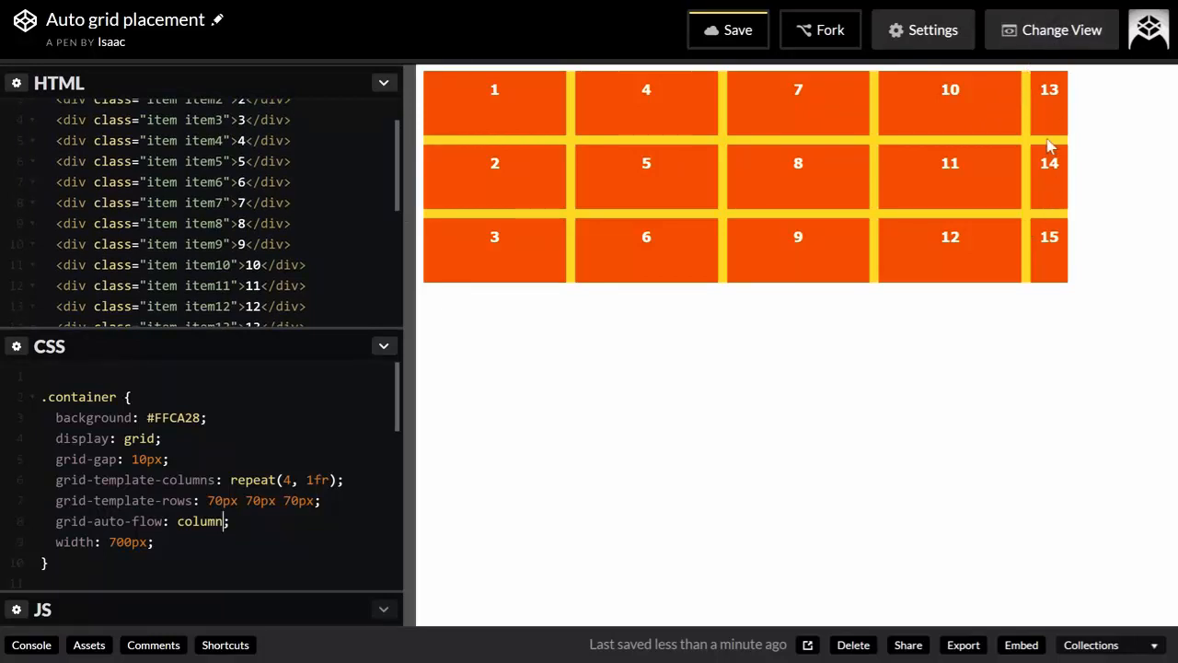
mouse_move(996, 204)
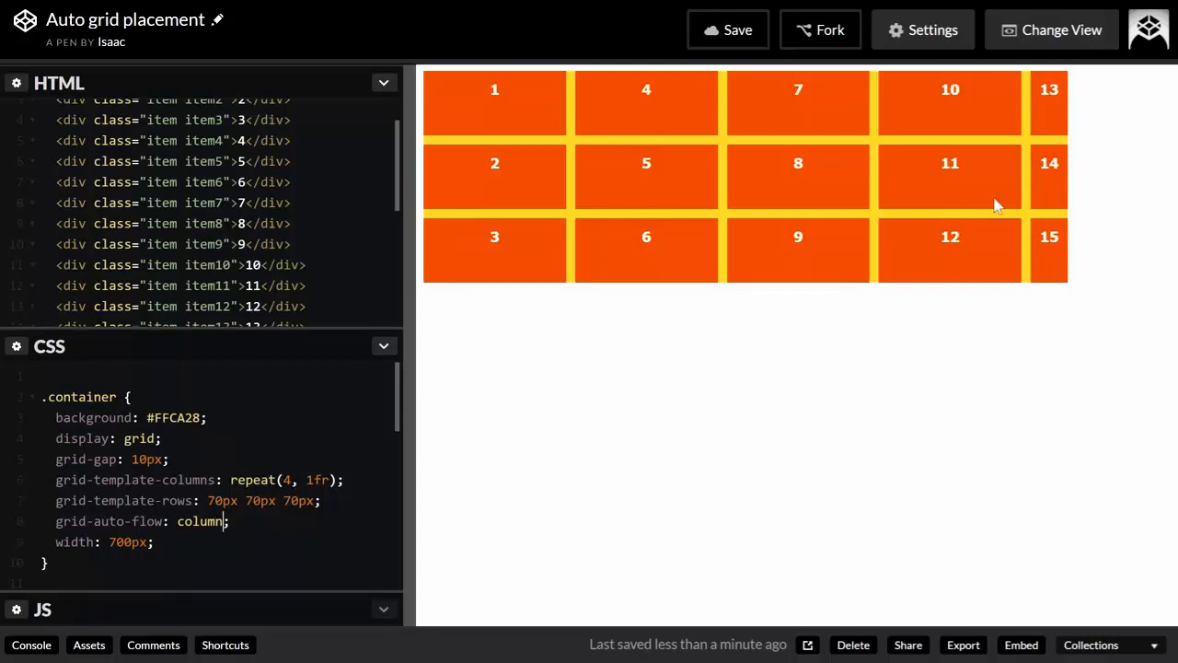
mouse_move(1053, 223)
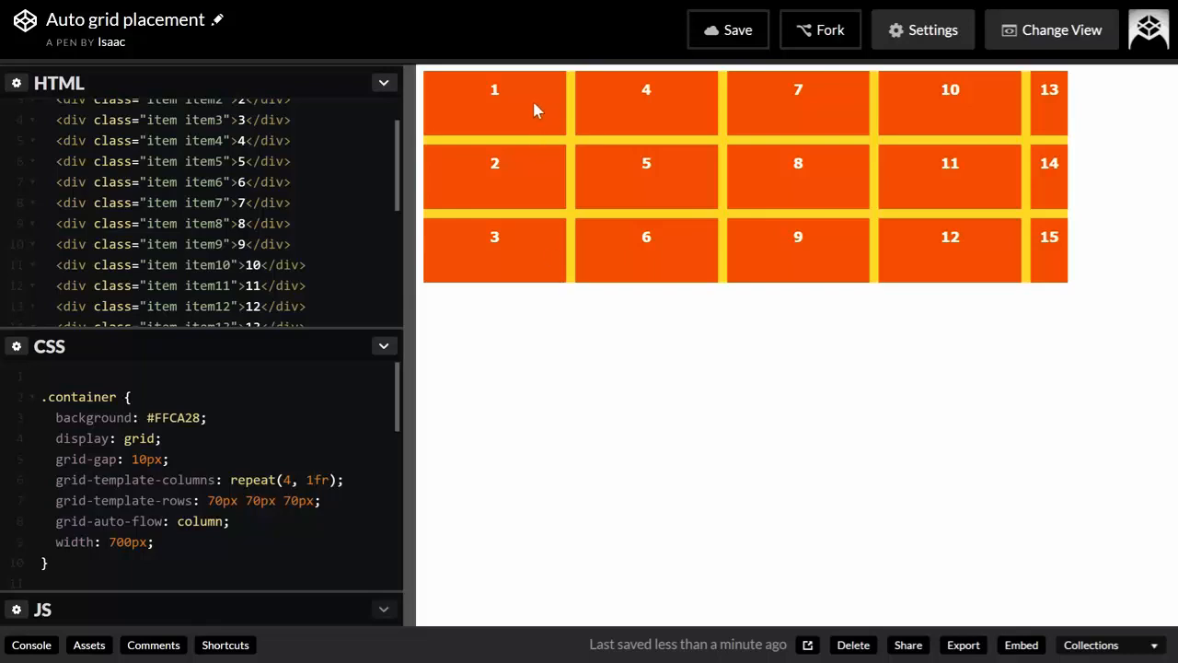
mouse_move(992, 180)
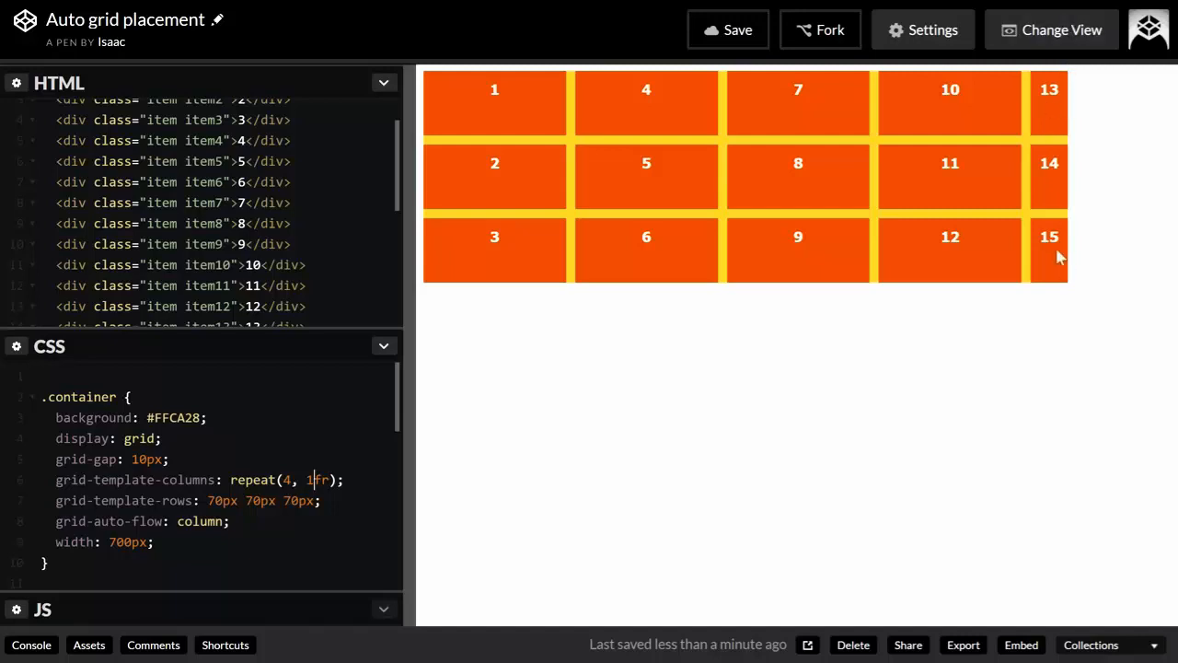
mouse_move(690, 190)
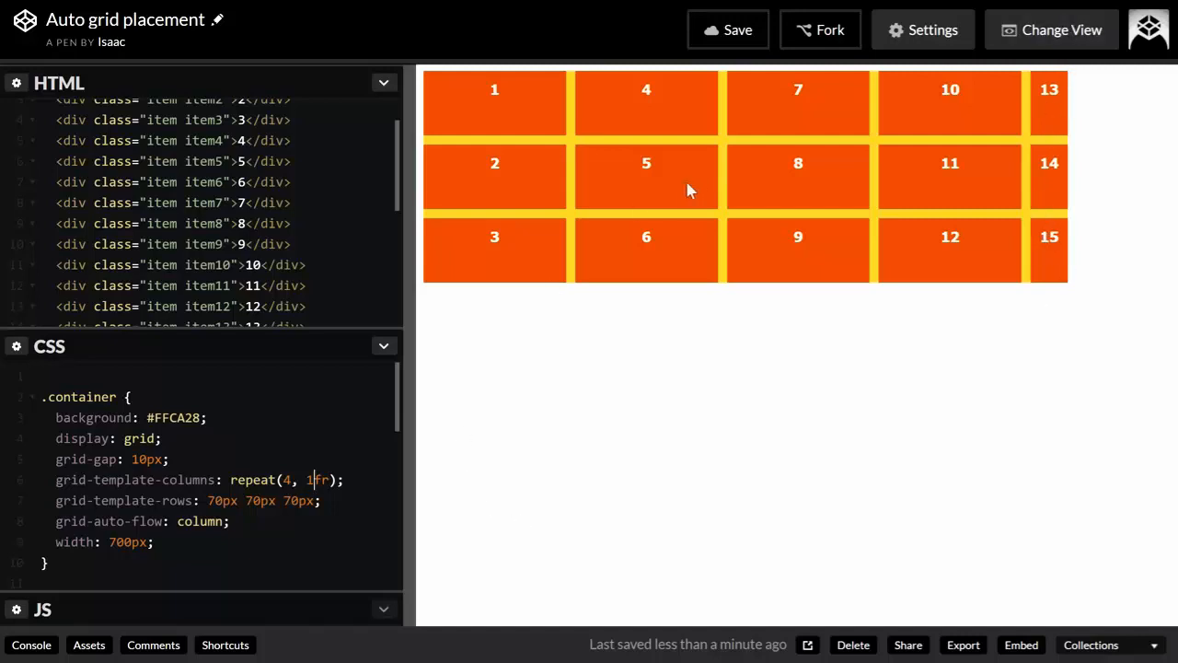
mouse_move(1038, 204)
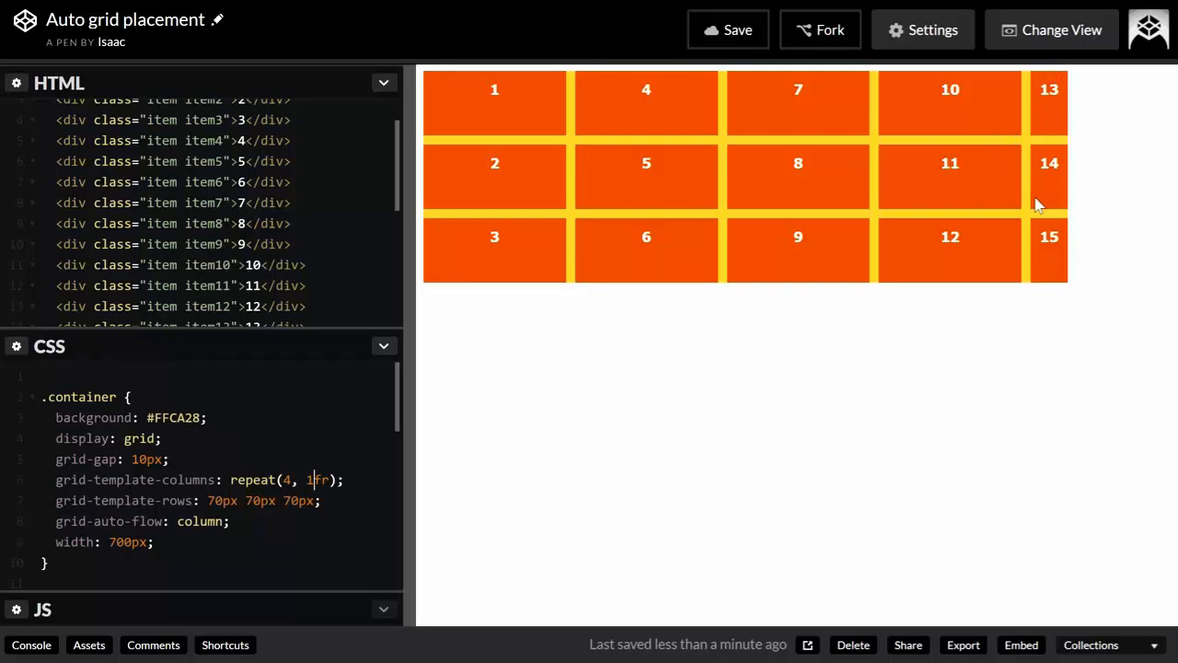
mouse_move(575, 438)
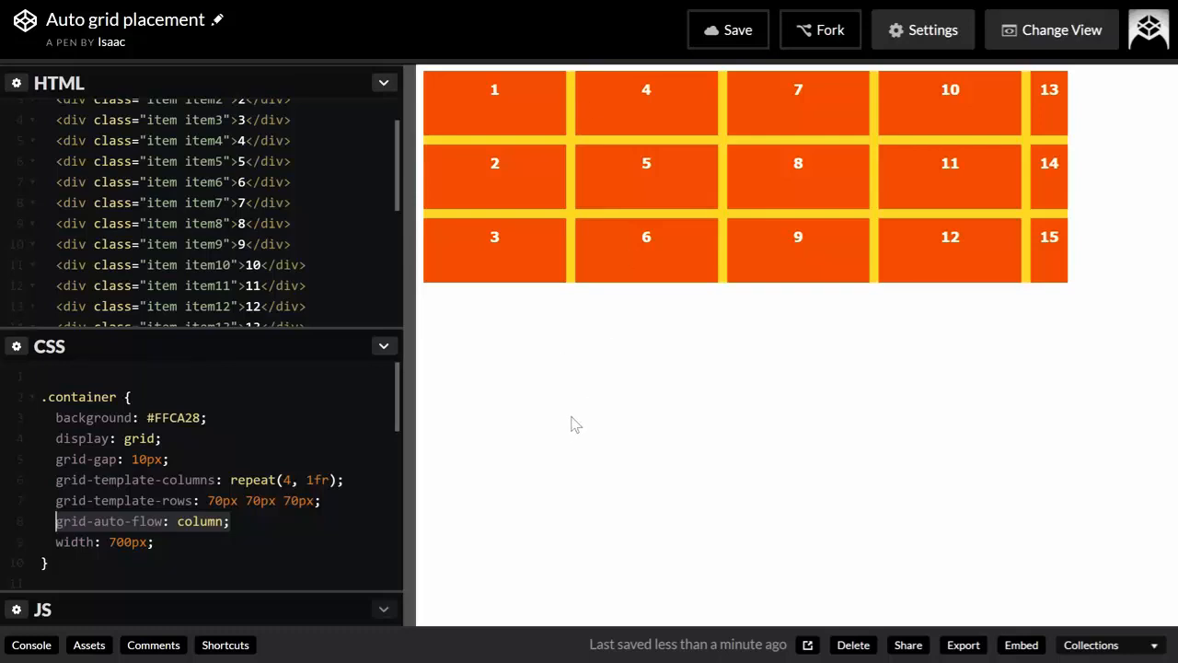
mouse_move(801, 328)
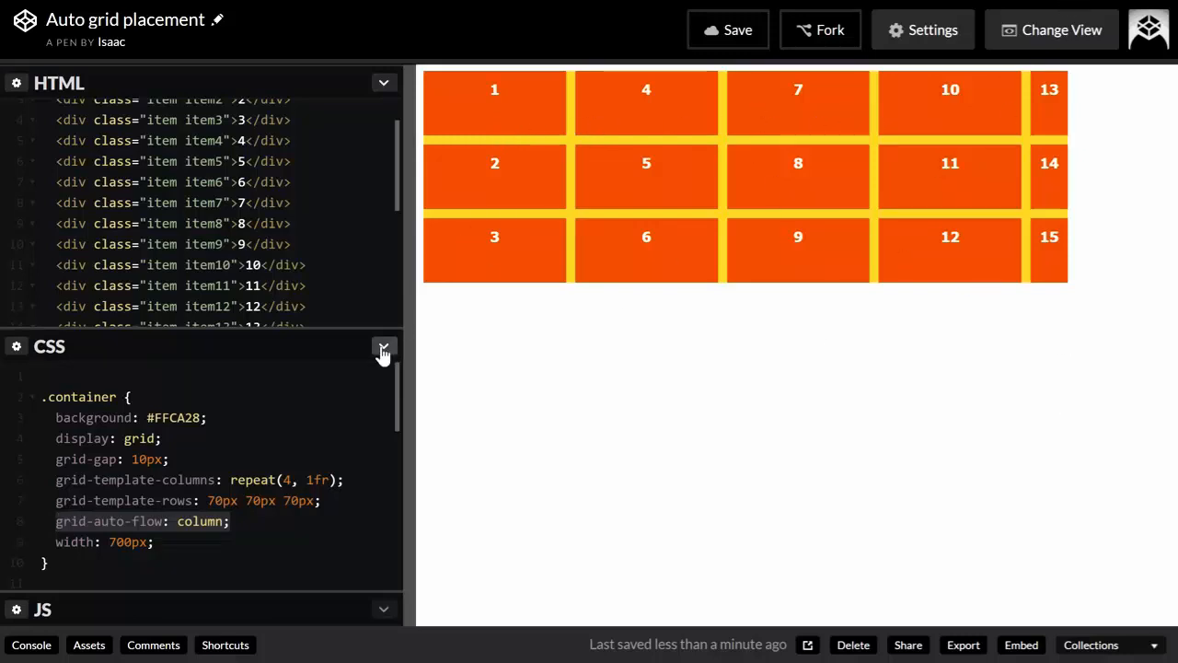
scroll(down, 3)
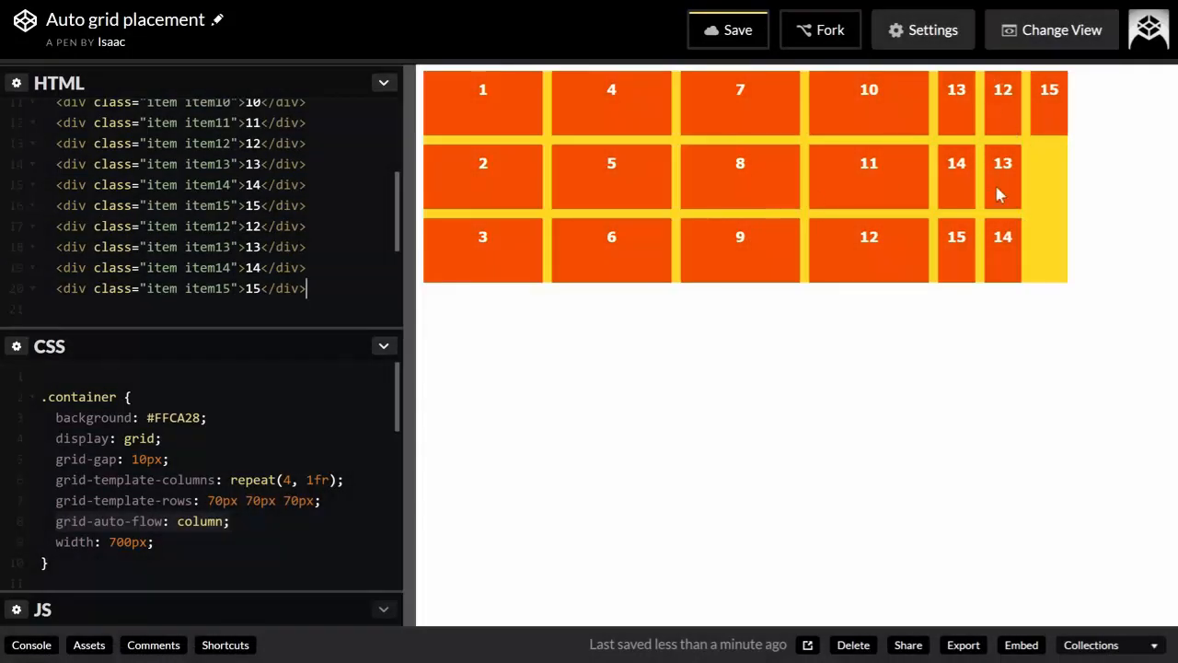
mouse_move(1023, 127)
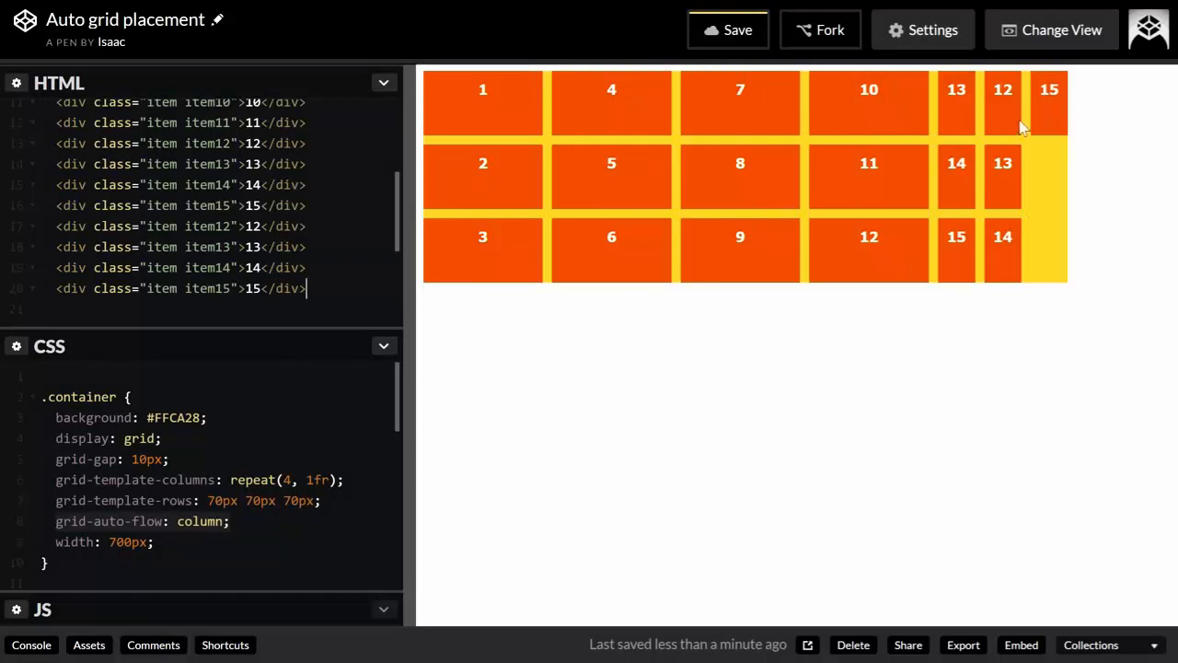
mouse_move(482, 129)
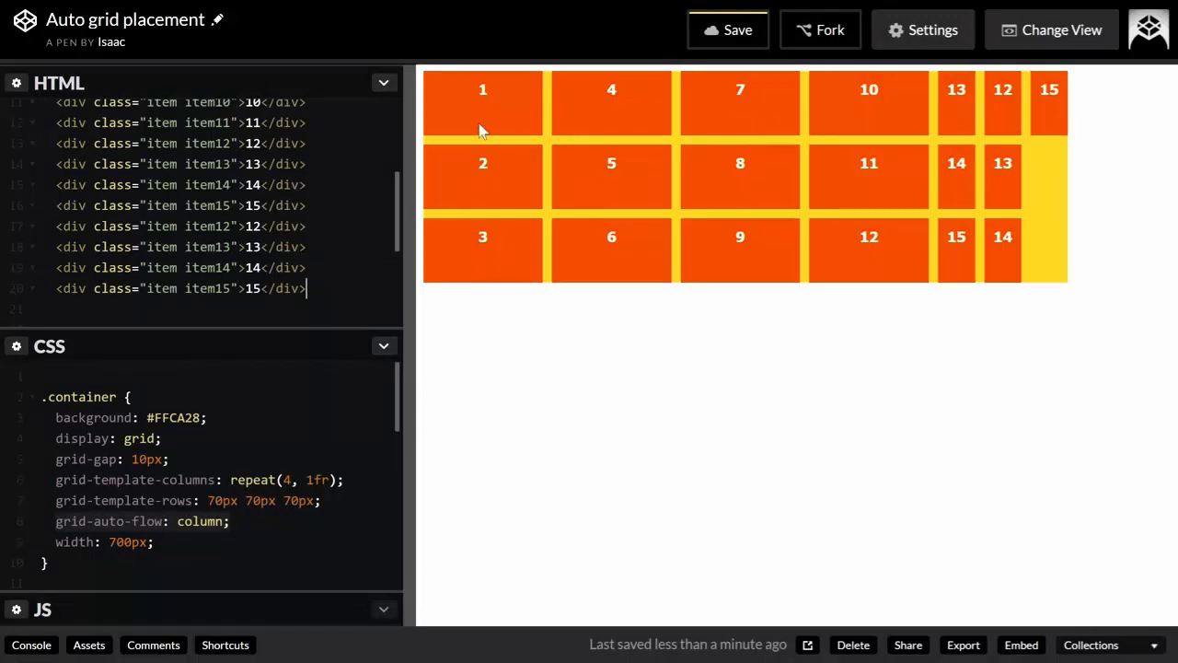
mouse_move(607, 118)
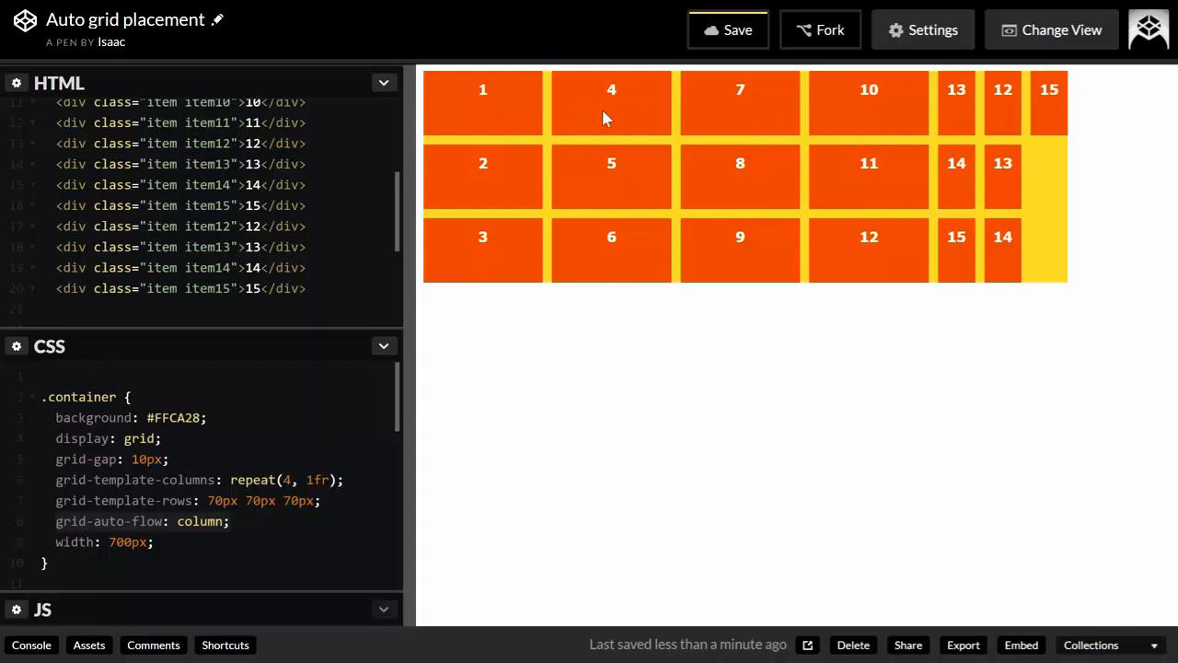
mouse_move(918, 125)
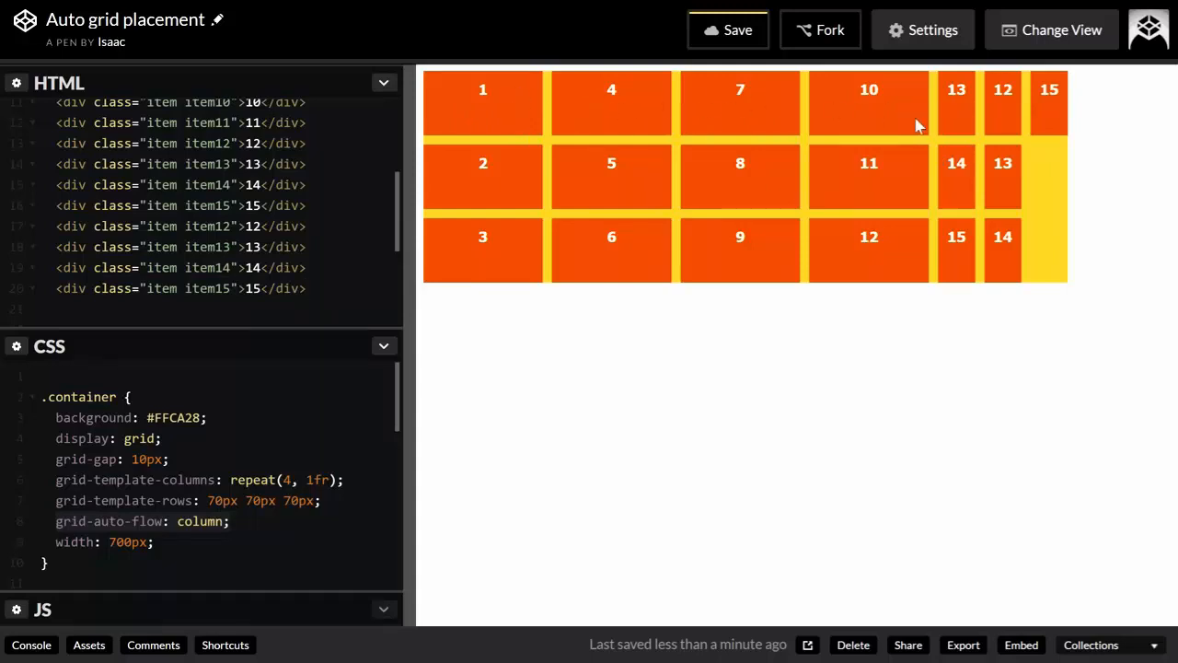
mouse_move(874, 110)
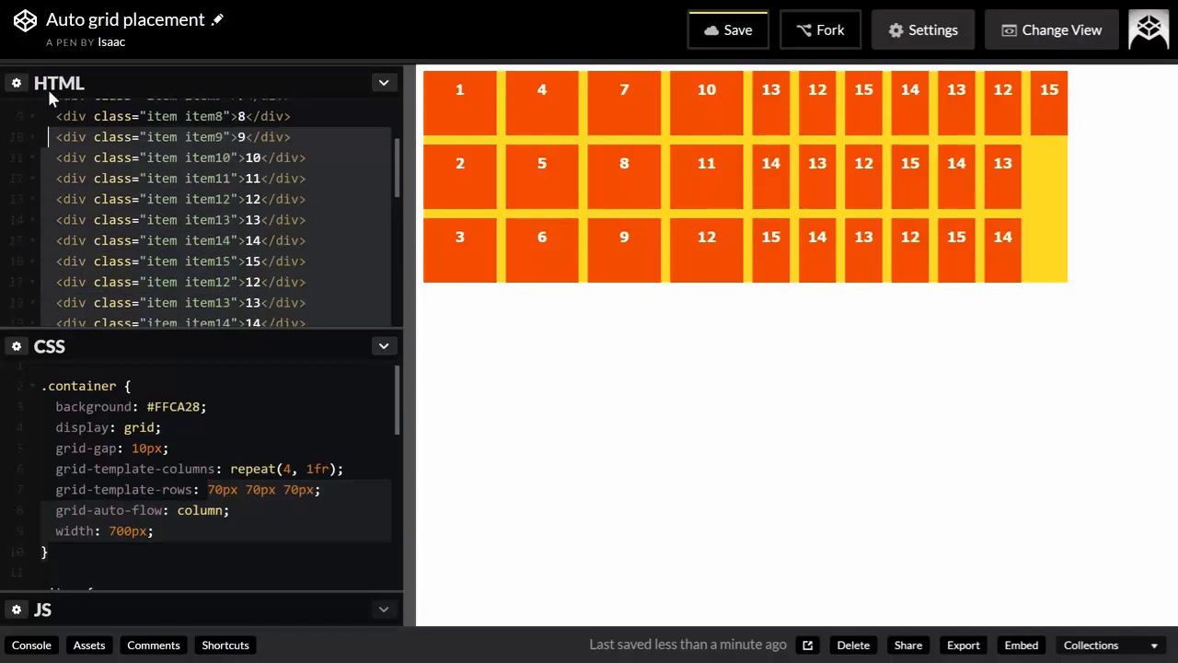
scroll(down, 3)
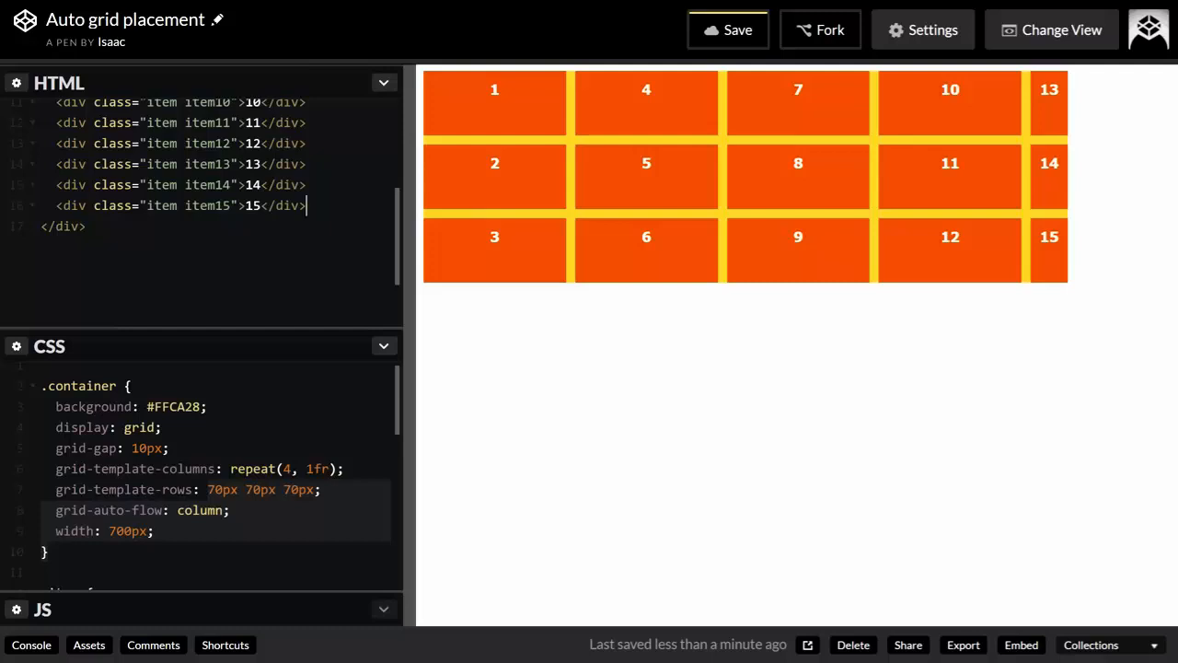
mouse_move(401, 265)
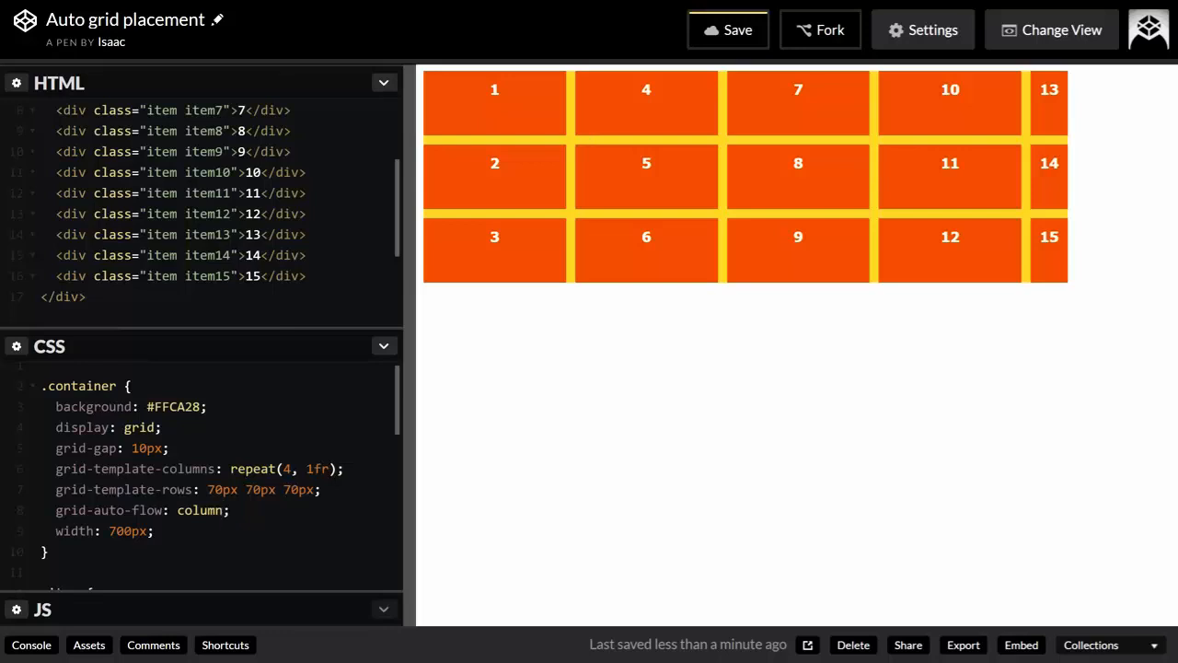
Change the row rule to grid-auto-rows: 70px and grid-auto-flow from column to rows
click(106, 490)
text(grid-auto)
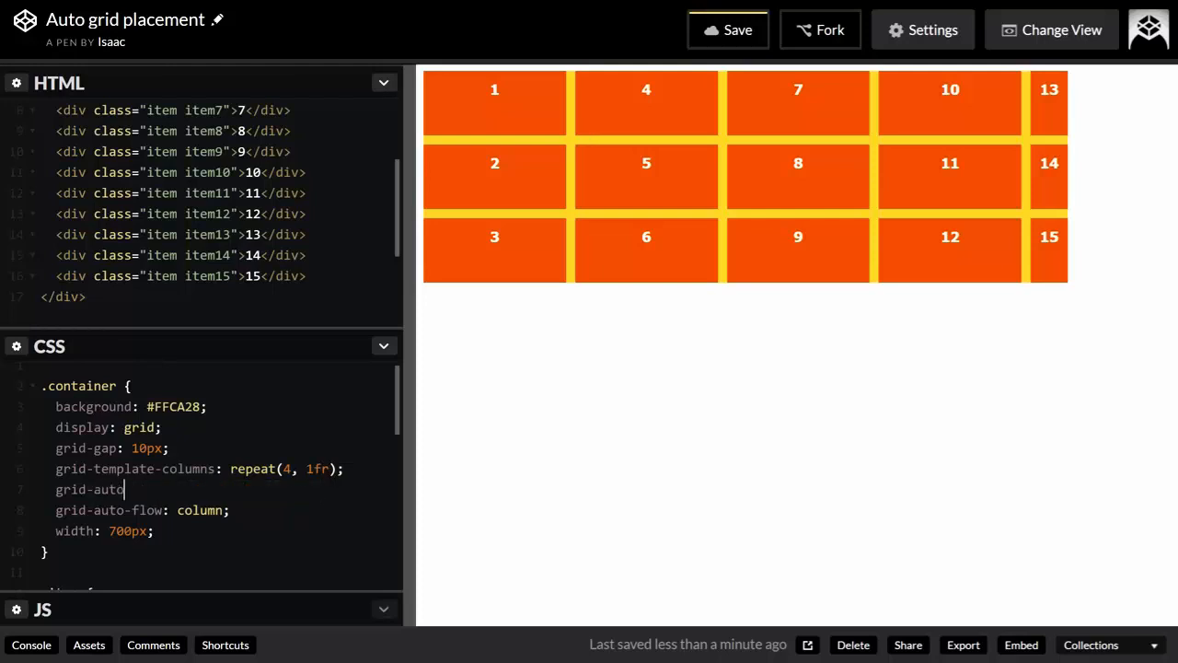
text(-row)
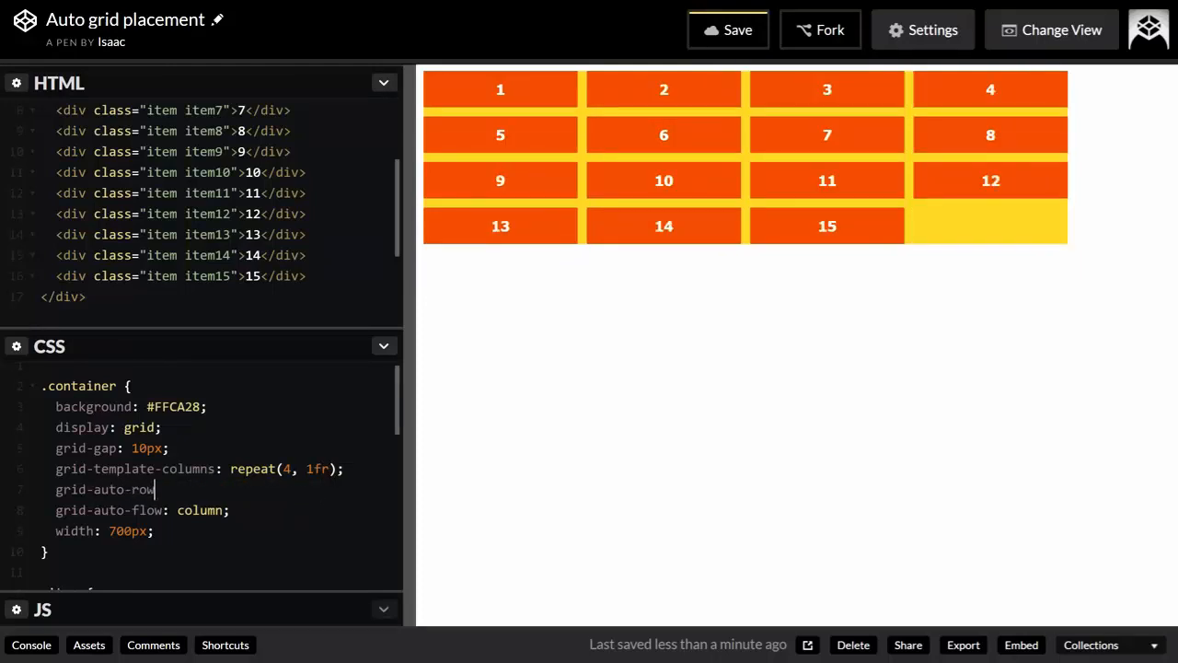
text(s: 70px;)
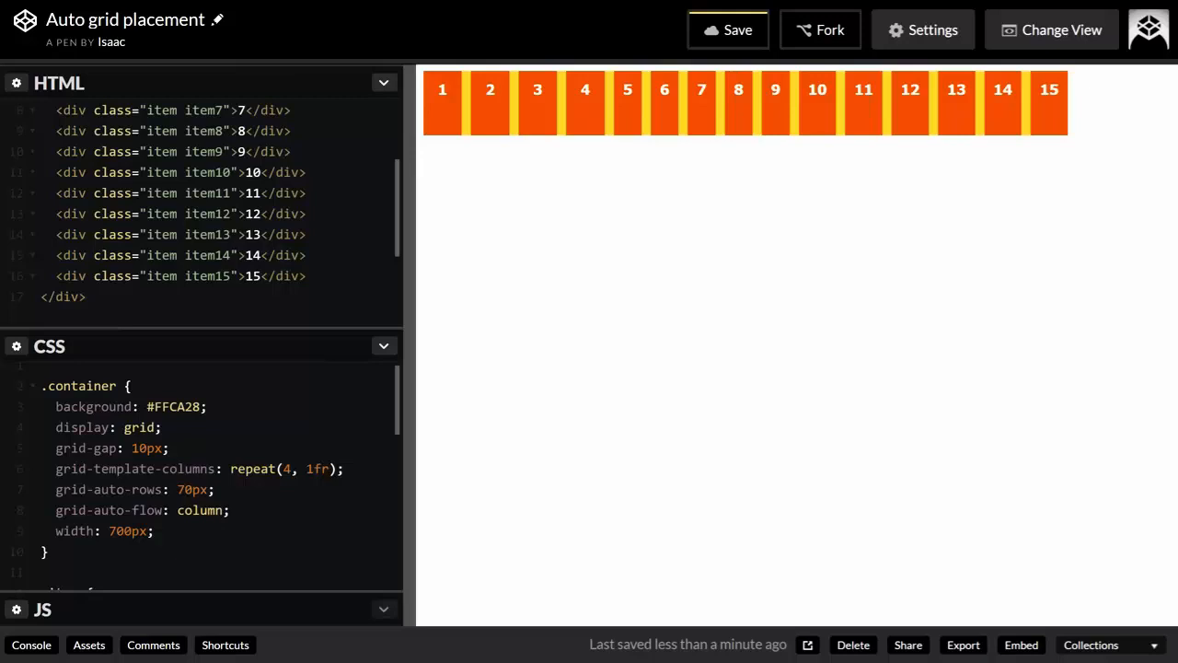
mouse_move(824, 118)
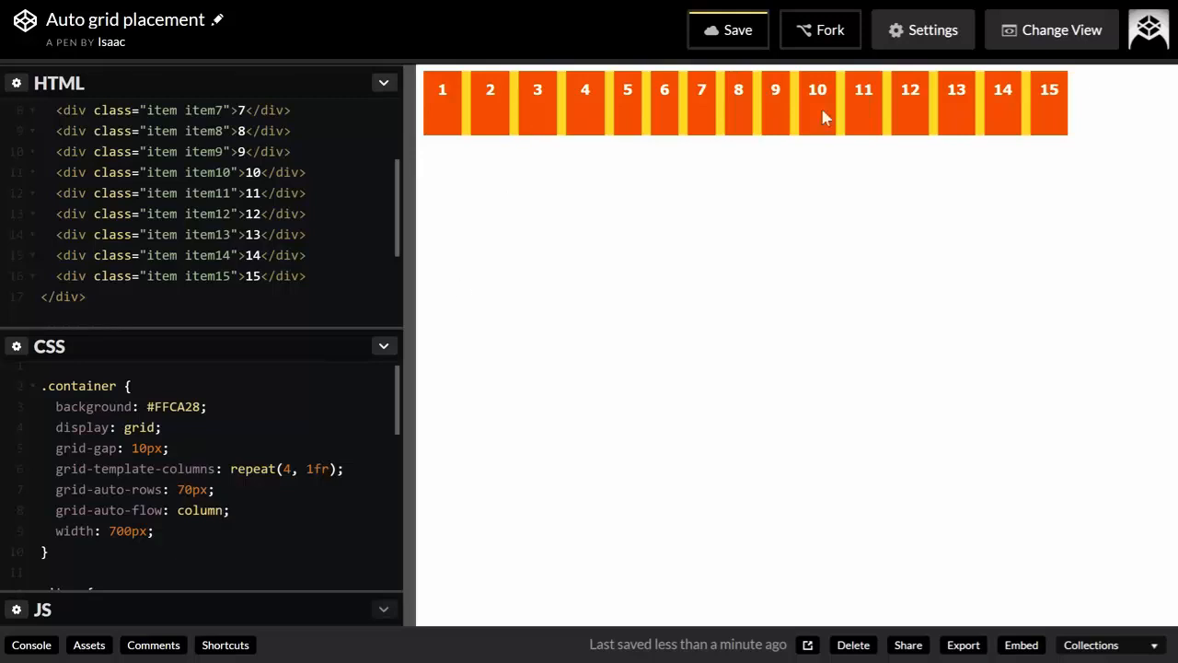
click(225, 510)
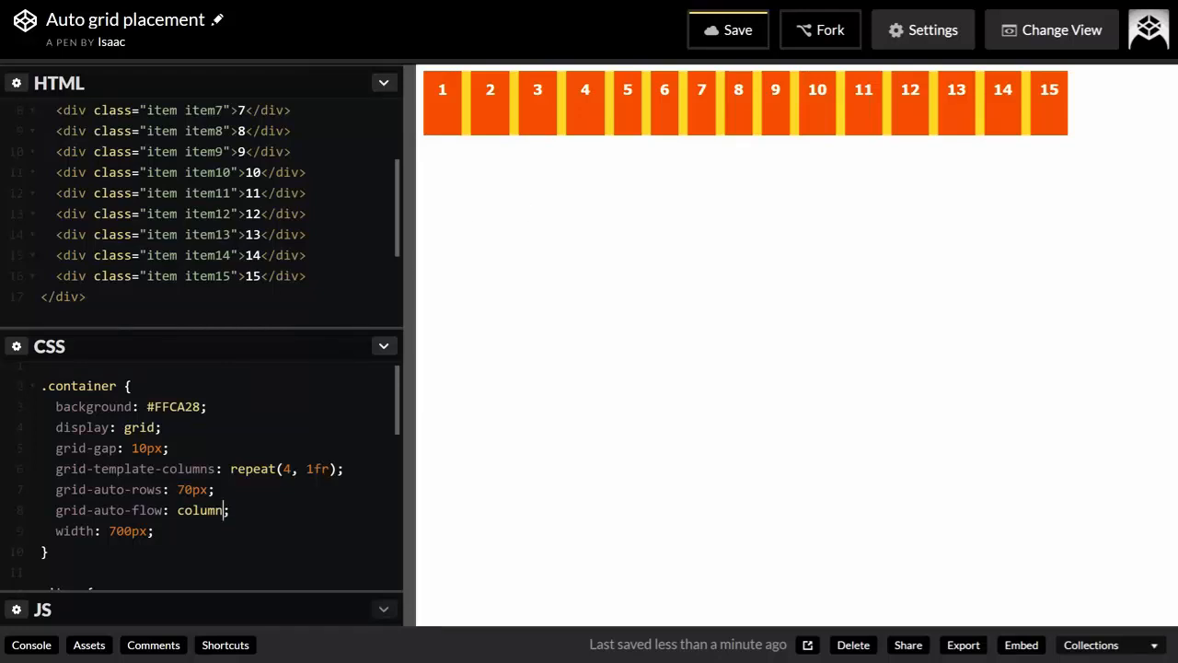
text(rows)
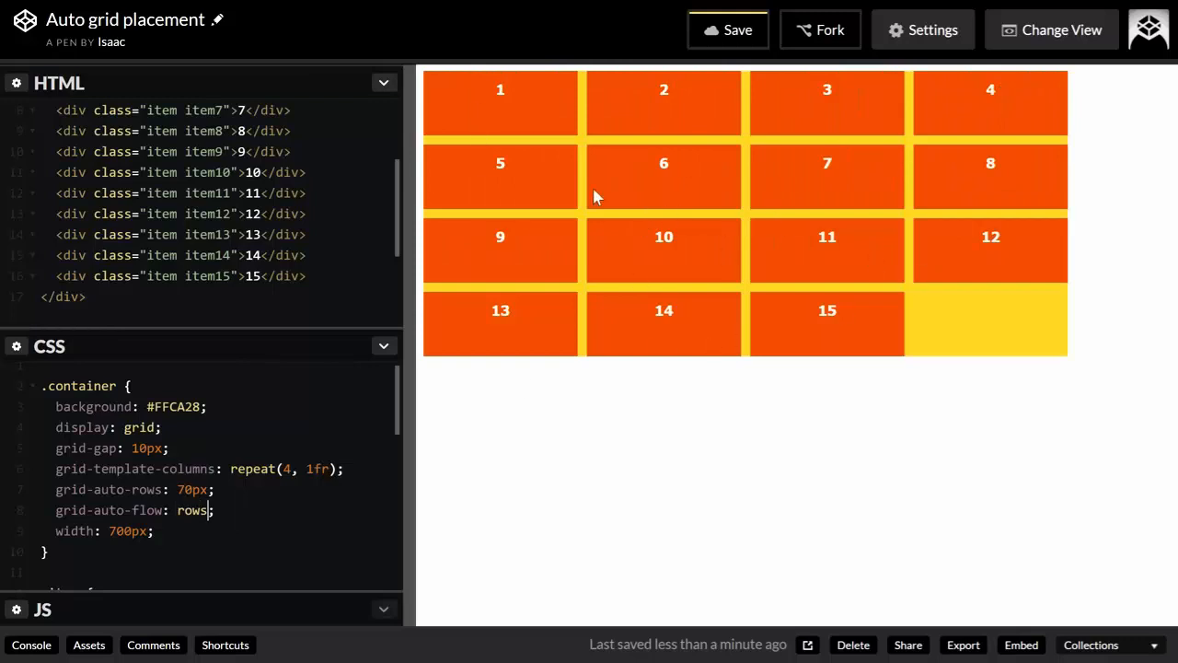
mouse_move(727, 322)
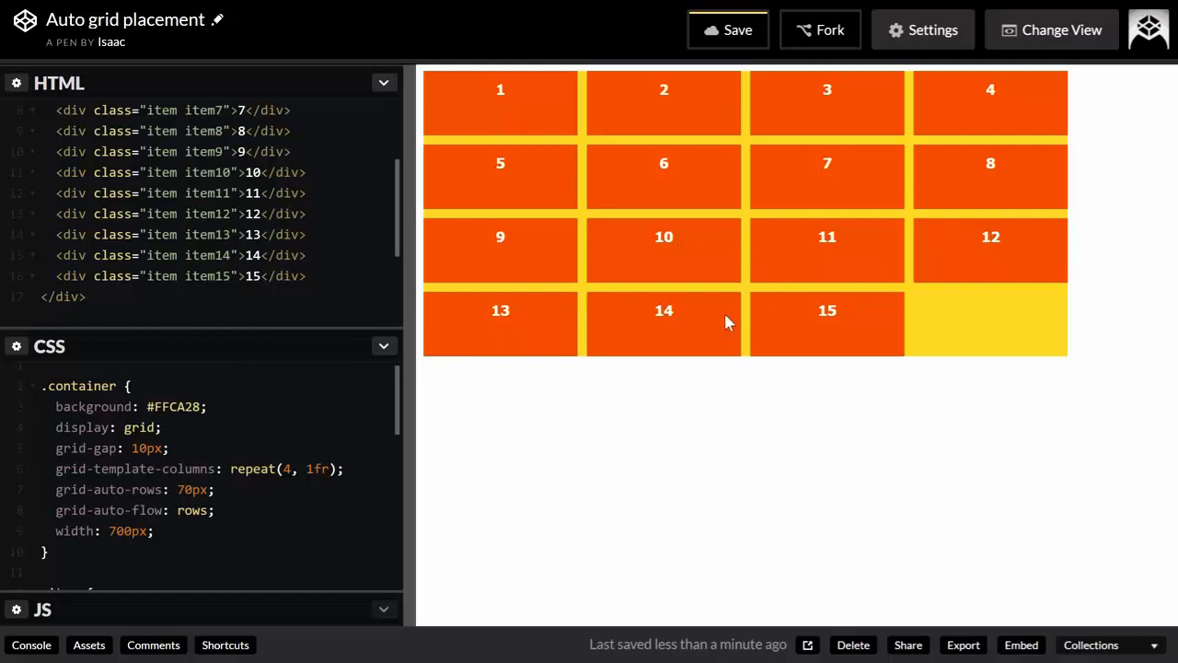
scroll(down, 3)
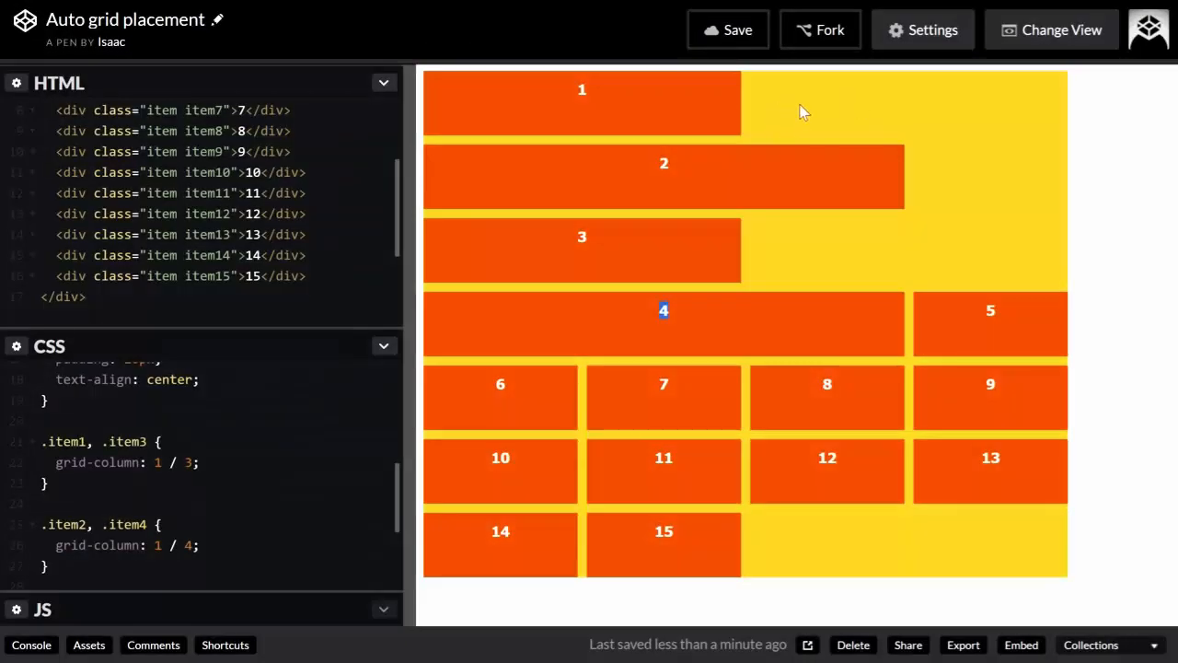
mouse_move(788, 121)
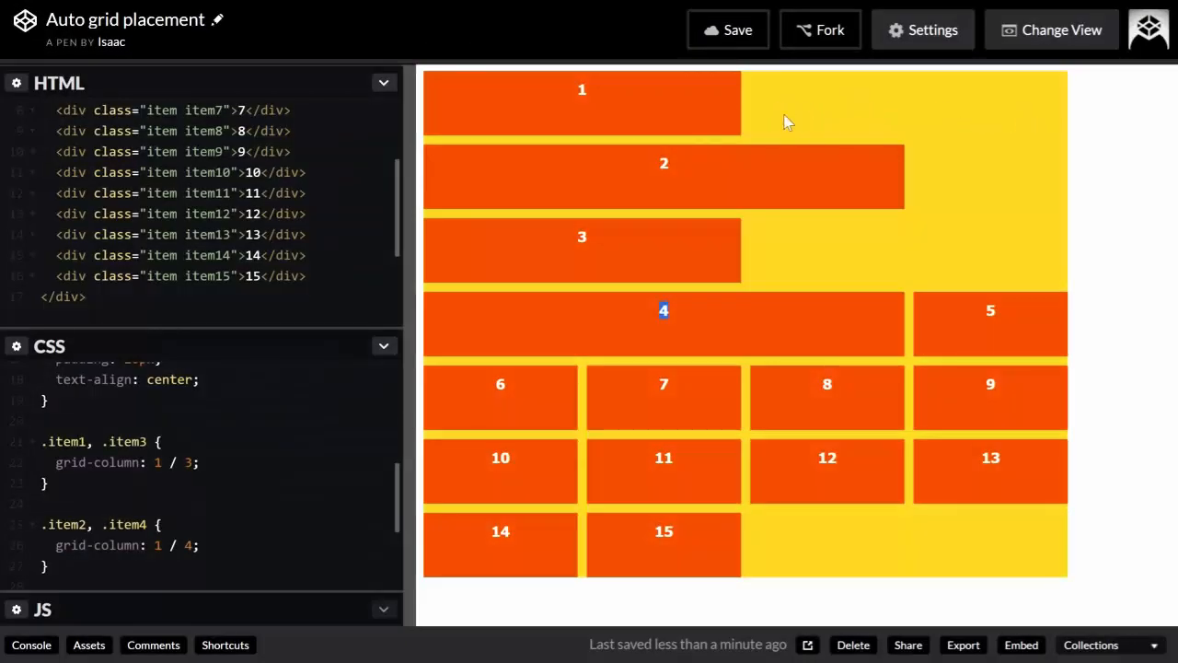
mouse_move(762, 255)
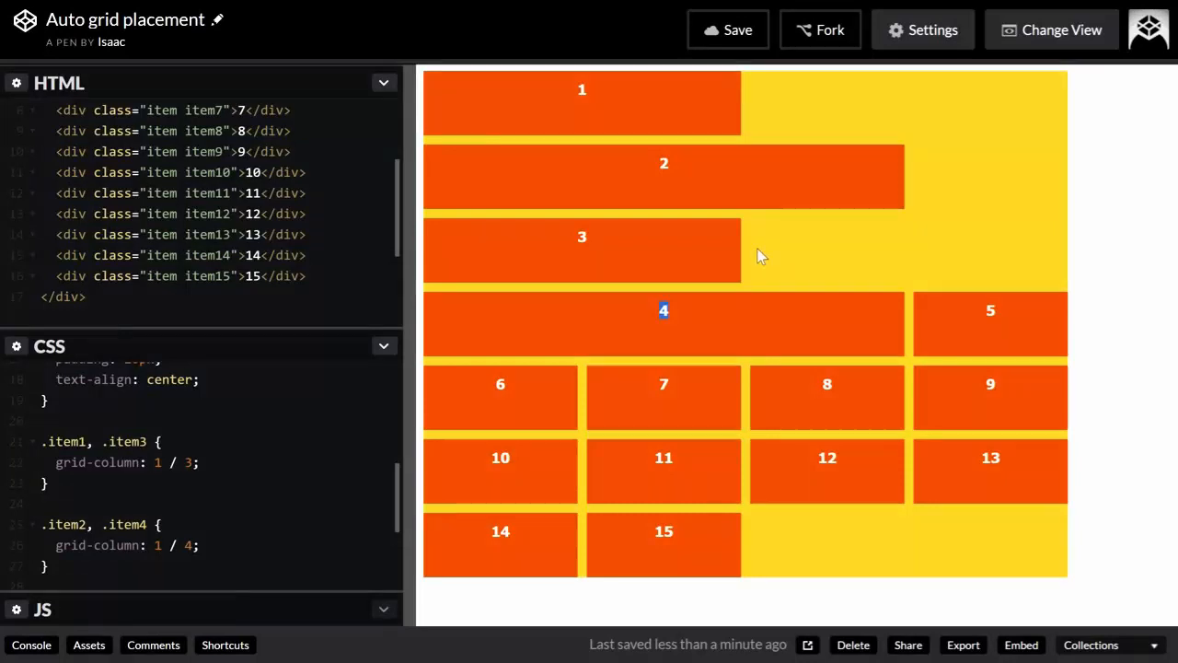
mouse_move(872, 250)
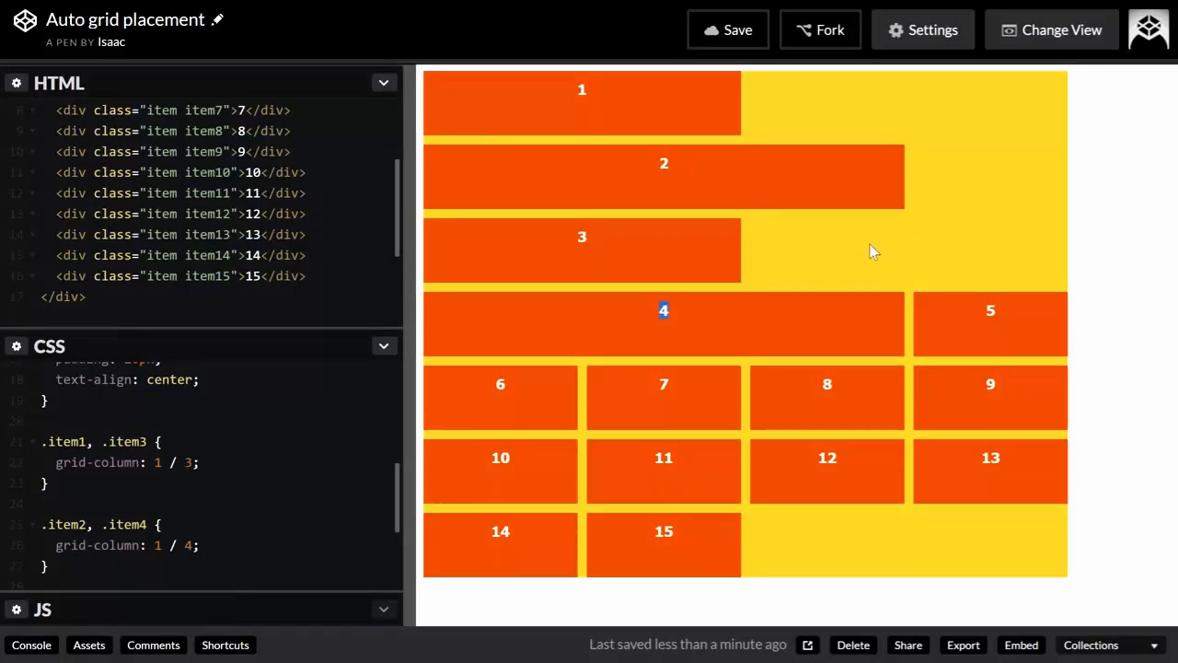
mouse_move(451, 435)
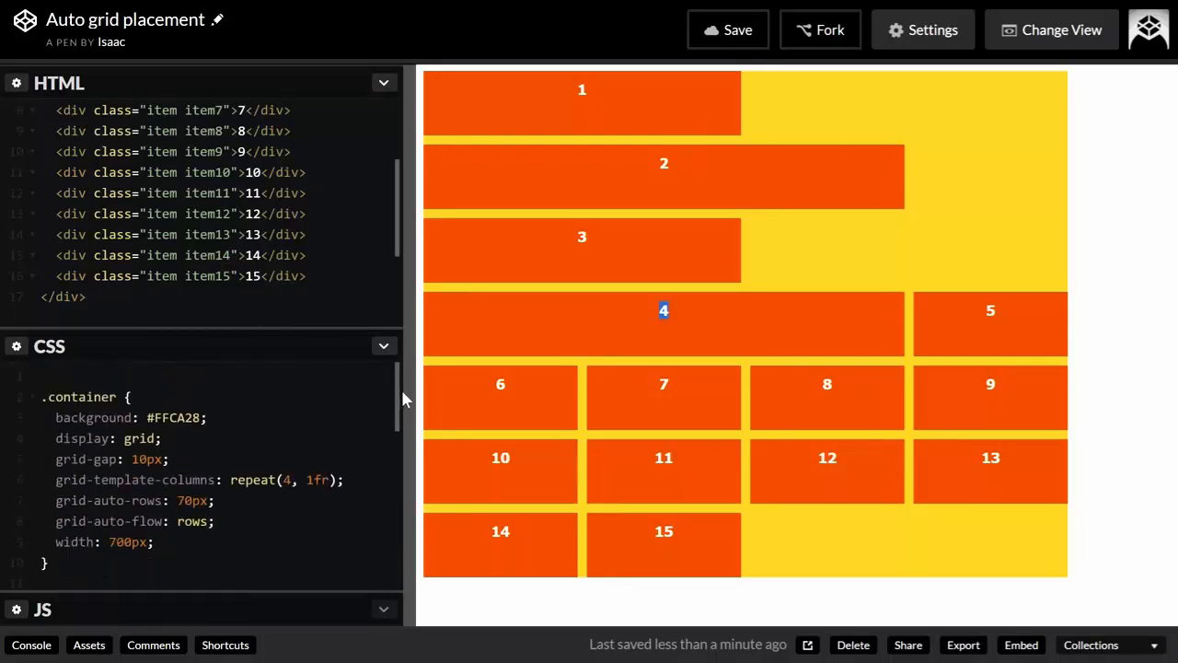
mouse_move(1000, 376)
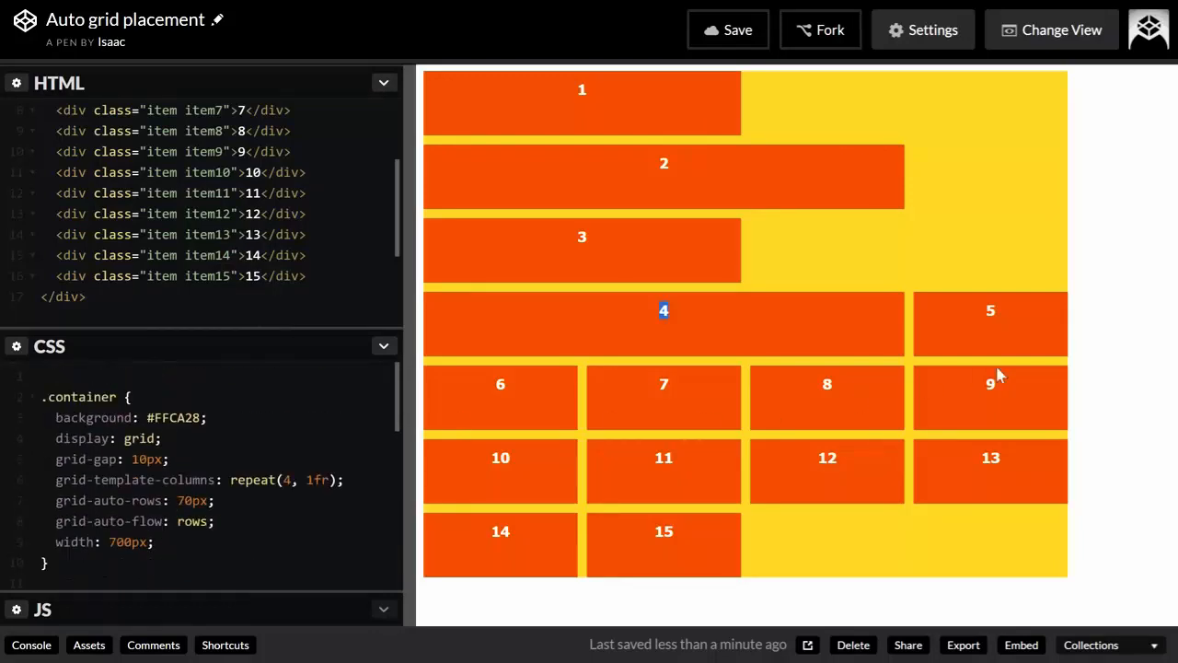
mouse_move(935, 327)
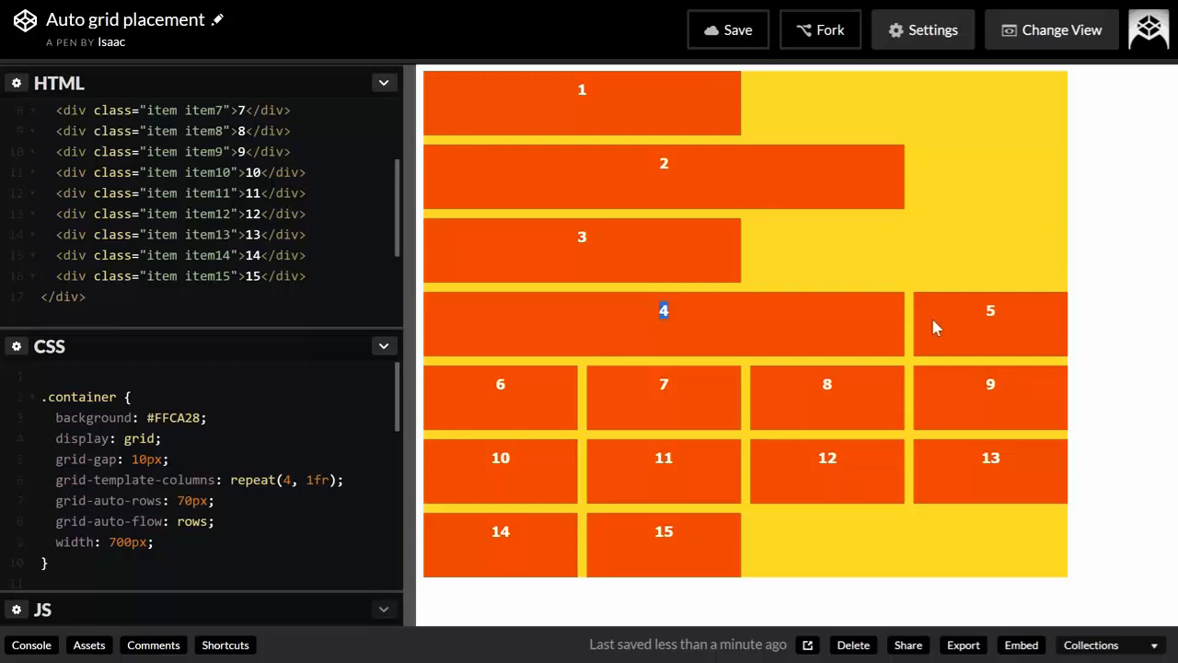
mouse_move(464, 478)
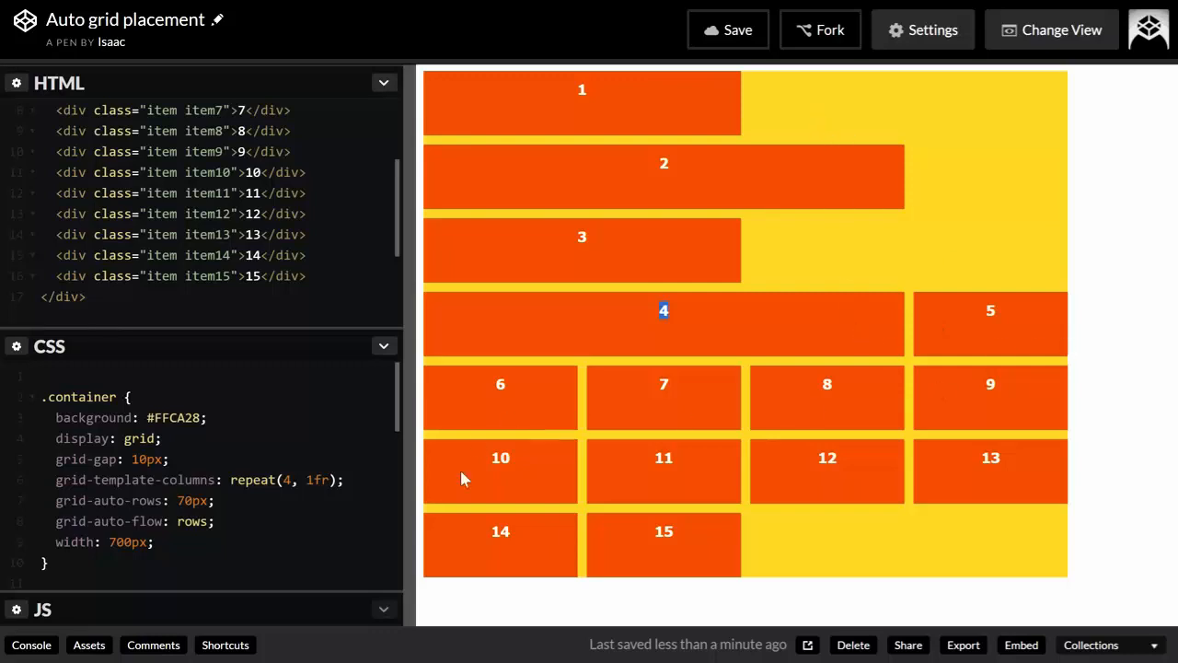
mouse_move(869, 114)
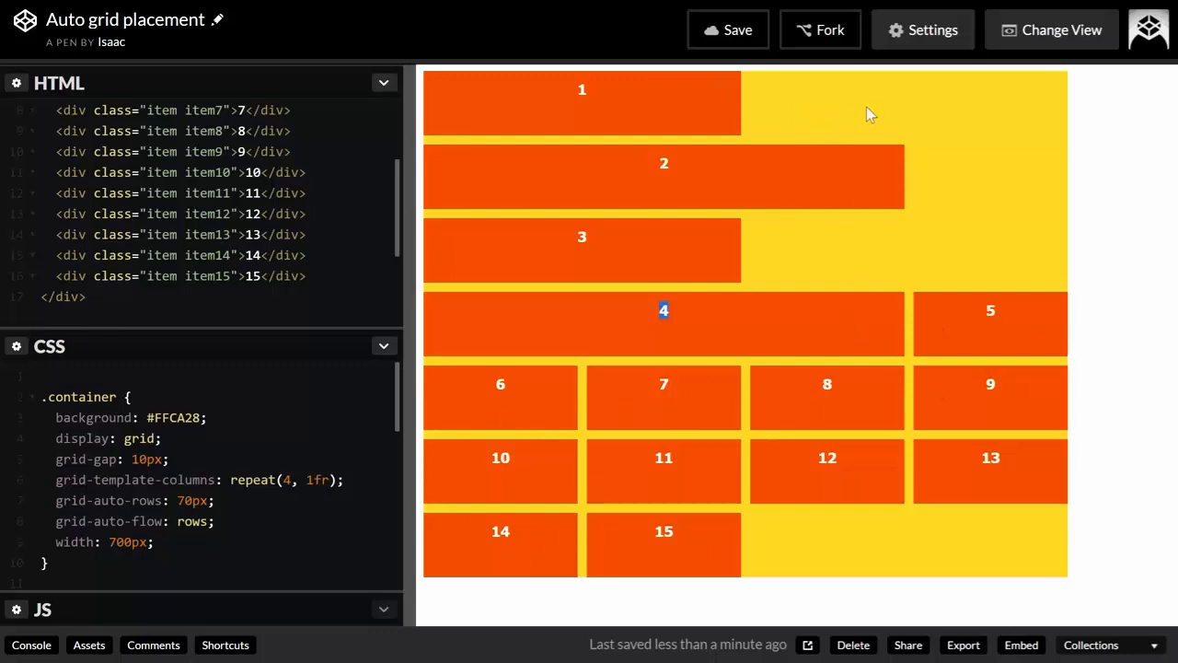
mouse_move(961, 114)
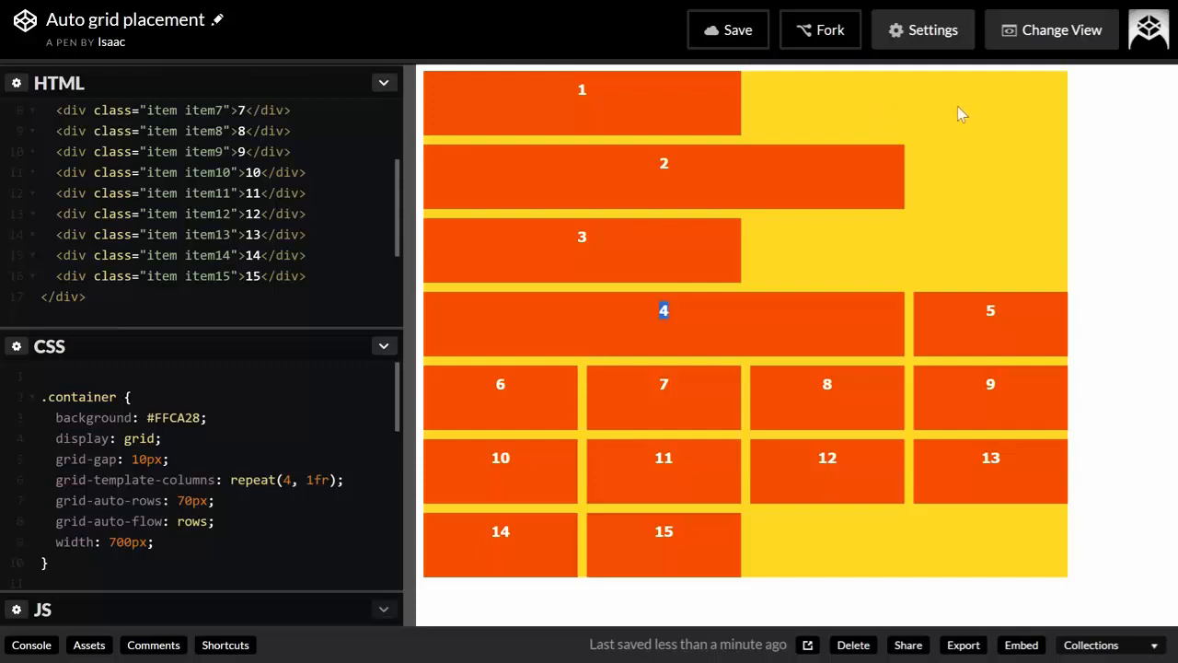
mouse_move(487, 397)
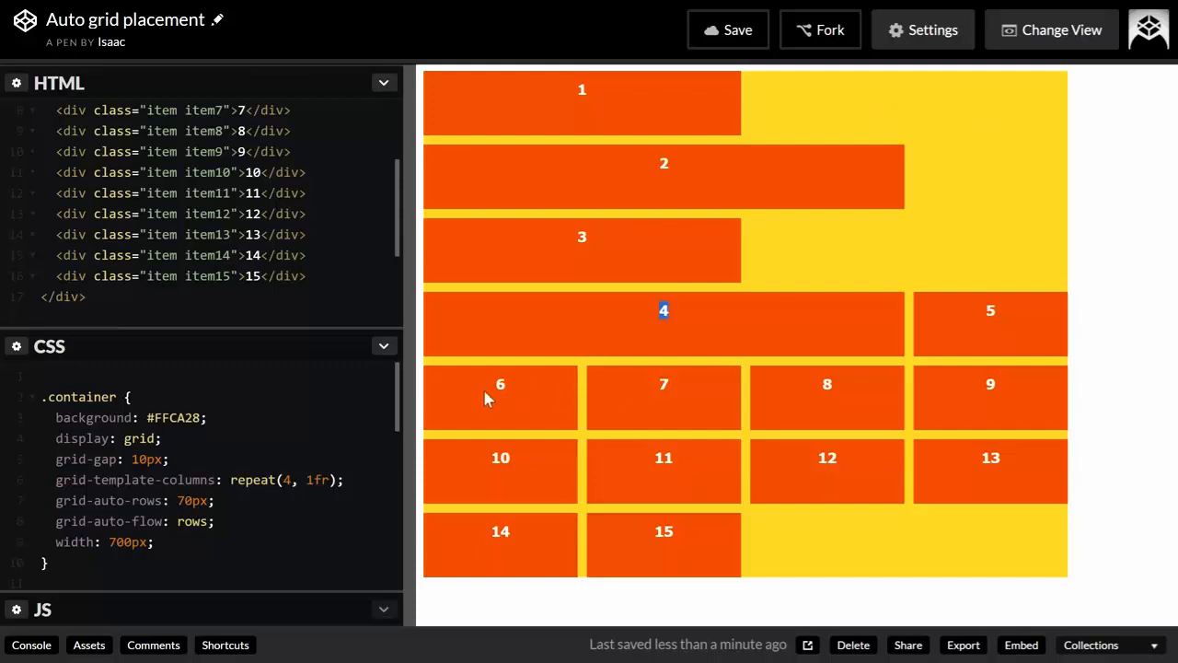
mouse_move(914, 280)
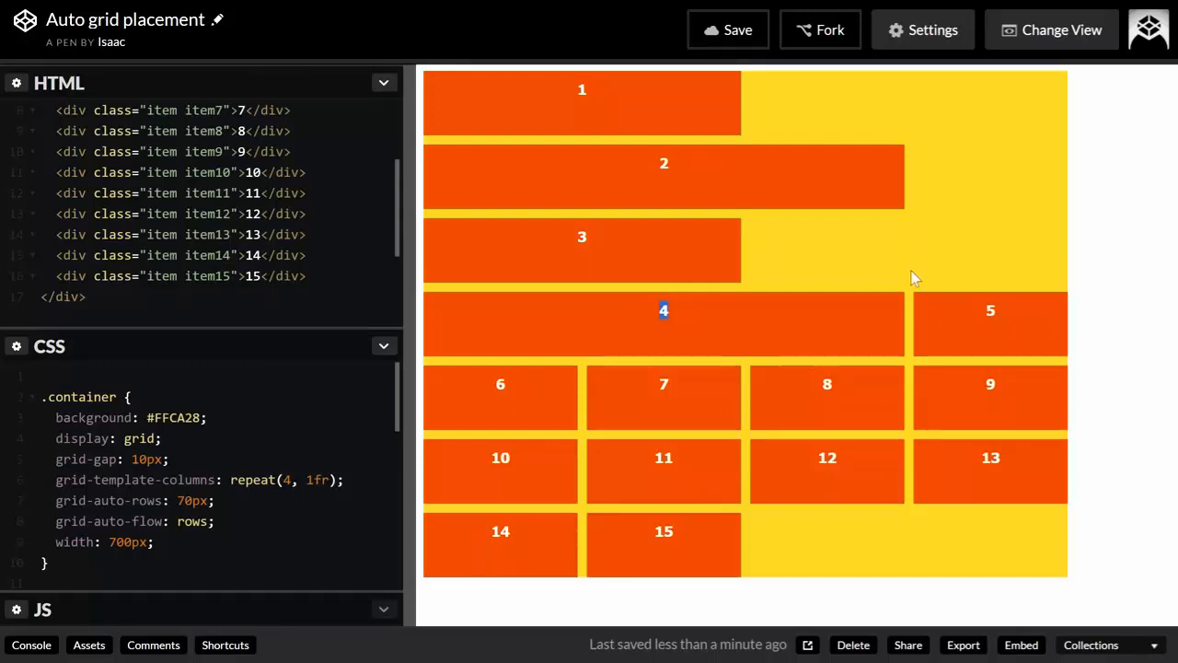
mouse_move(764, 112)
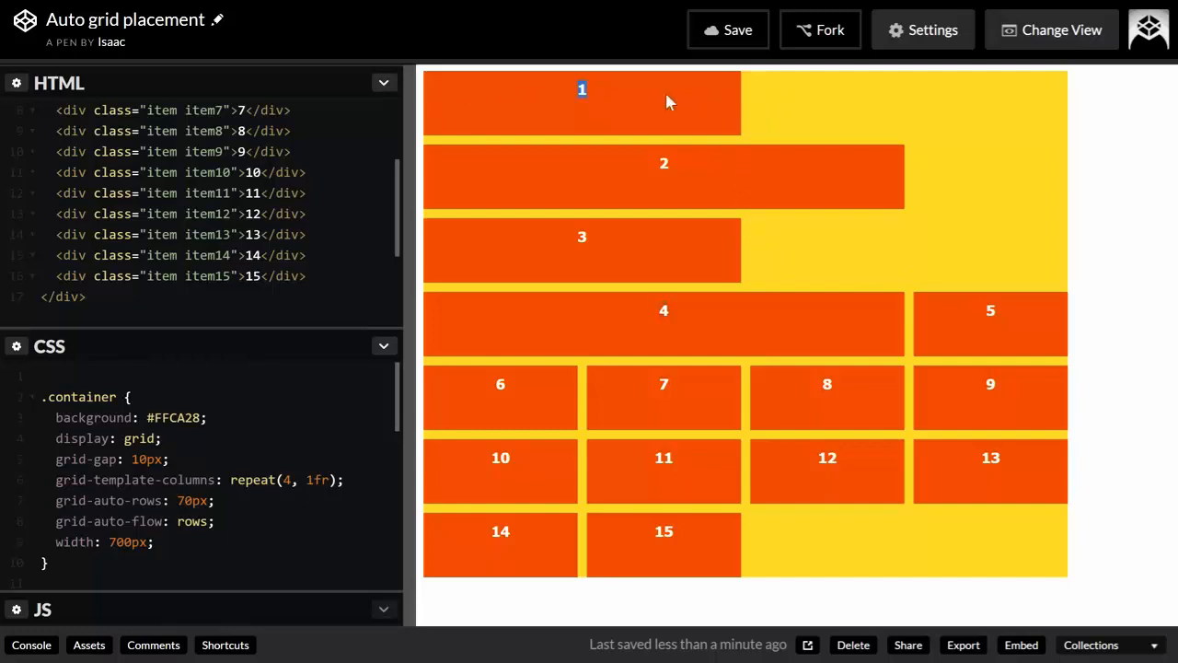
mouse_move(1045, 110)
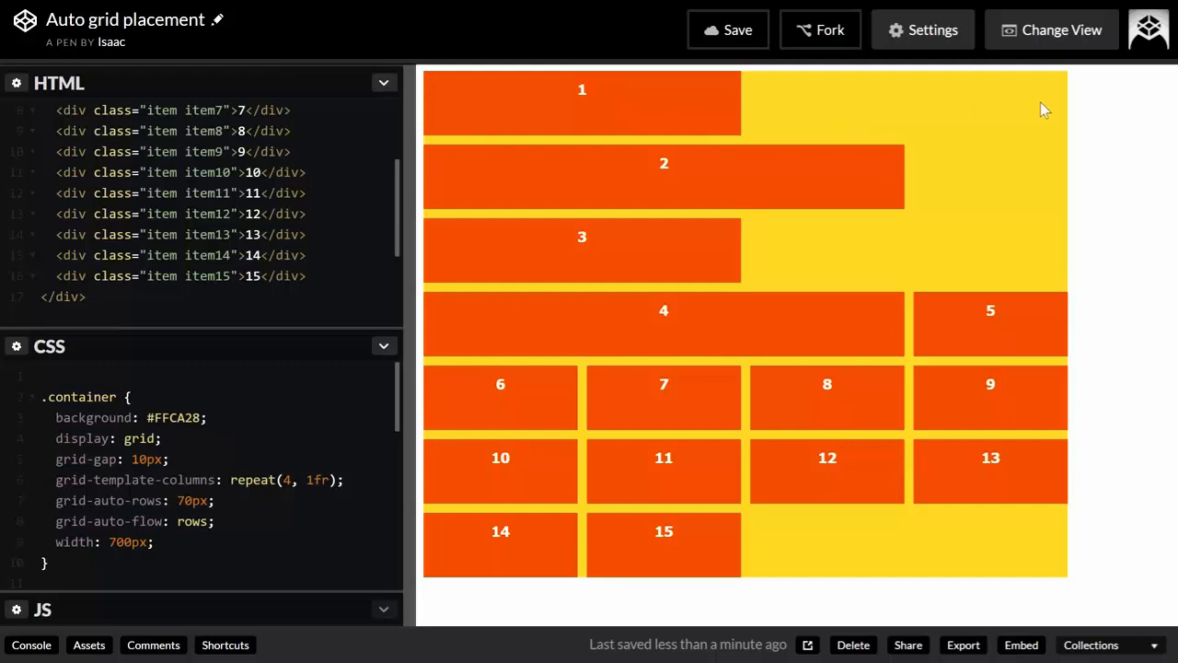
mouse_move(755, 254)
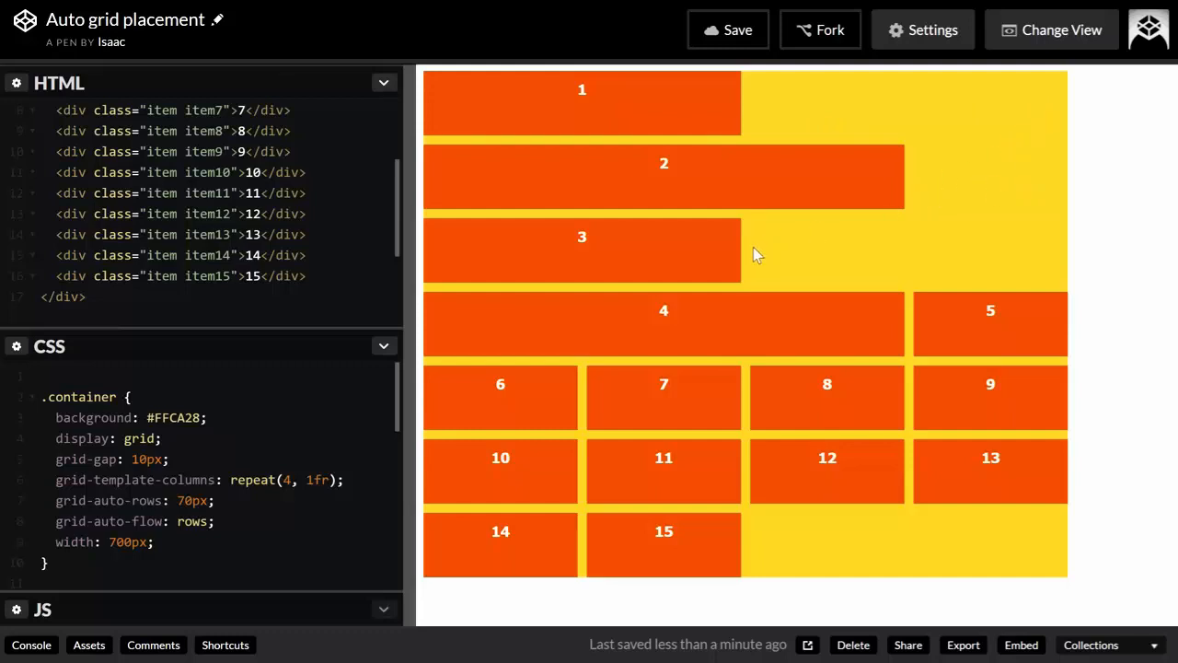
mouse_move(845, 200)
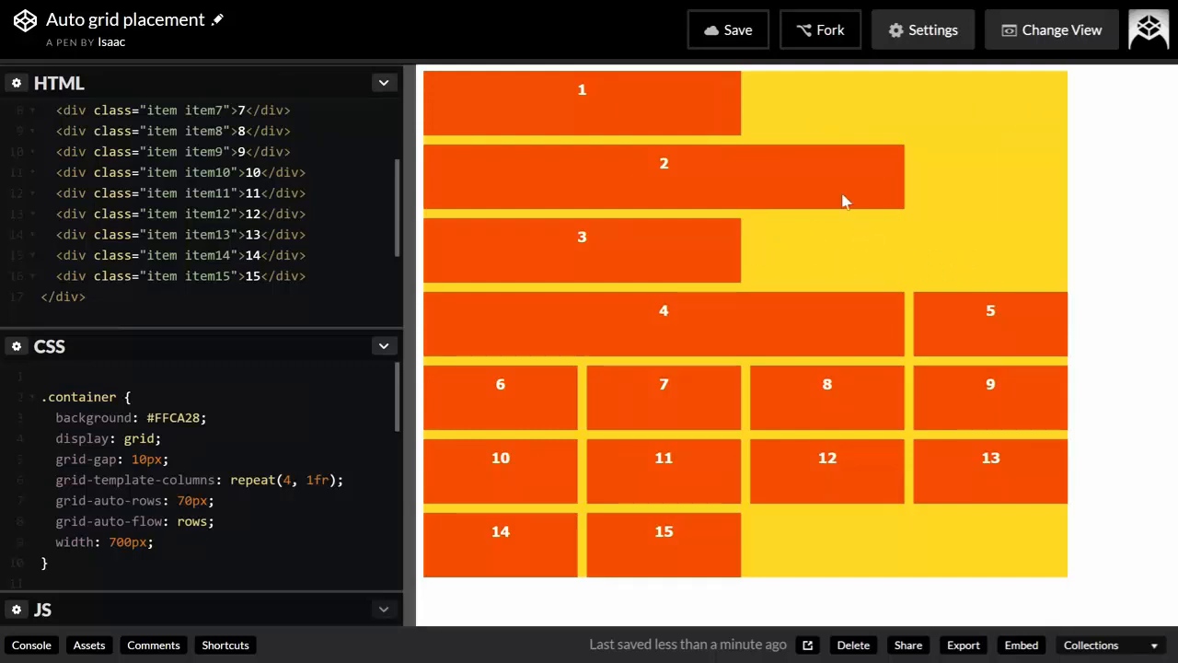
mouse_move(692, 332)
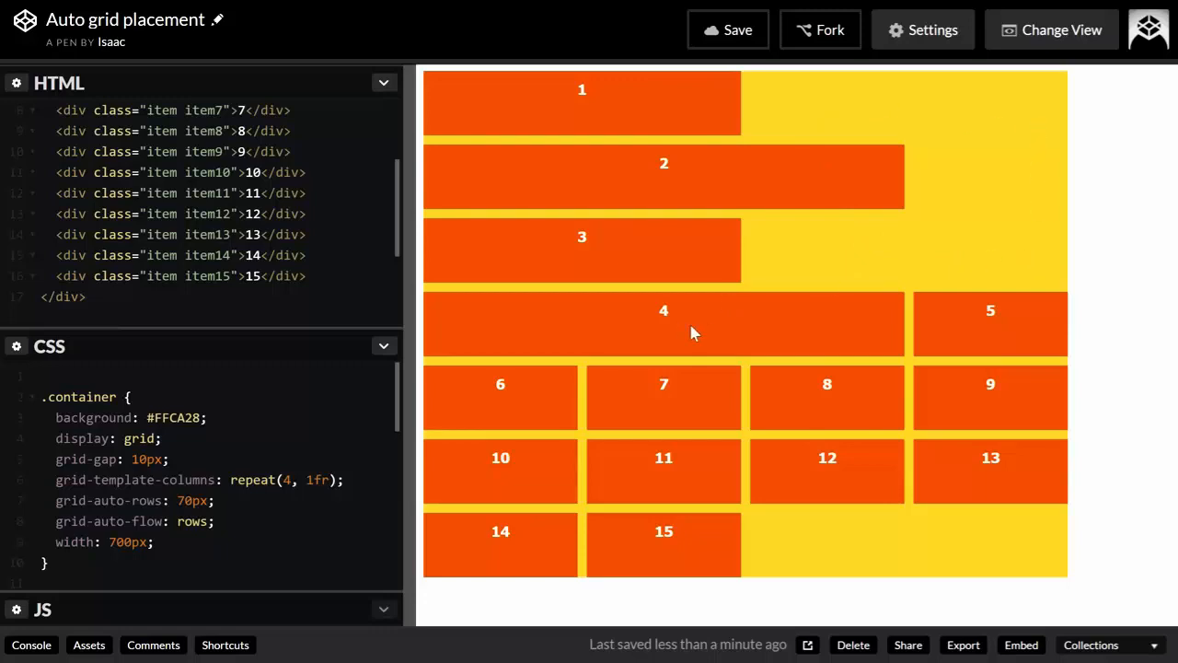
scroll(down, 3)
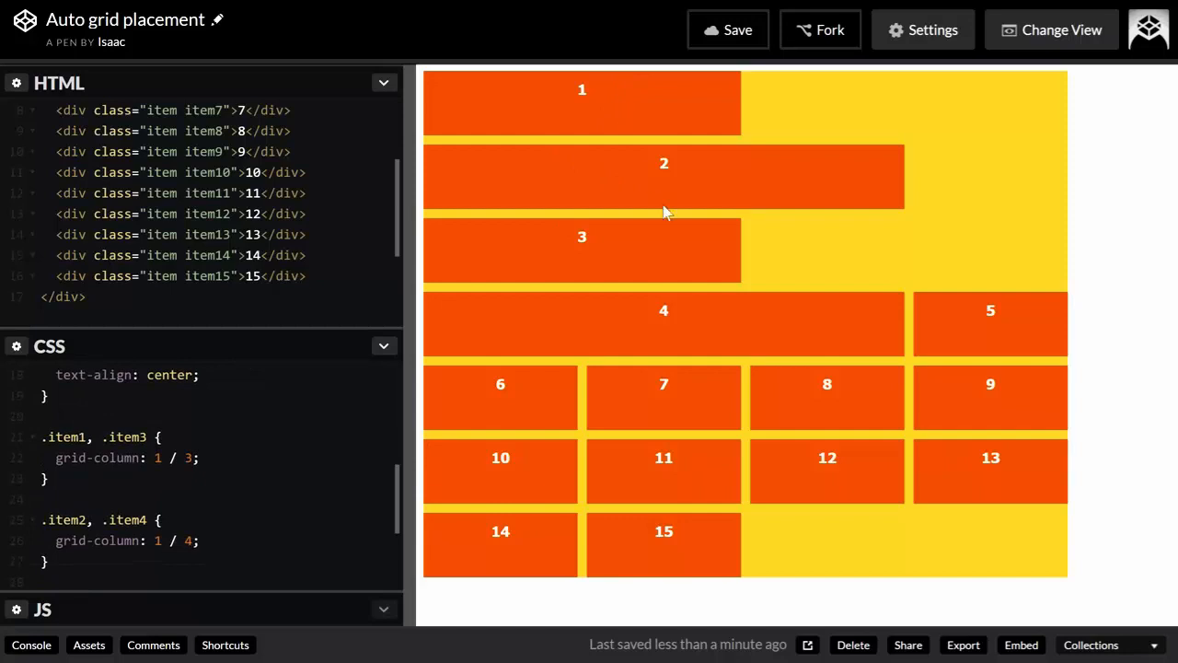
mouse_move(672, 344)
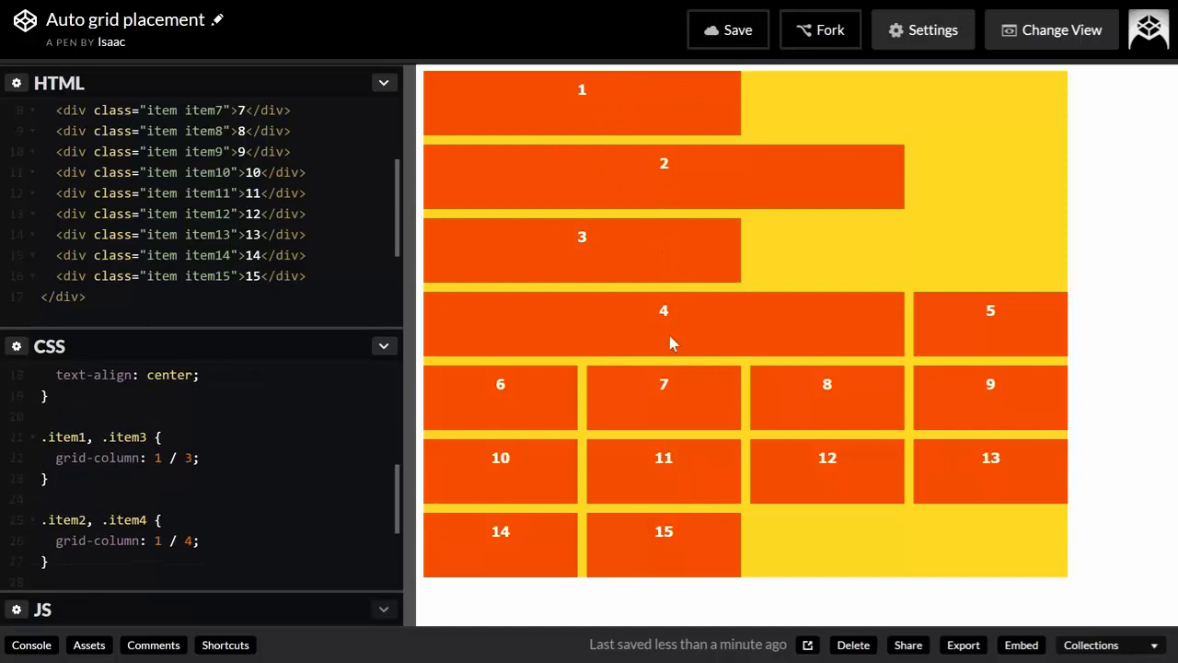
mouse_move(753, 346)
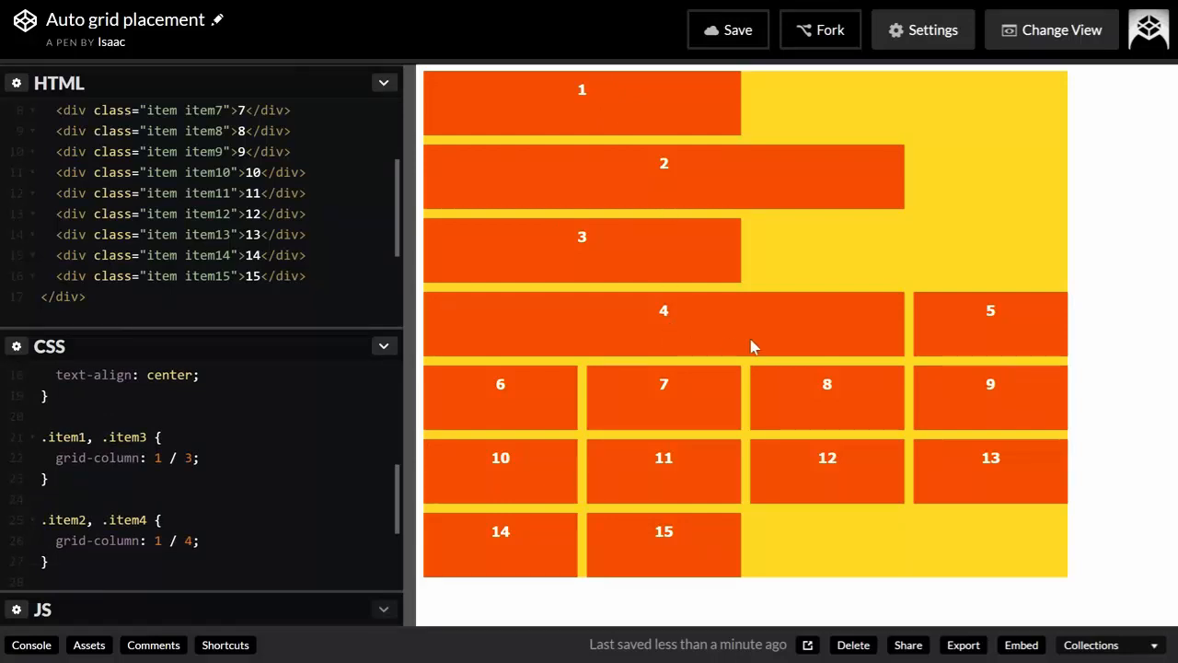
mouse_move(863, 127)
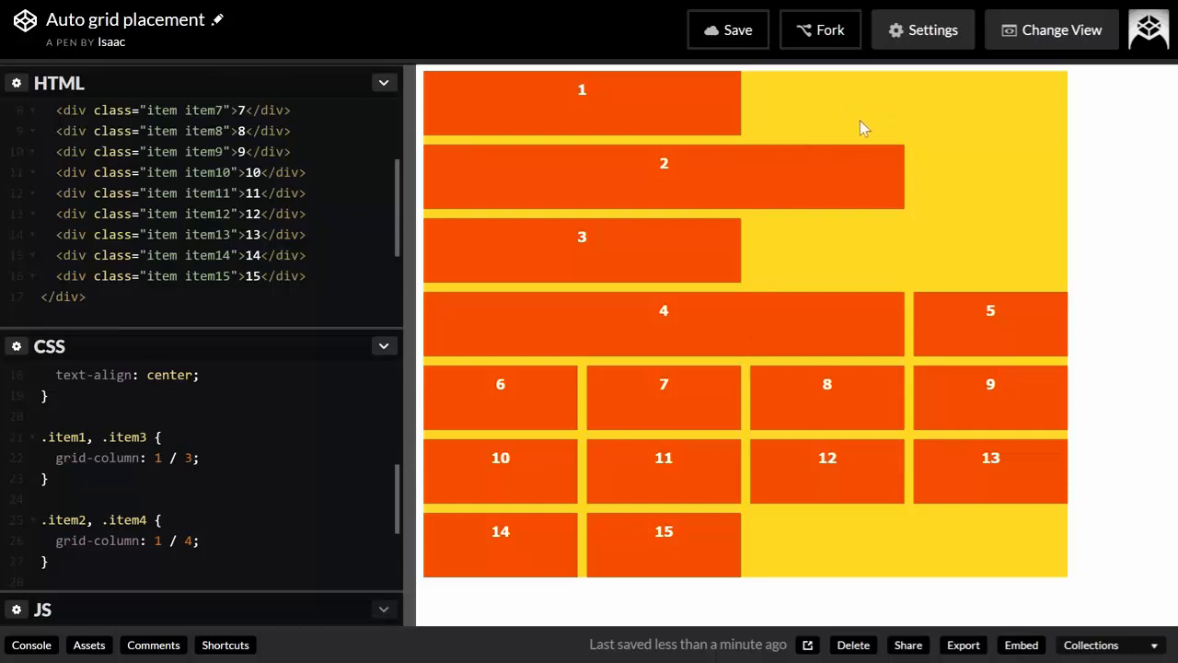
mouse_move(874, 128)
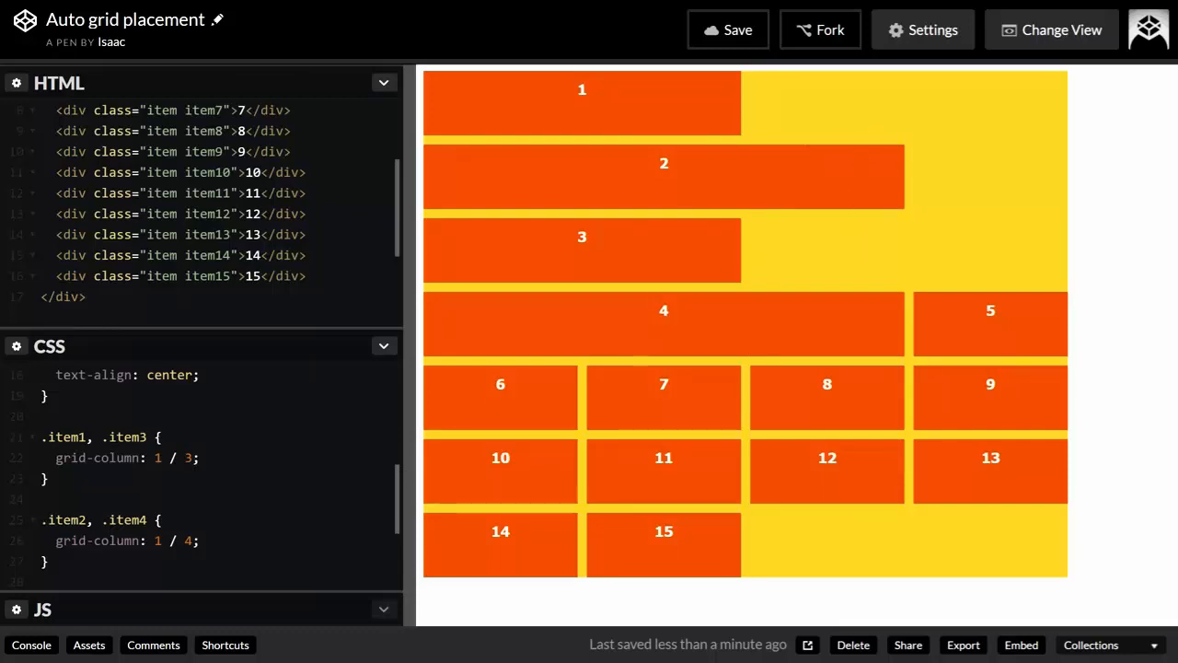
mouse_move(898, 229)
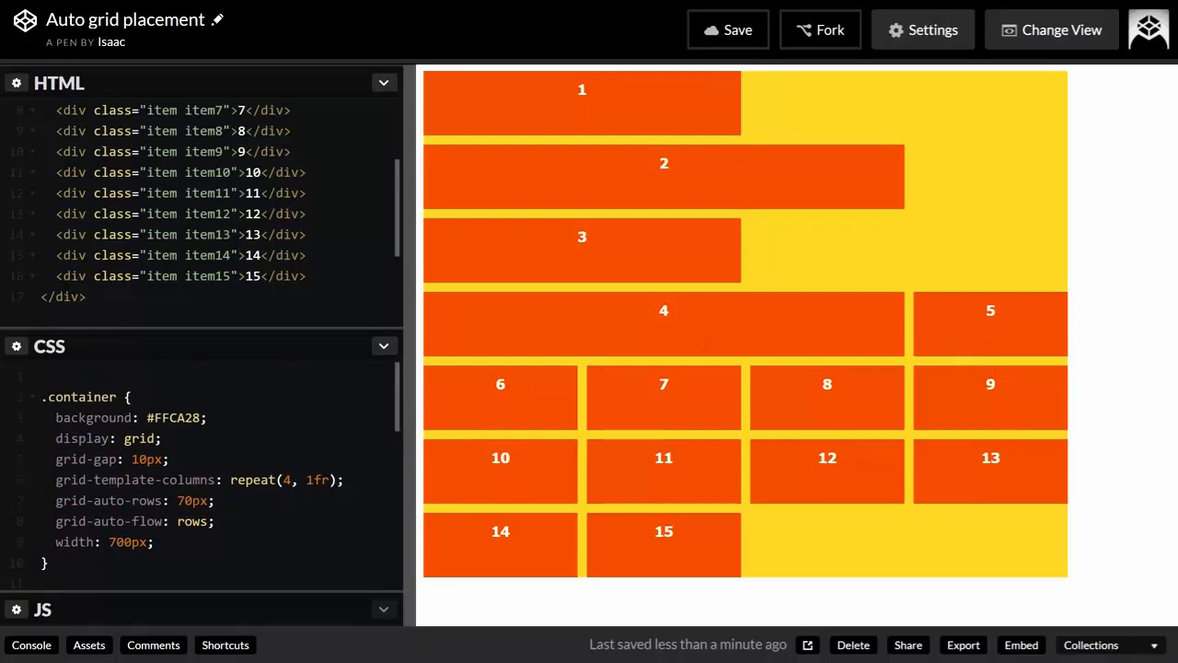
mouse_move(1016, 332)
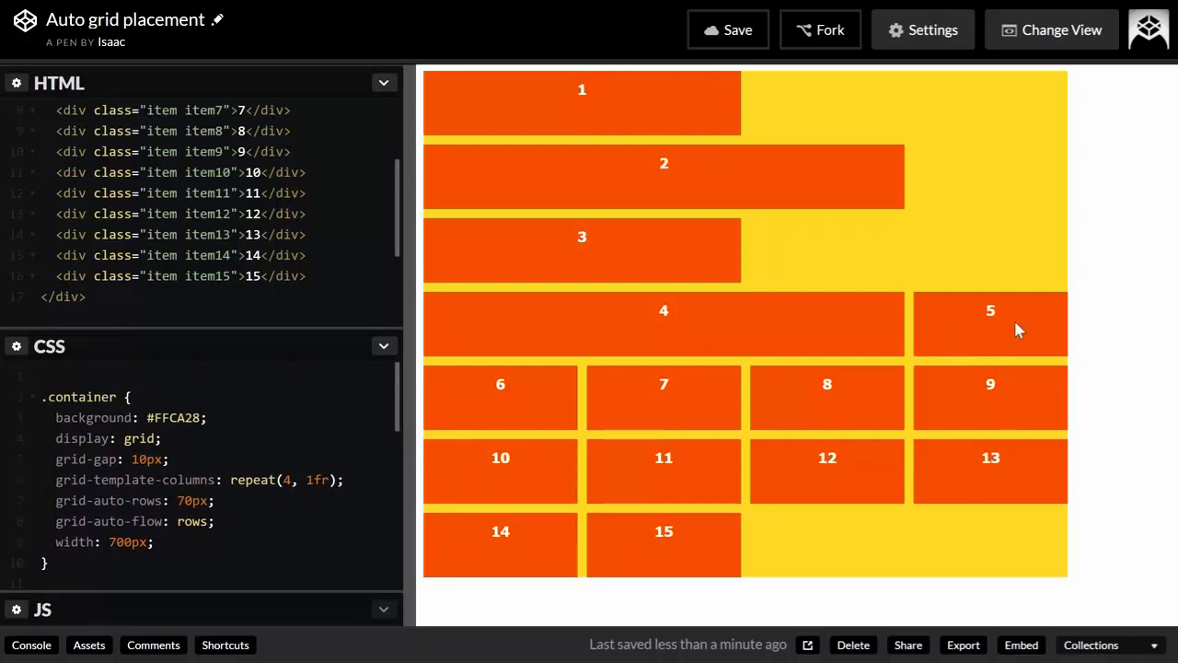
mouse_move(909, 125)
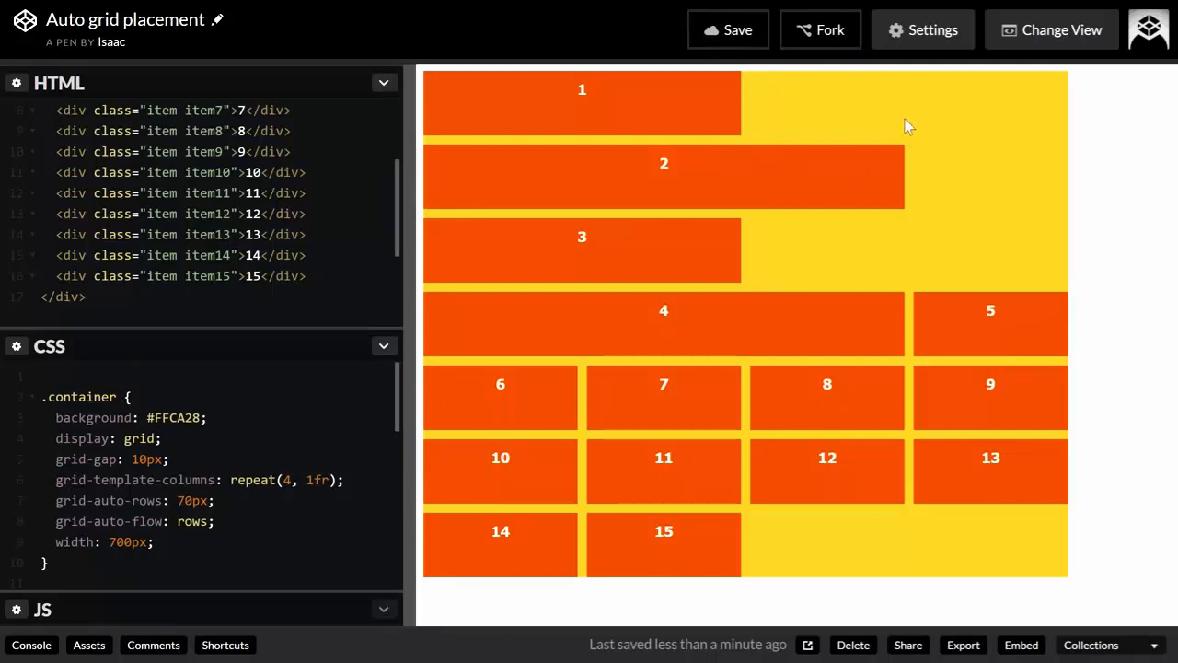
mouse_move(825, 101)
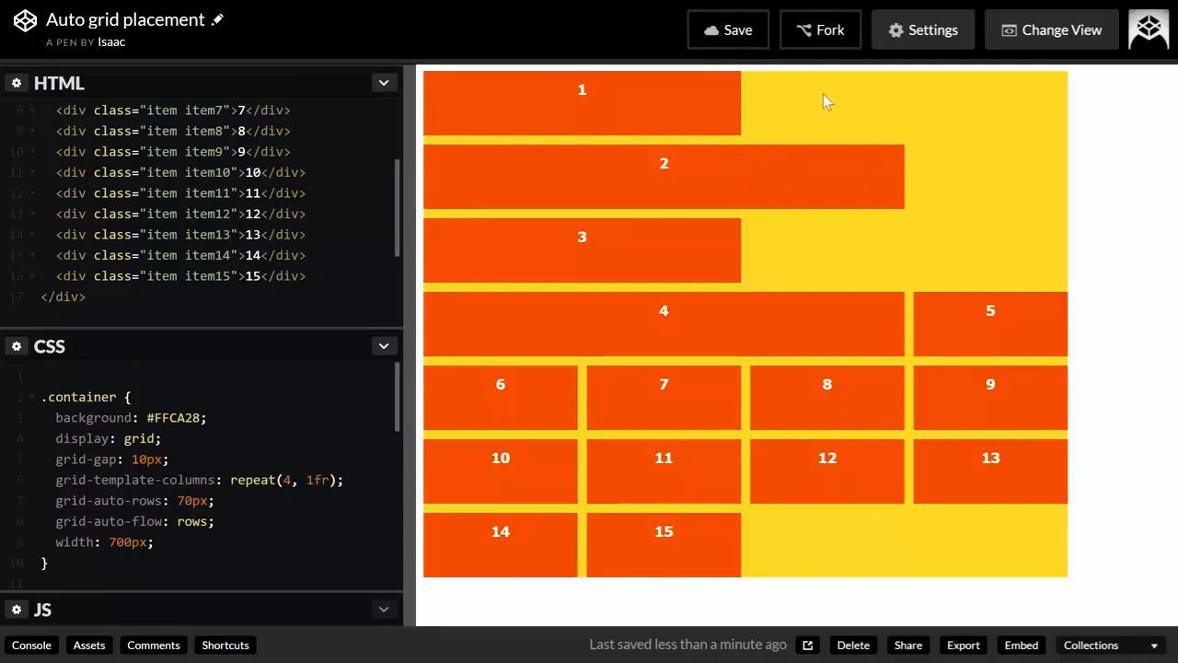
mouse_move(512, 407)
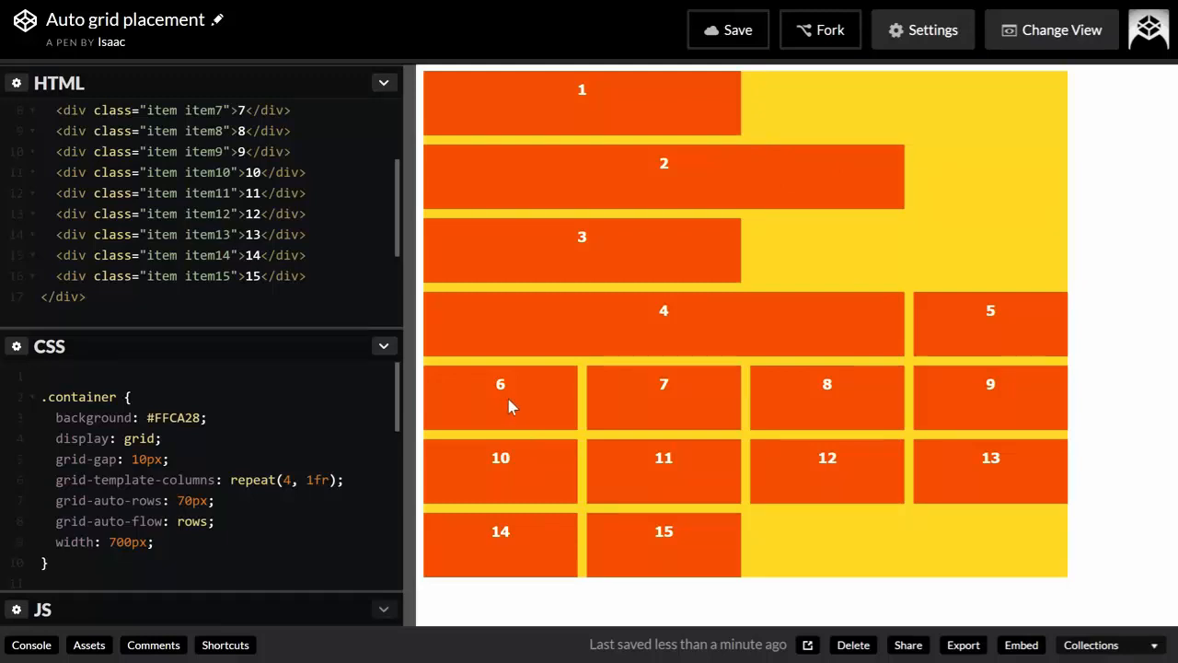
mouse_move(1042, 107)
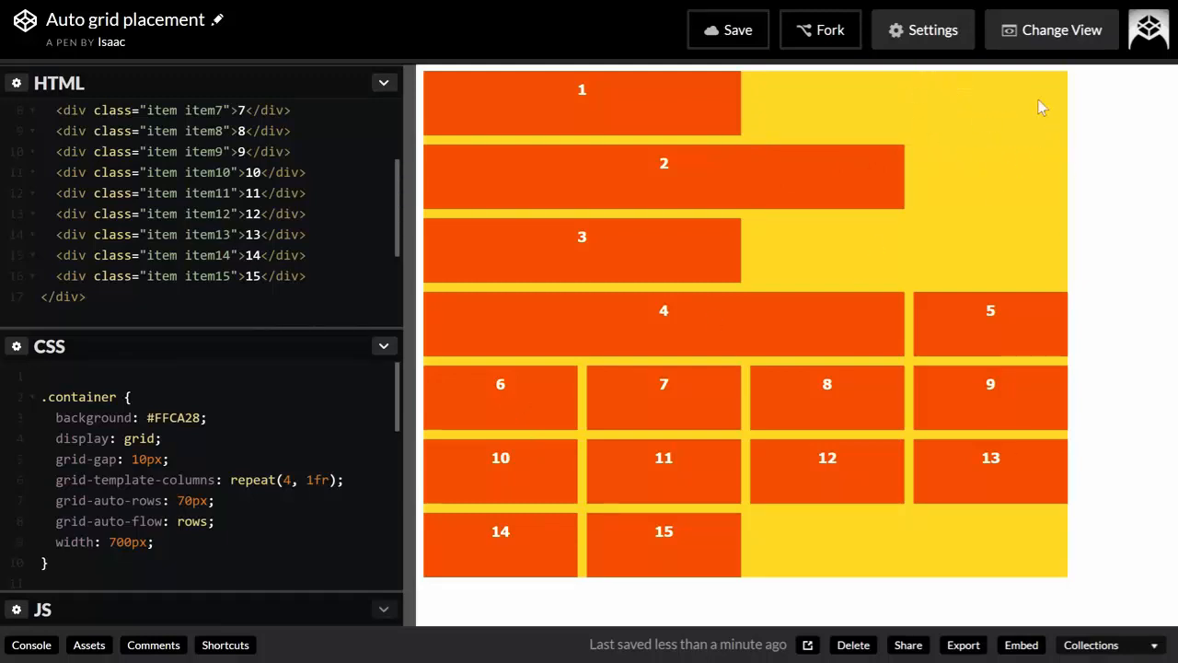
mouse_move(1016, 153)
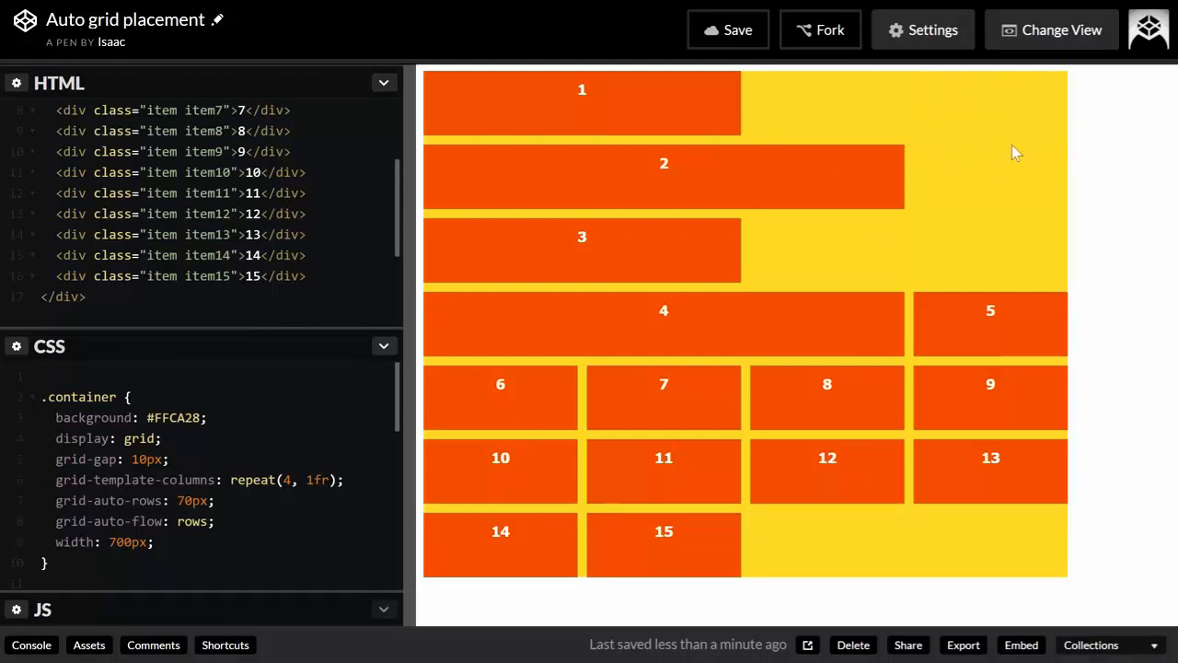
mouse_move(854, 243)
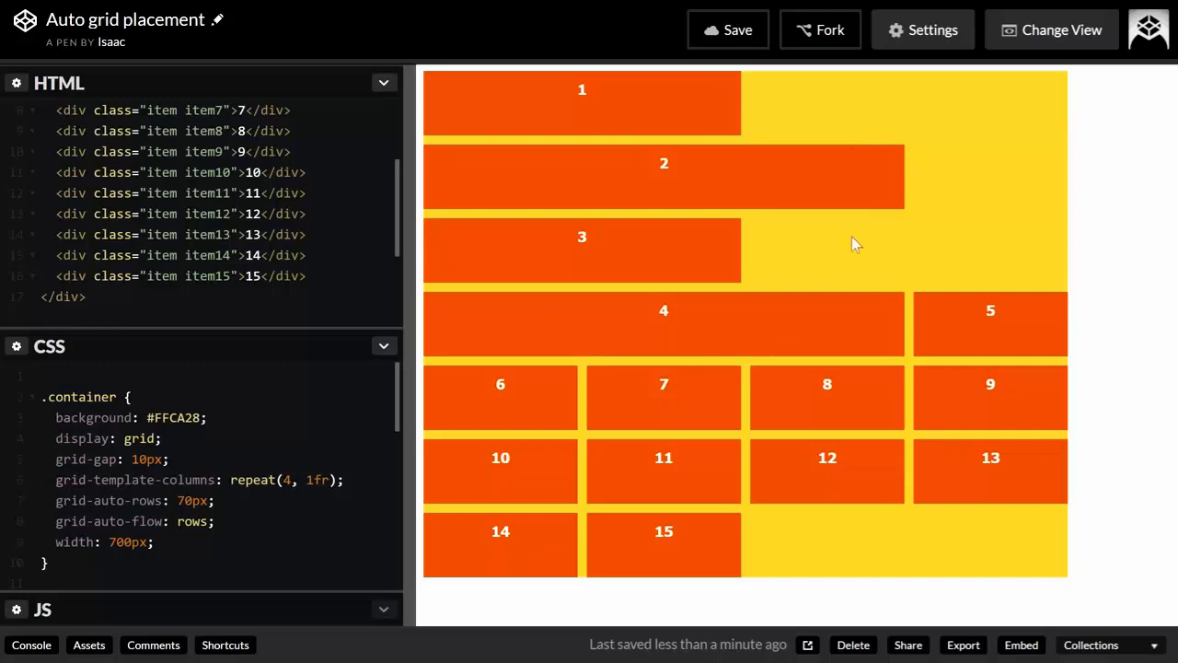
mouse_move(821, 394)
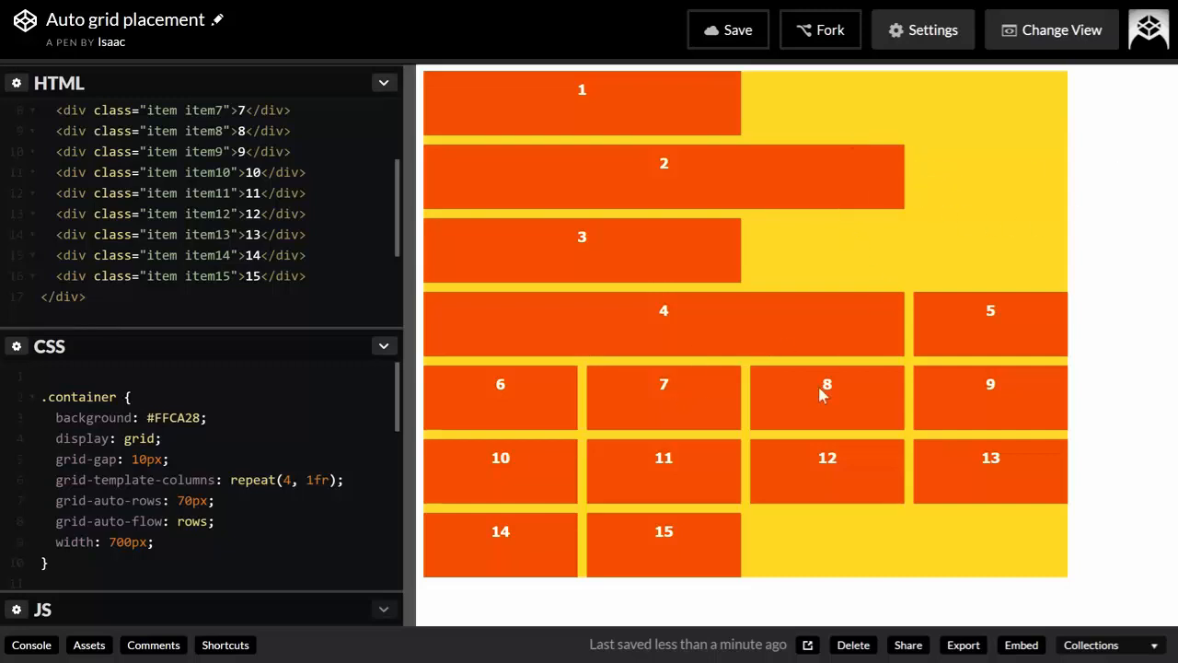
mouse_move(780, 250)
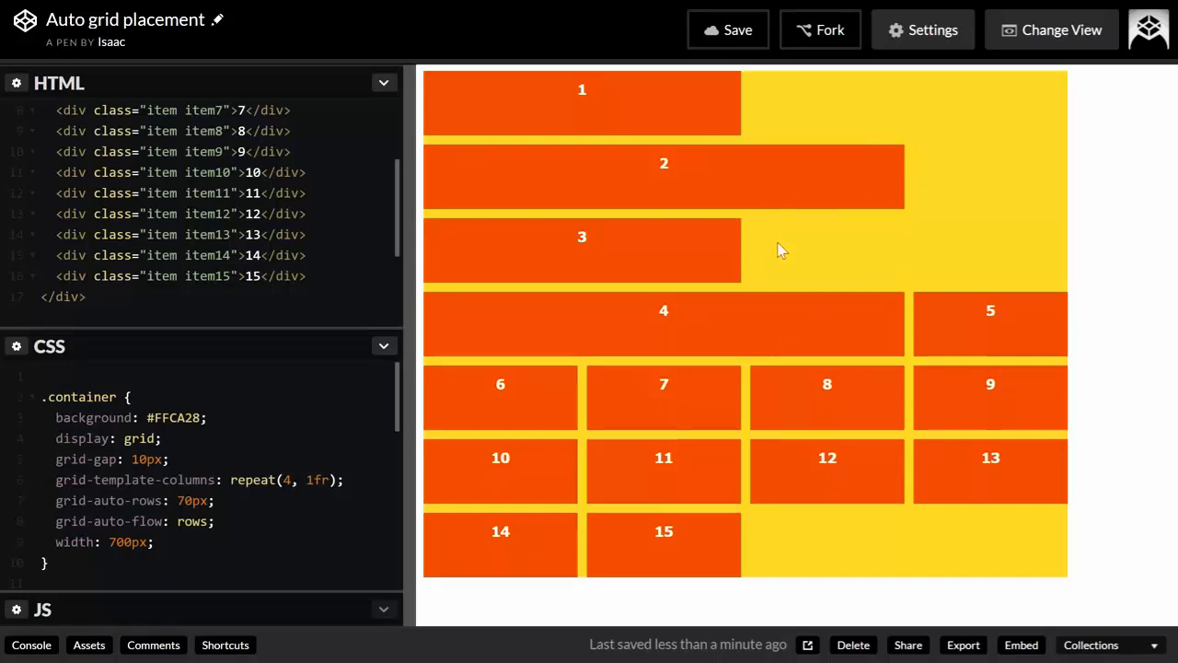
mouse_move(1035, 297)
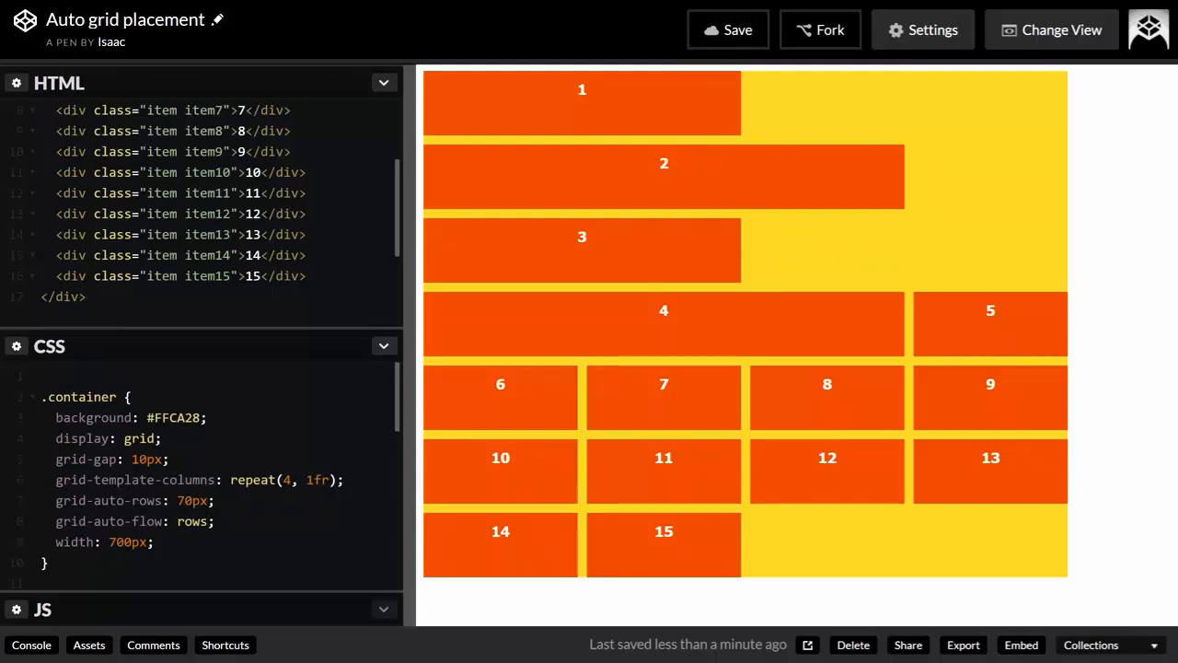
Set grid-auto-flow to dense so items 5–10 fill the gaps beside spanning items 1–4
text(dense)
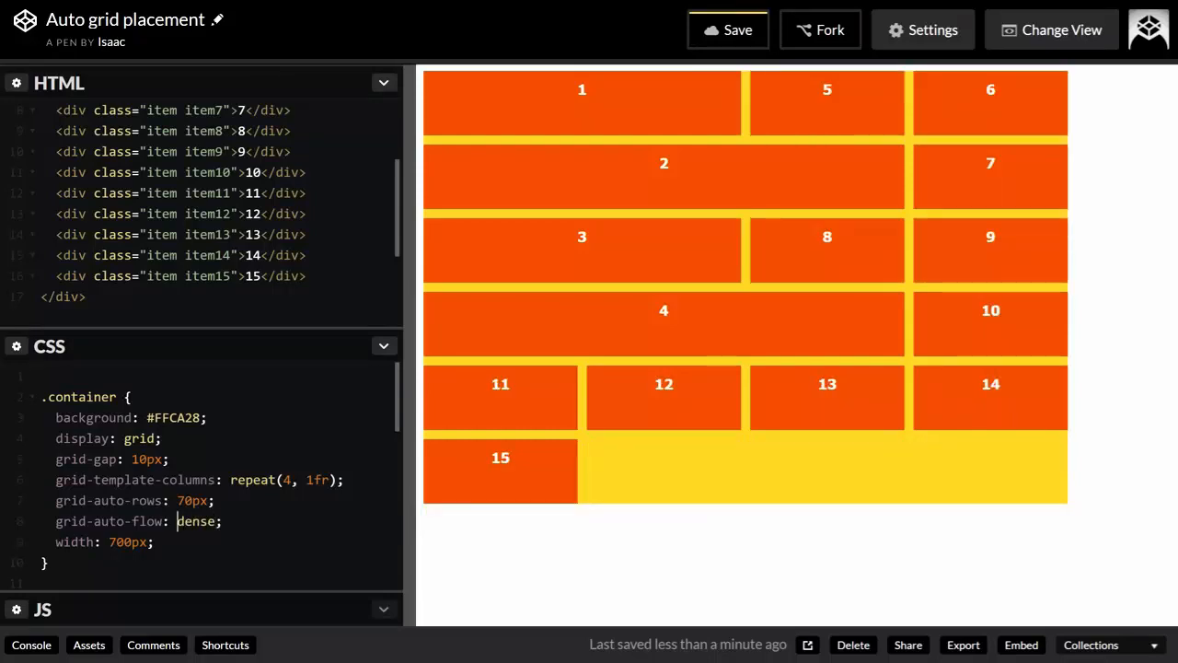
mouse_move(793, 99)
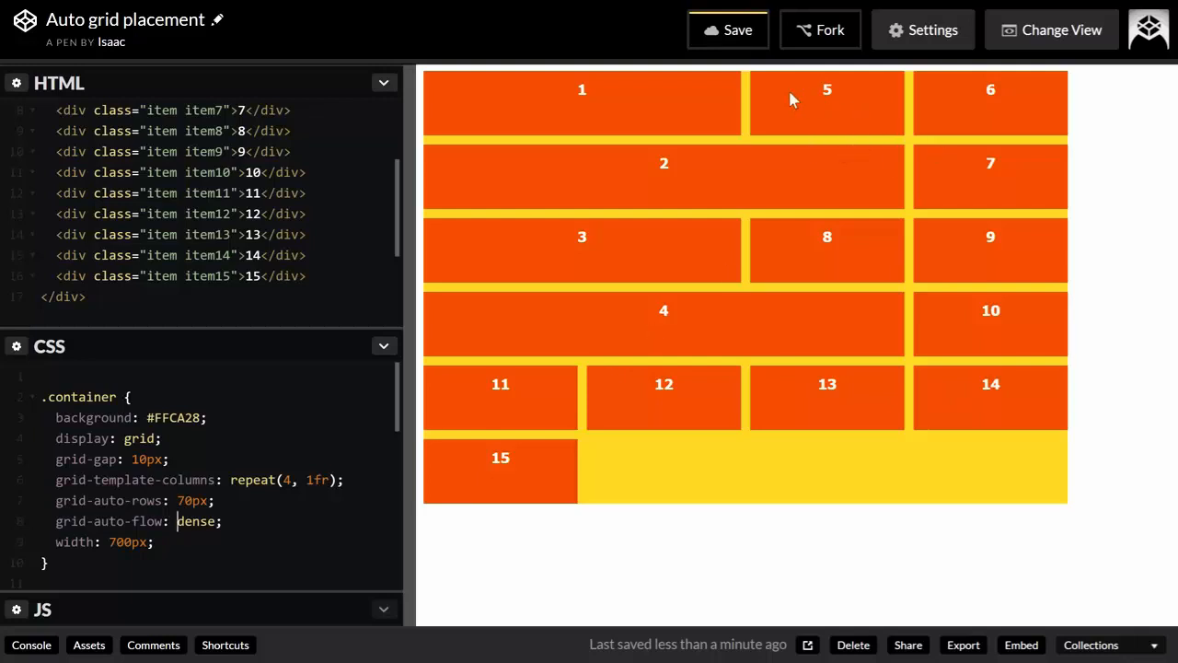
mouse_move(776, 99)
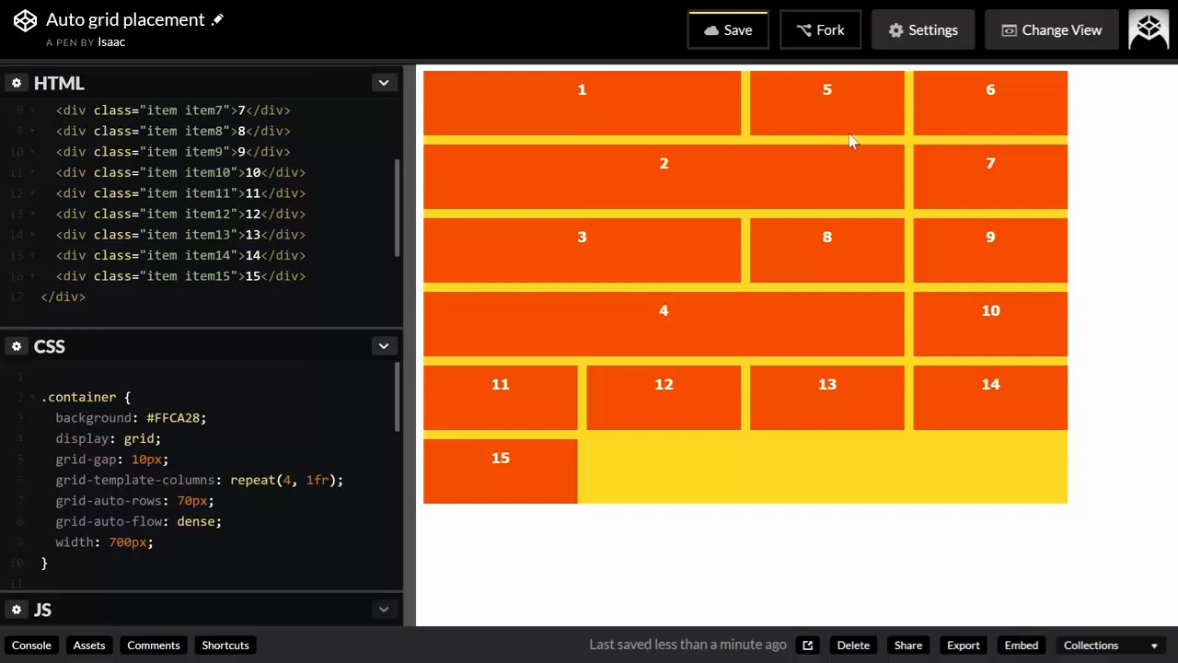
mouse_move(983, 235)
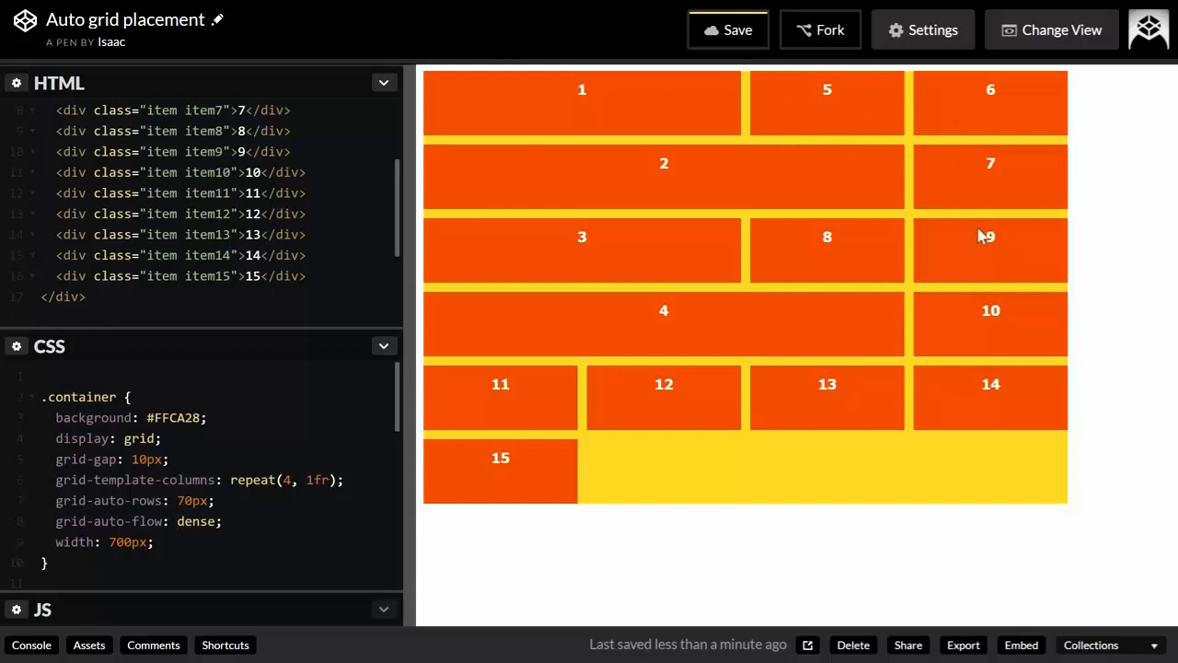
mouse_move(824, 261)
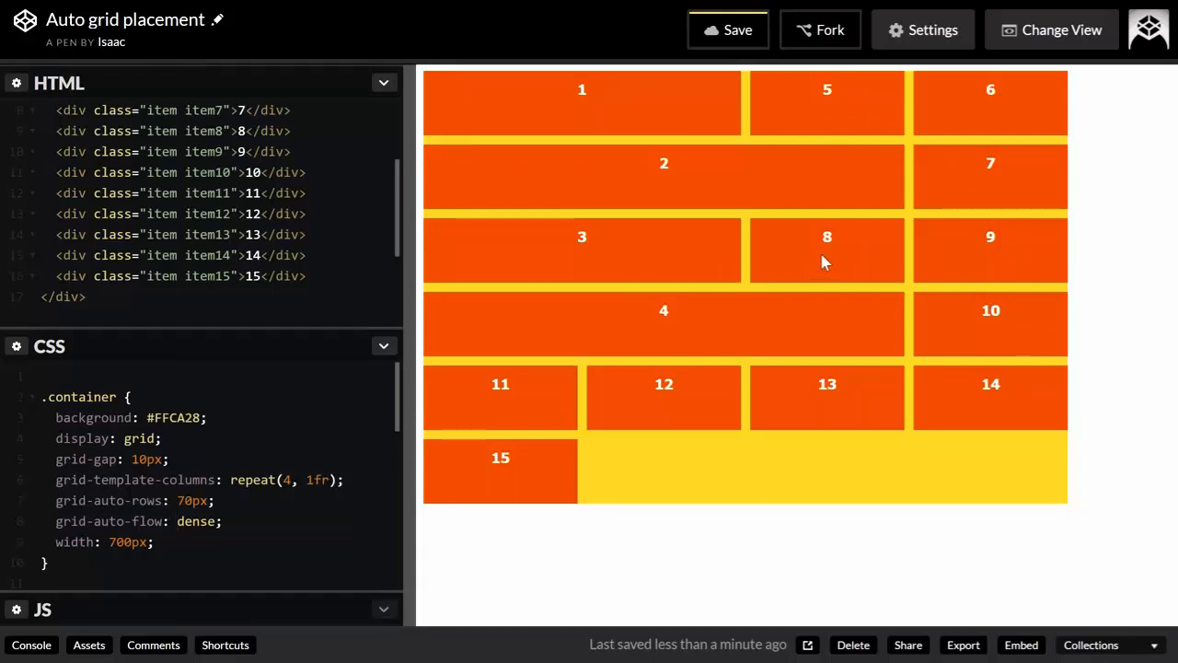
mouse_move(874, 243)
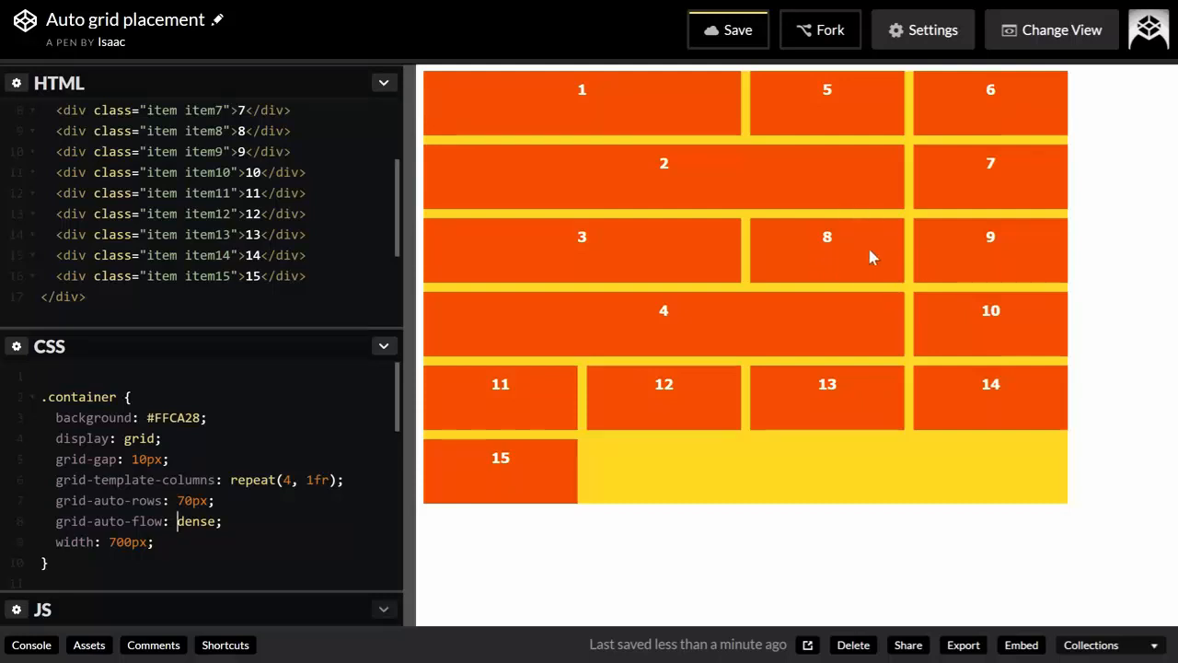
mouse_move(453, 118)
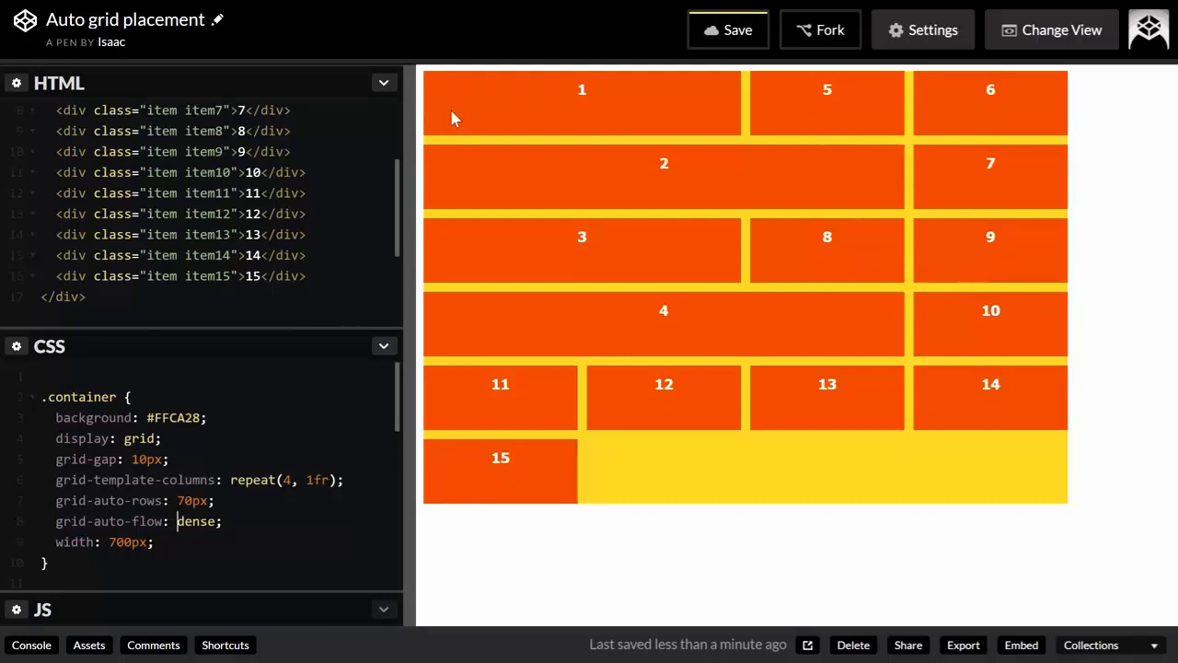
mouse_move(934, 269)
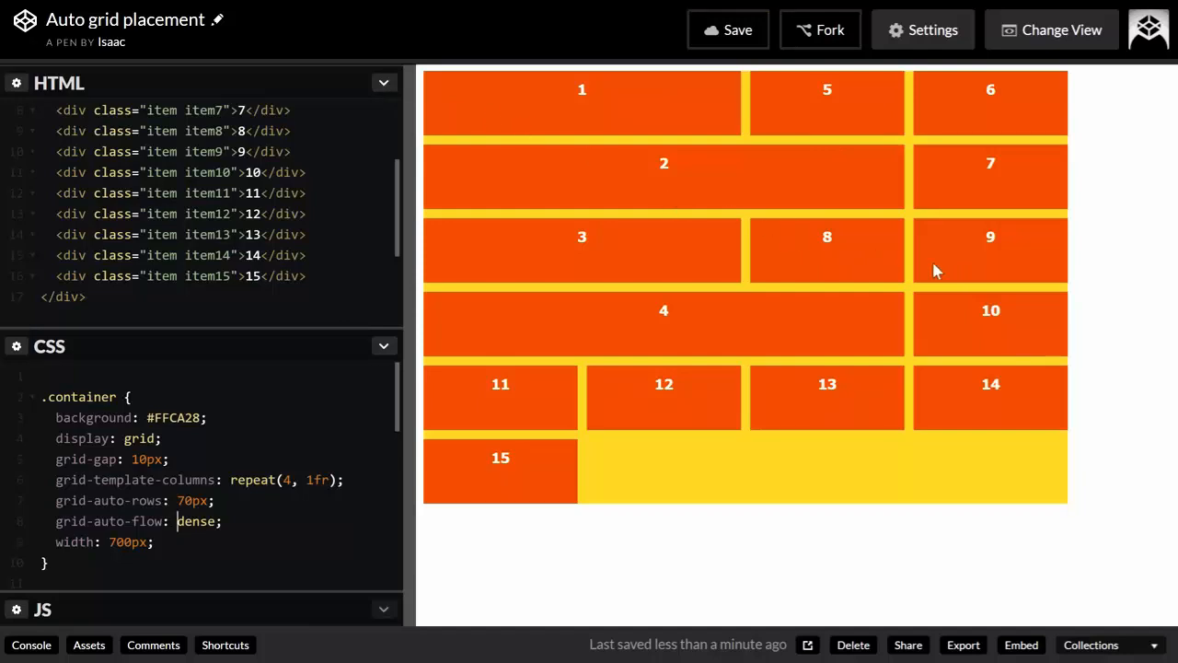
mouse_move(892, 385)
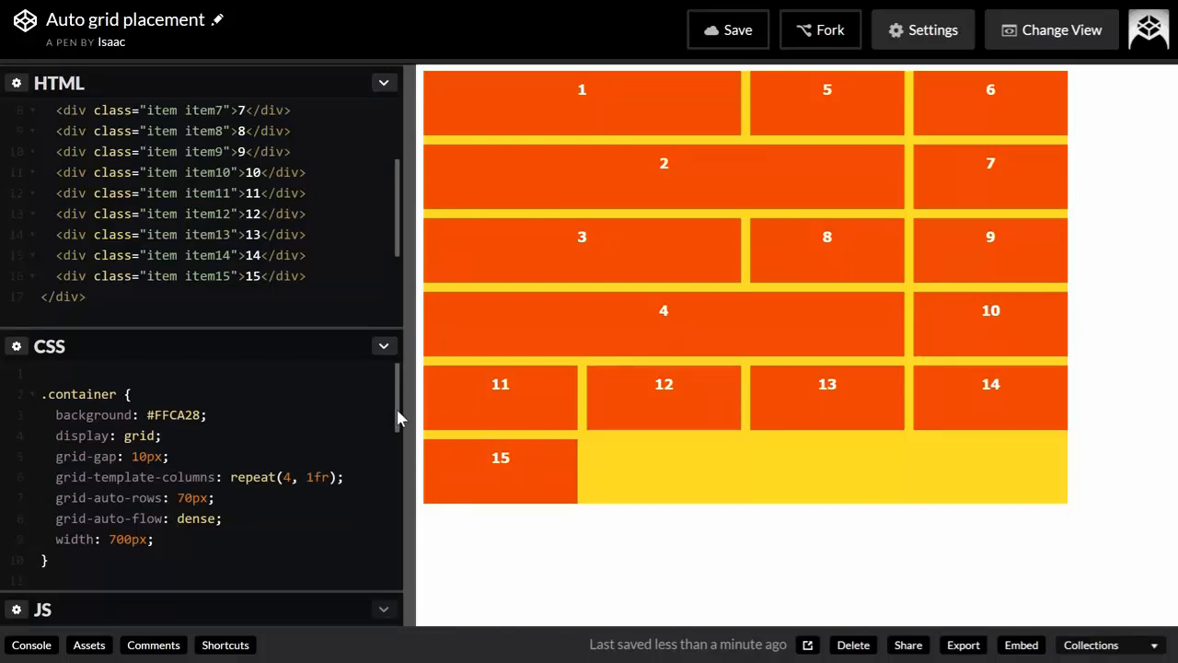
scroll(down, 3)
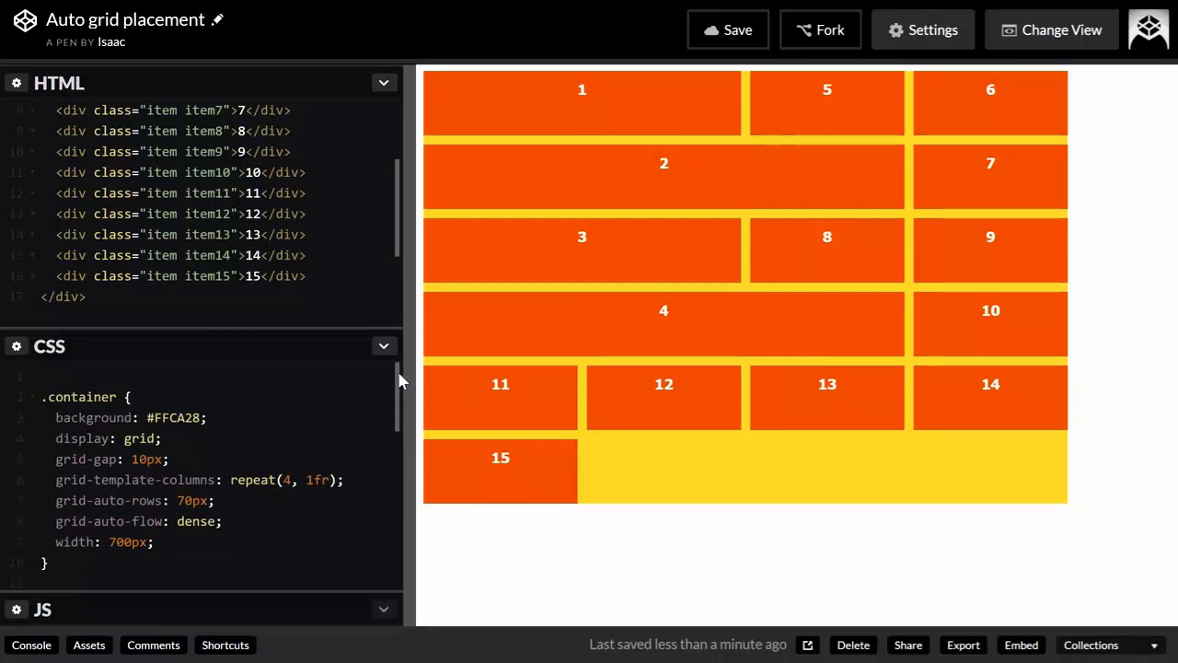
click(176, 521)
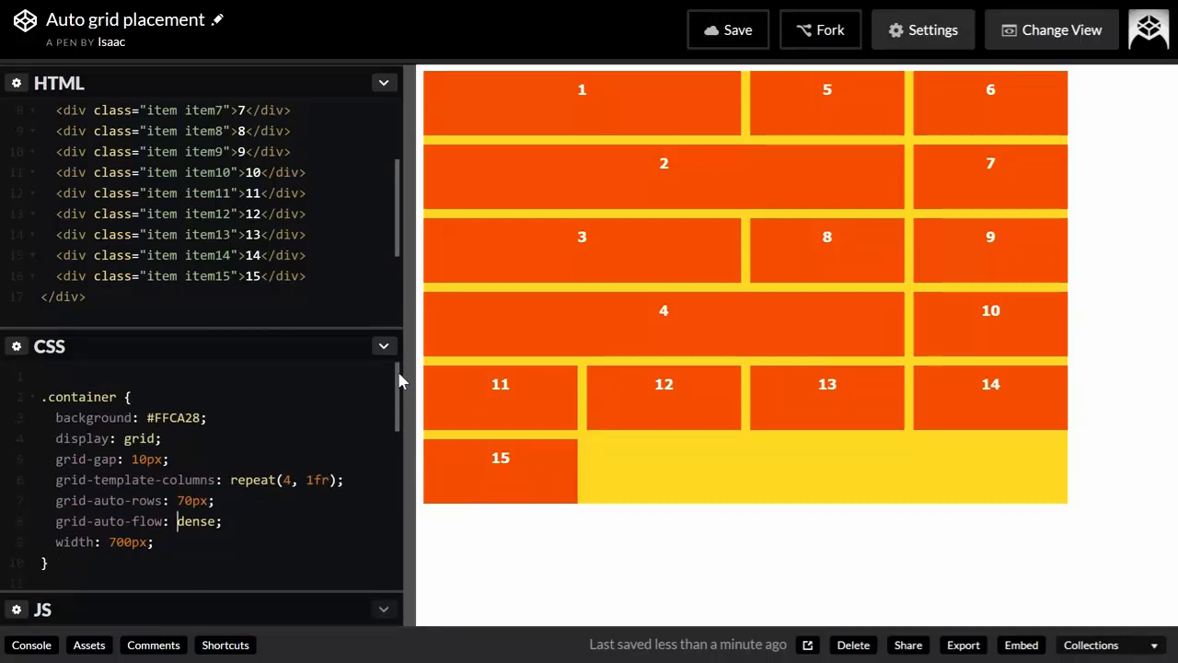